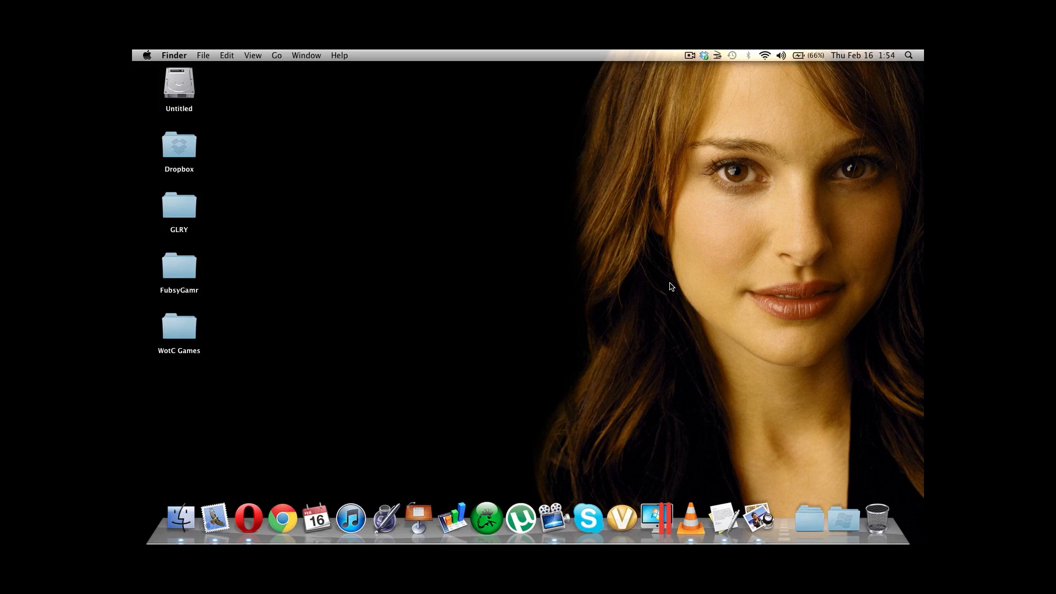
pyautogui.moveTo(485, 518)
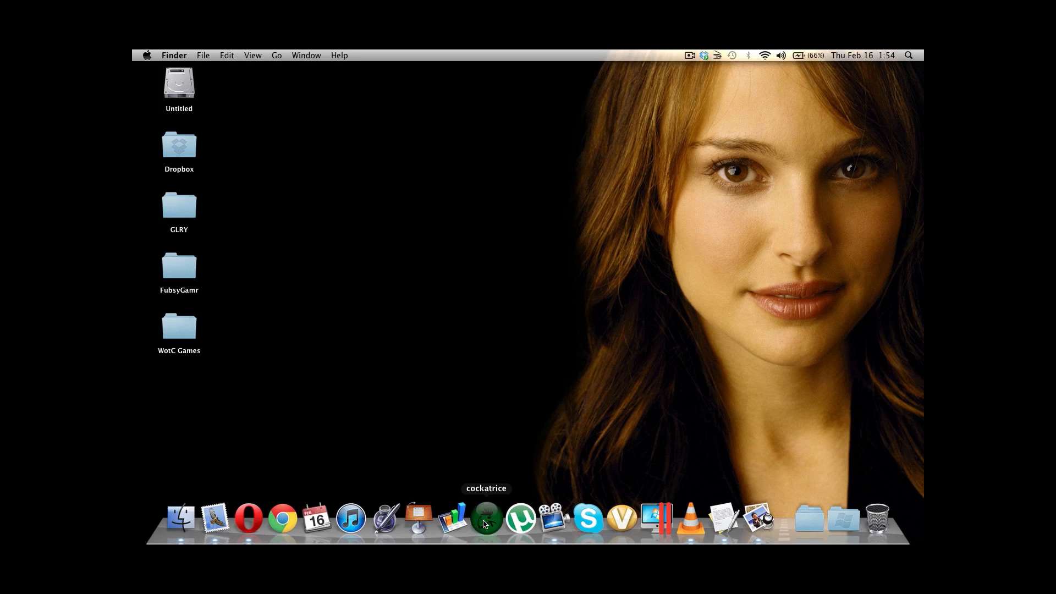
pyautogui.moveTo(480, 370)
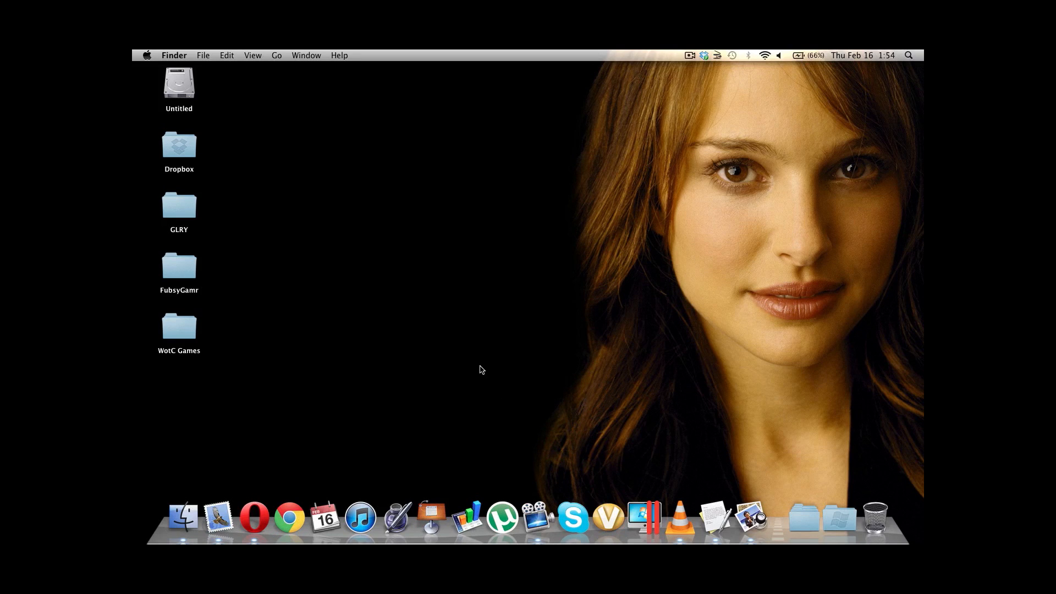
pyautogui.moveTo(273, 451)
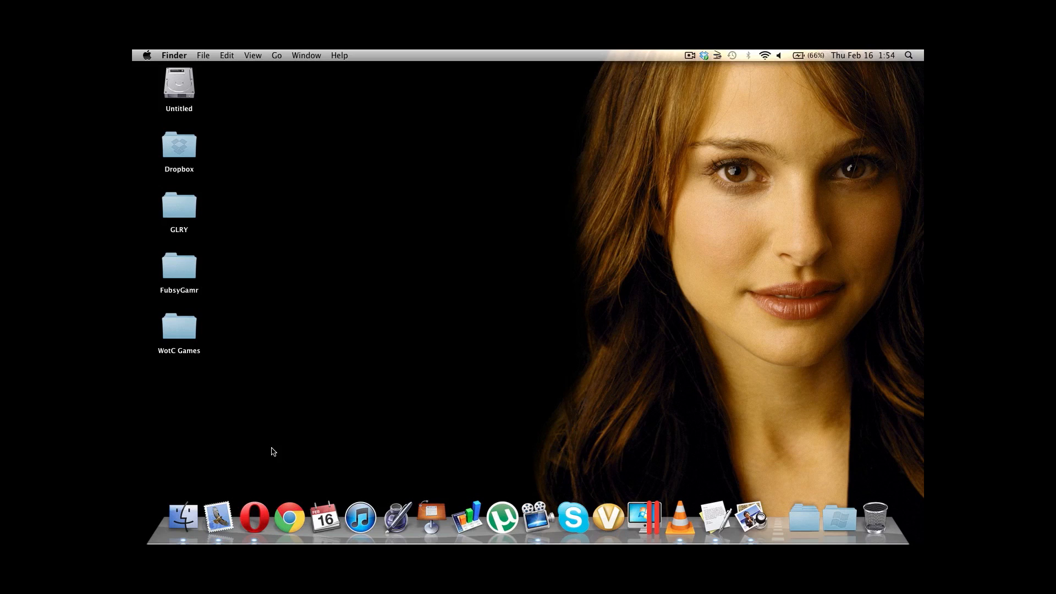
pyautogui.moveTo(284, 485)
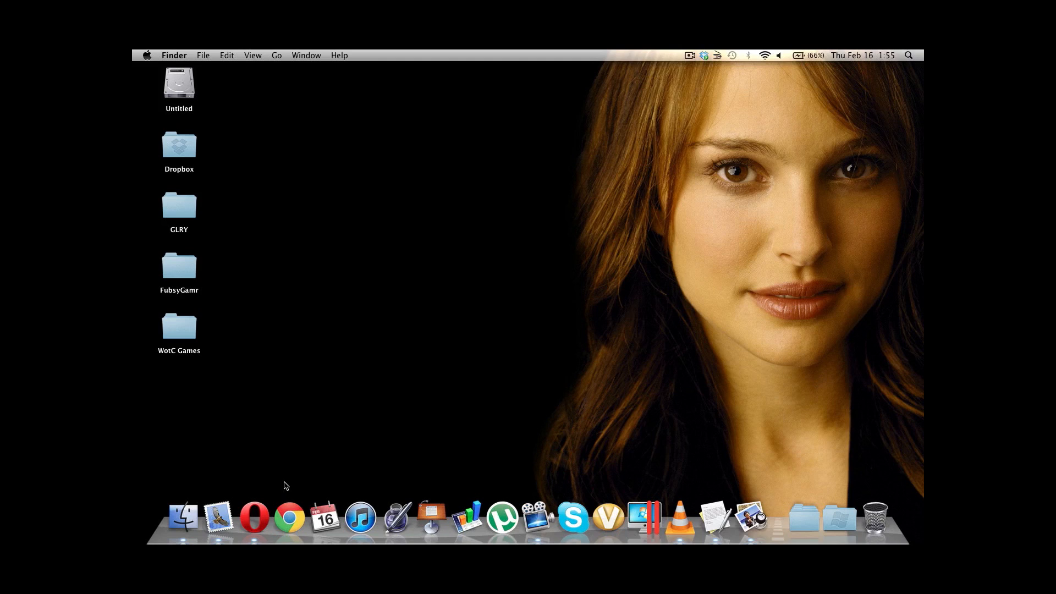
pyautogui.moveTo(289, 517)
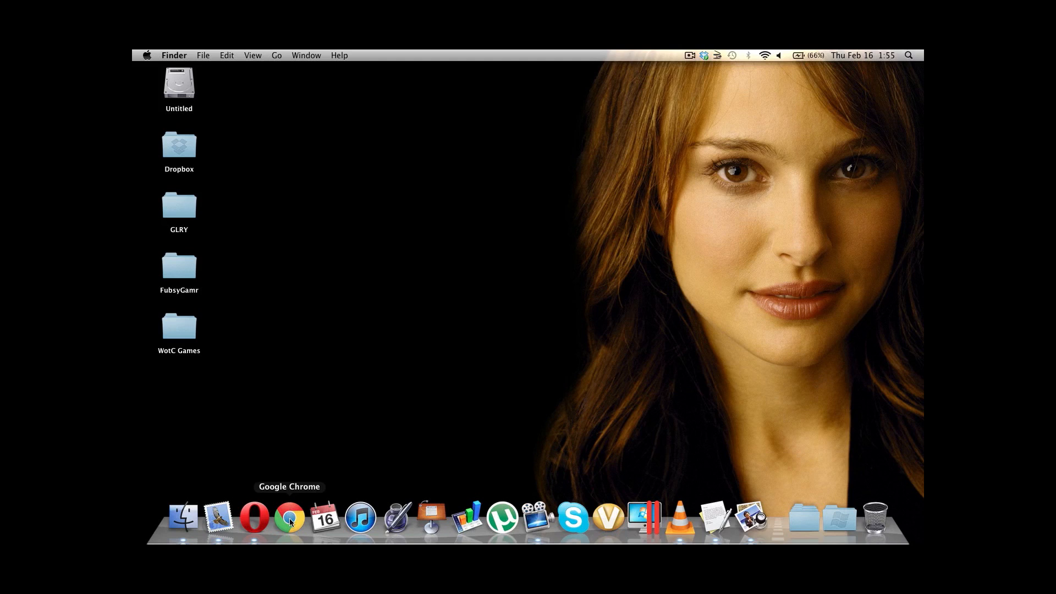
# Launch Chrome and load cockatrice.de to reach the Cockatrice news page
pyautogui.click(290, 517)
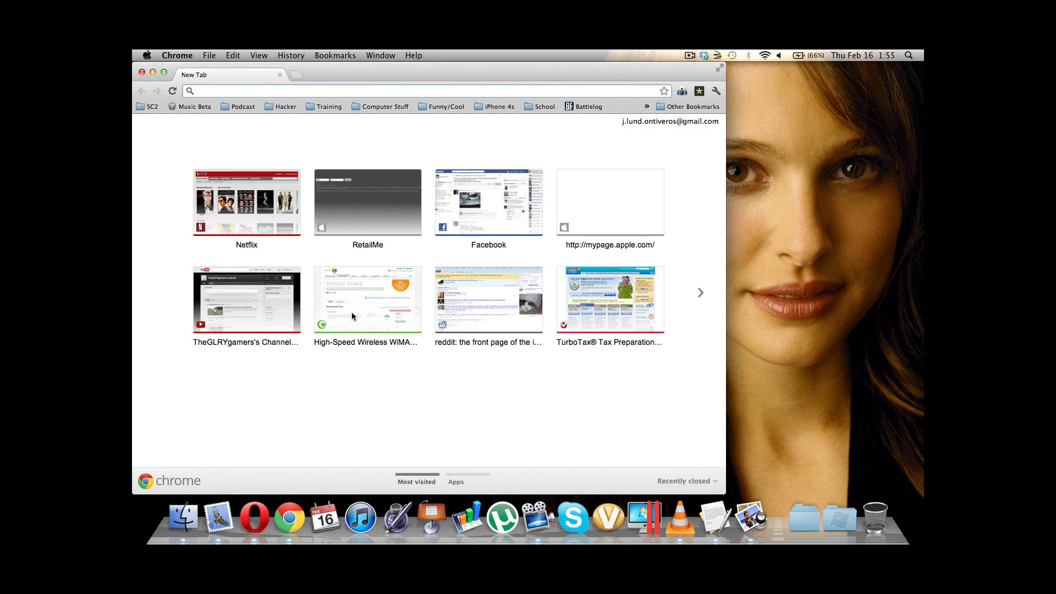
pyautogui.write('cockatrice.de')
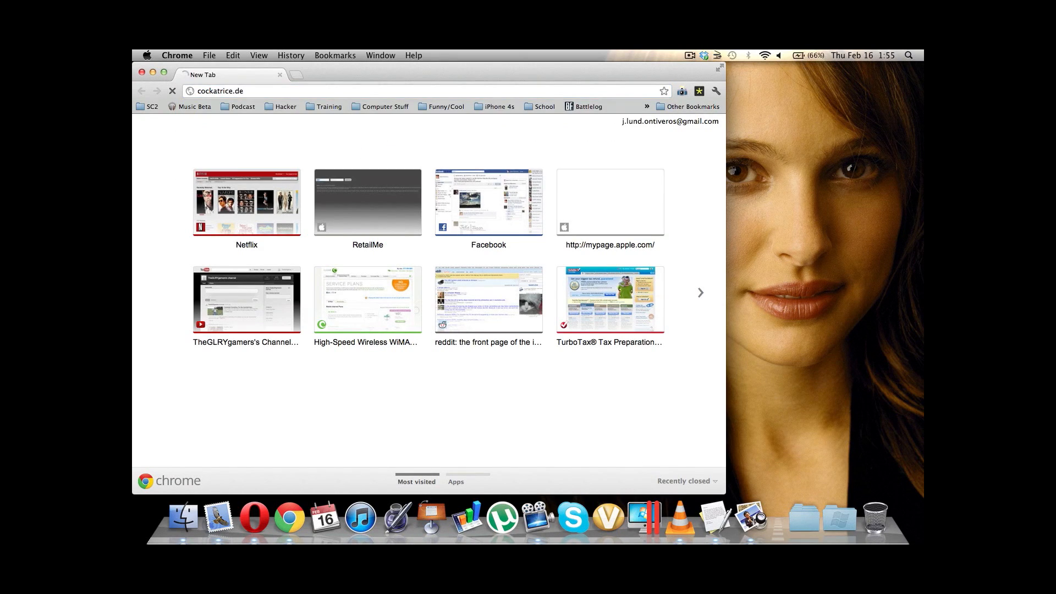
pyautogui.press('Return')
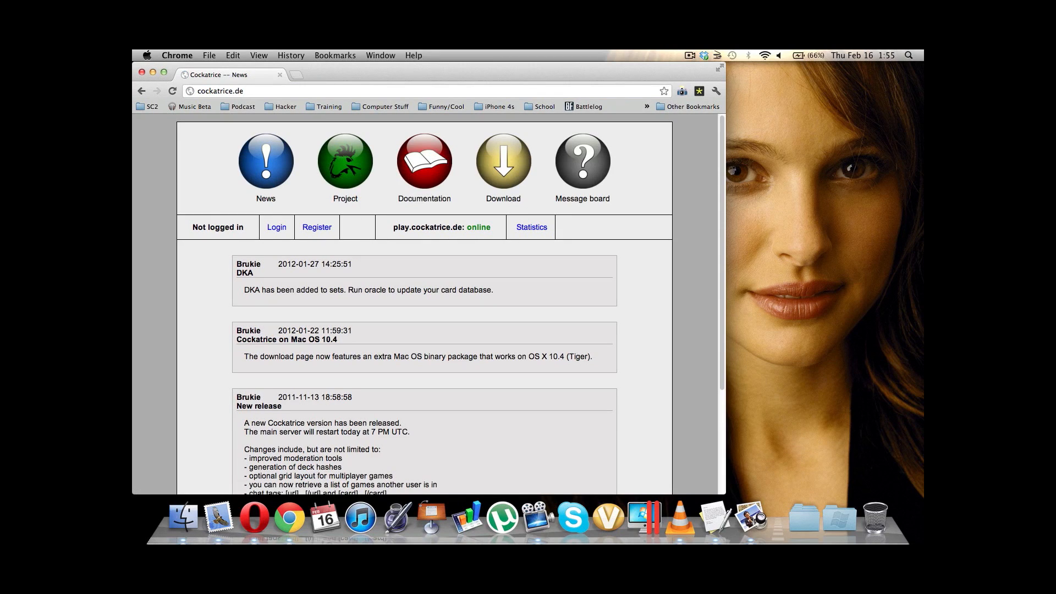
pyautogui.moveTo(319, 214)
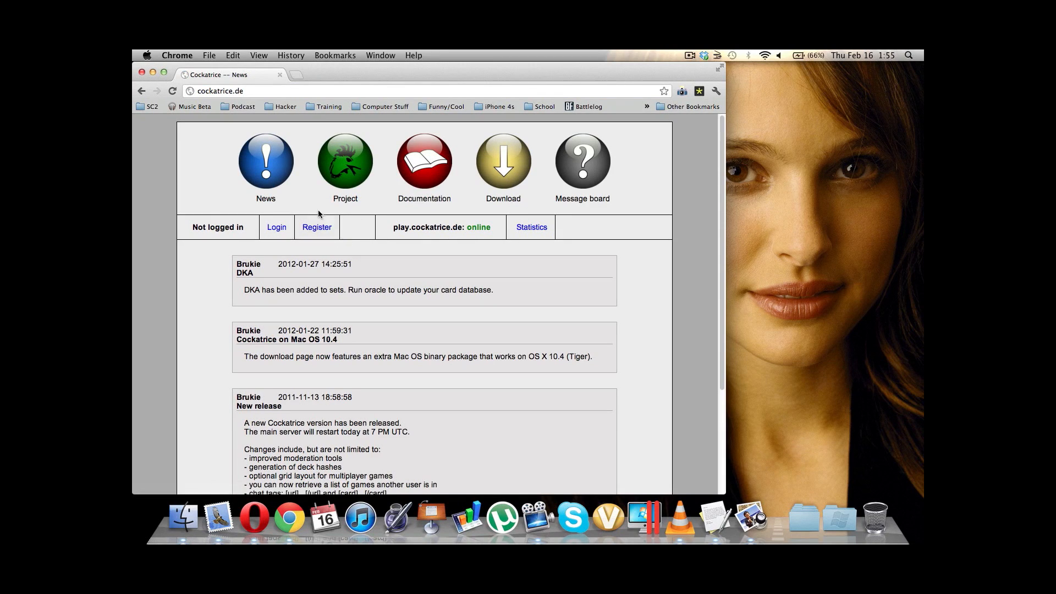
pyautogui.moveTo(336, 217)
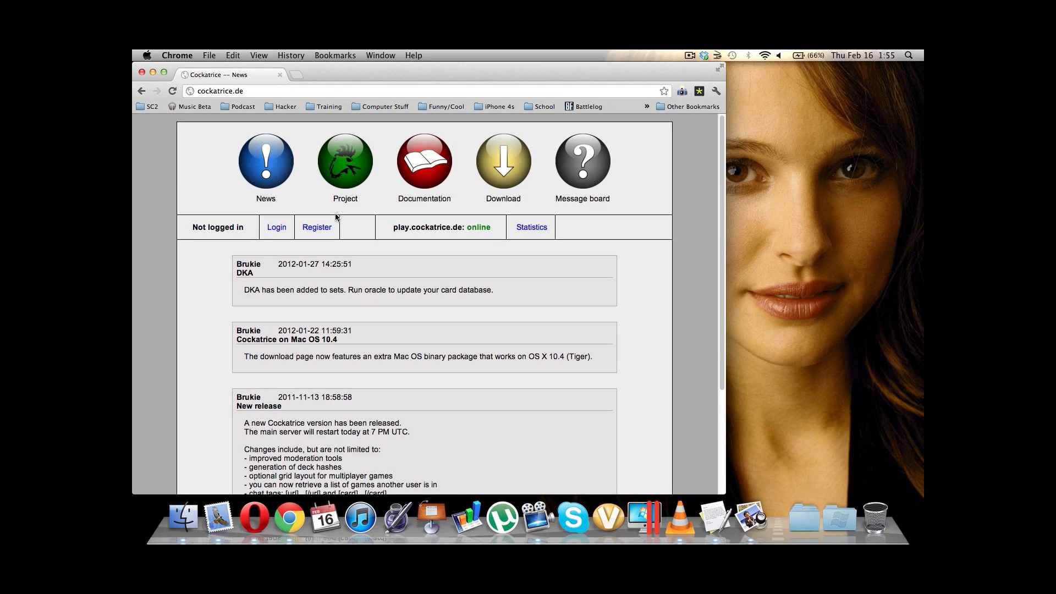
pyautogui.moveTo(317, 227)
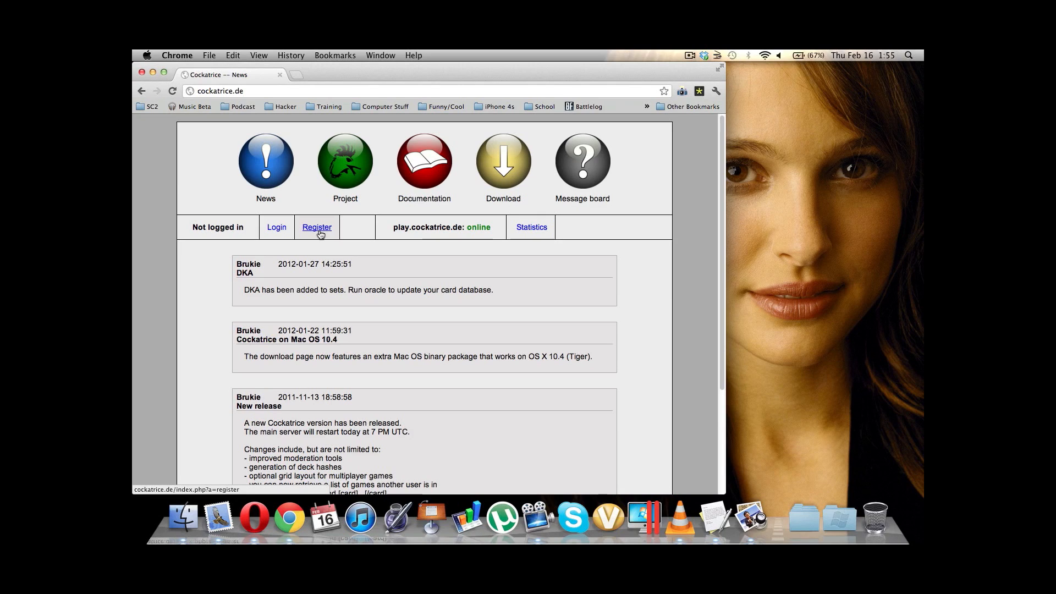
# Sign in with the account credentials and dismiss Chrome's save-password offer
pyautogui.click(280, 227)
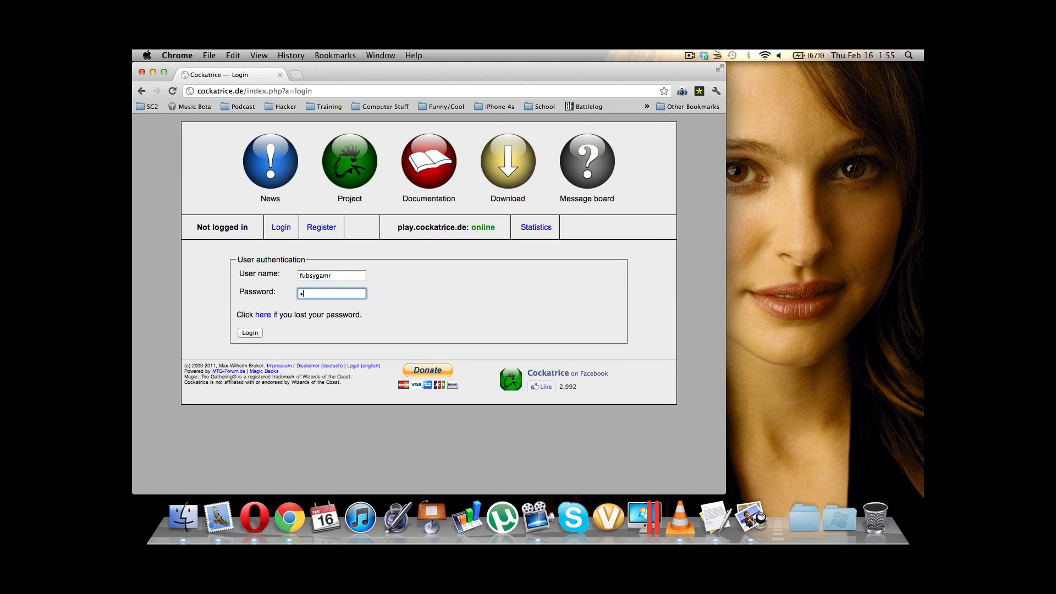
pyautogui.write('password')
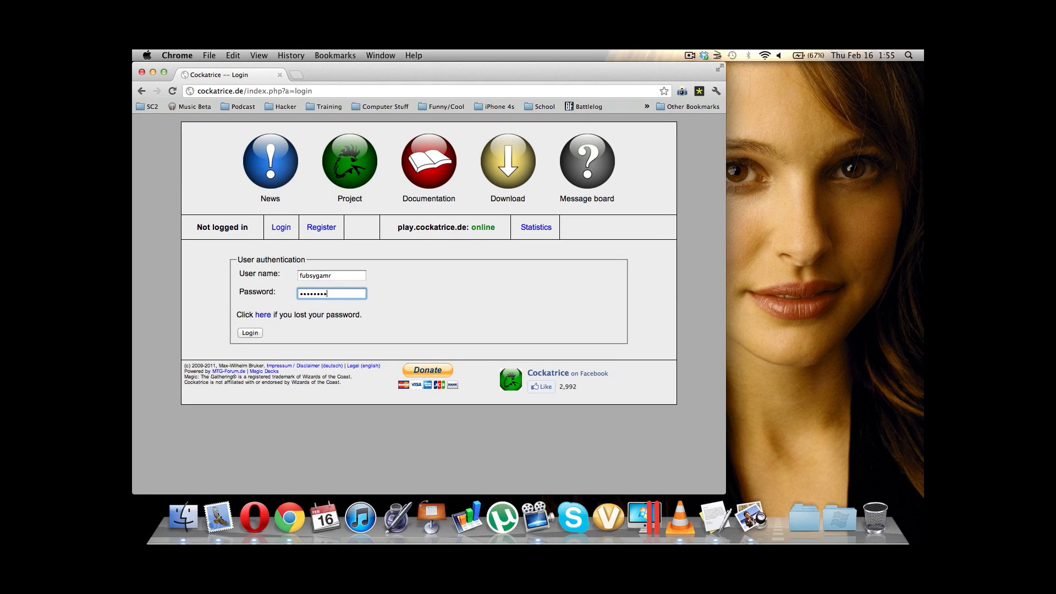
pyautogui.click(250, 332)
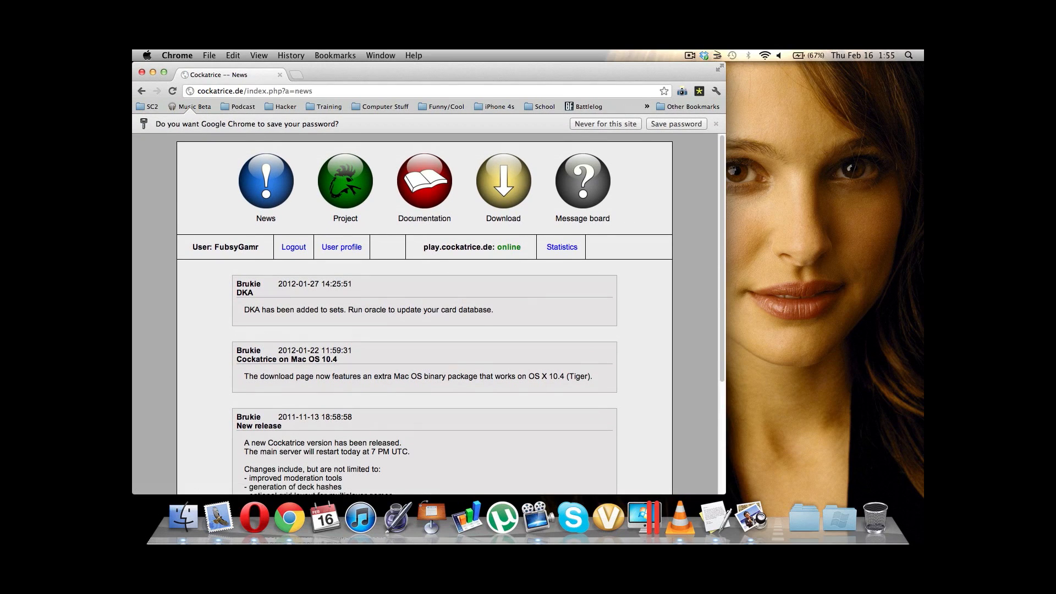
pyautogui.click(716, 123)
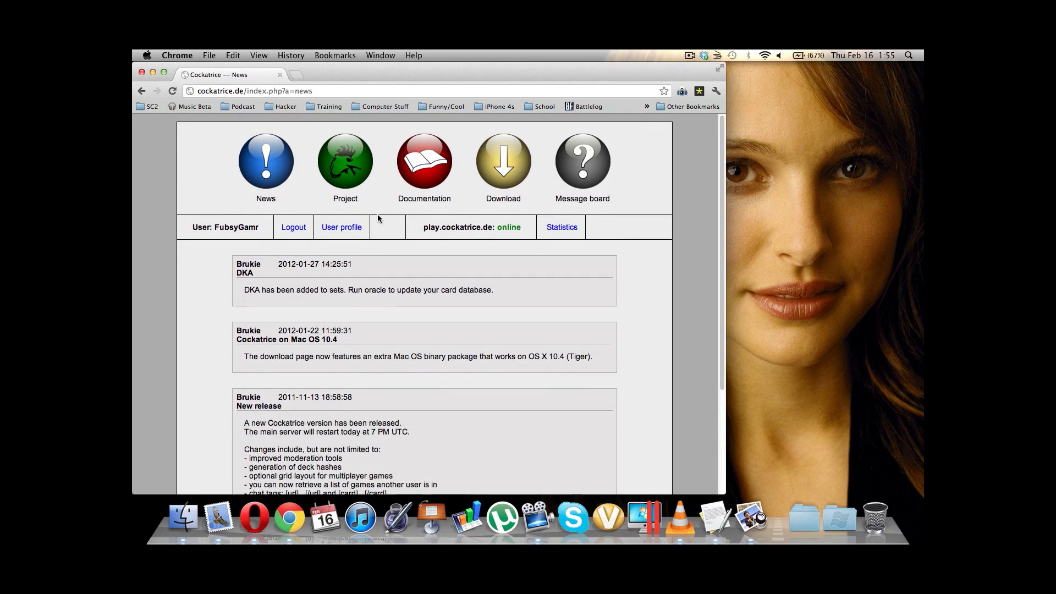
pyautogui.moveTo(487, 174)
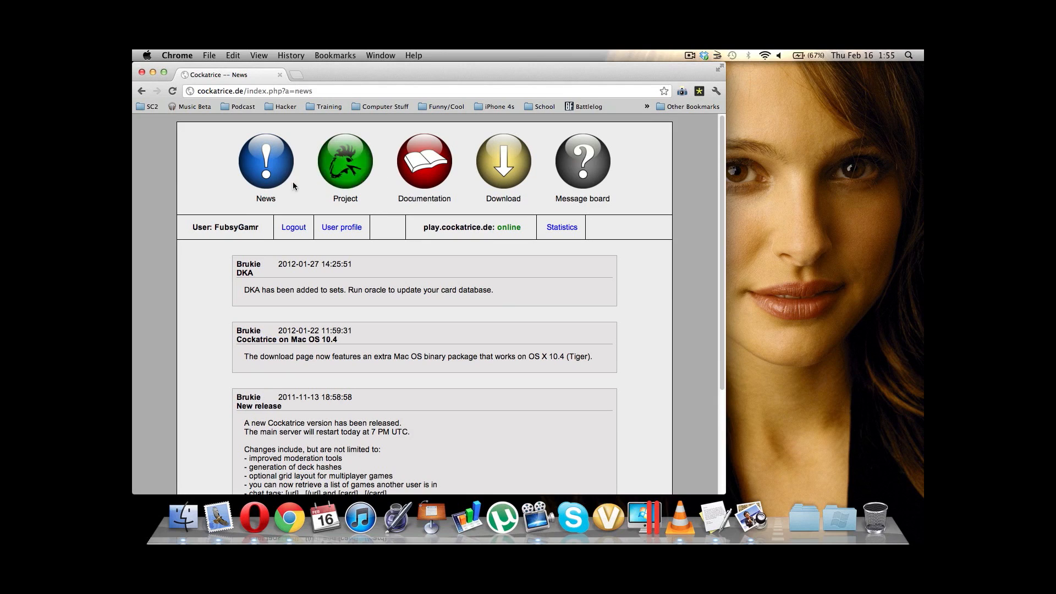
pyautogui.moveTo(582, 172)
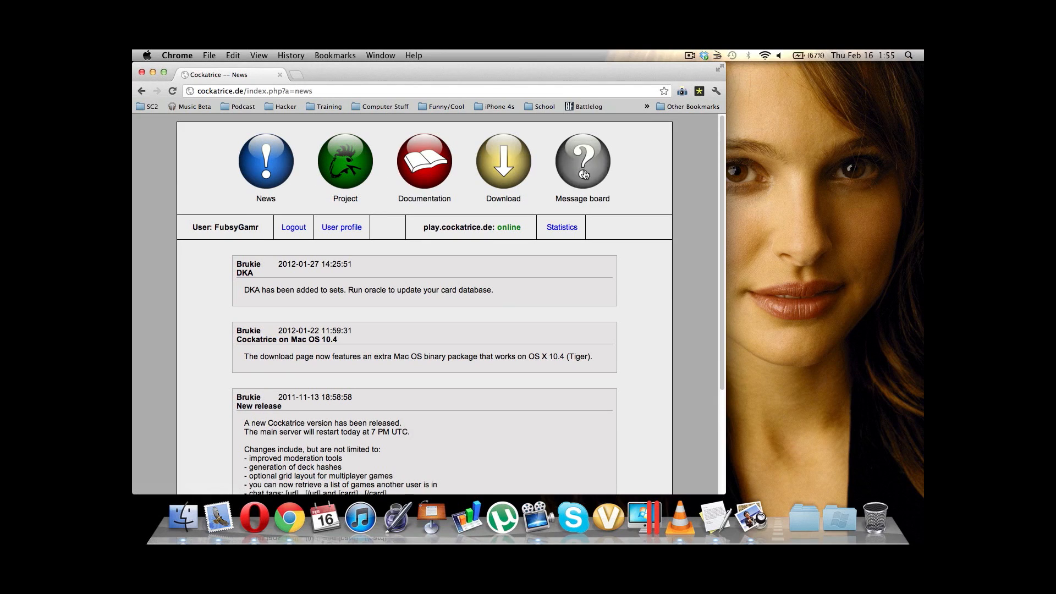
# From the Download page, fetch the Mac build for OS X 10.5 (Leopard) or newer
pyautogui.click(502, 160)
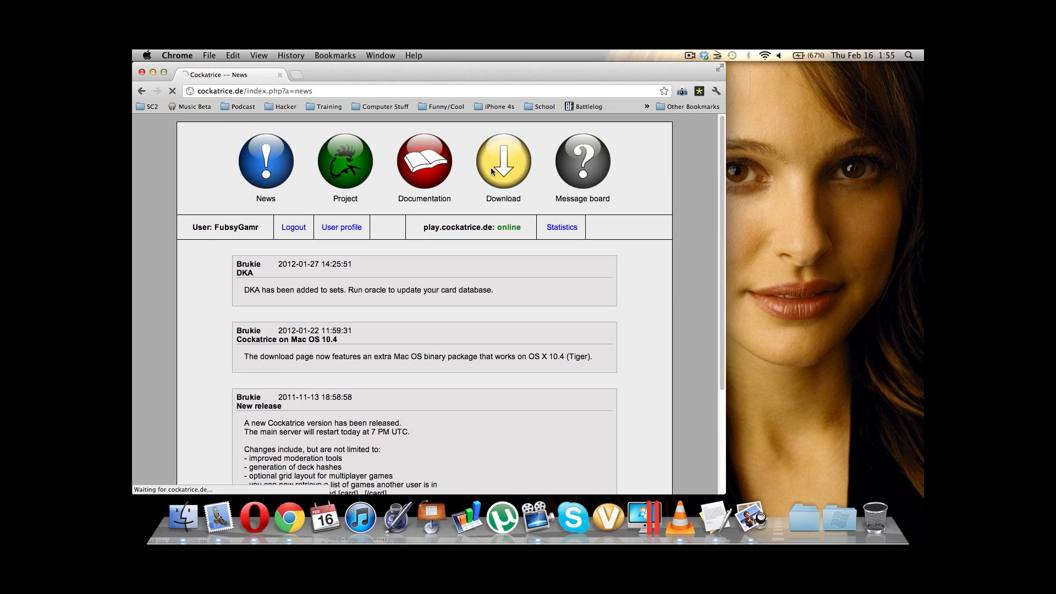
pyautogui.click(503, 160)
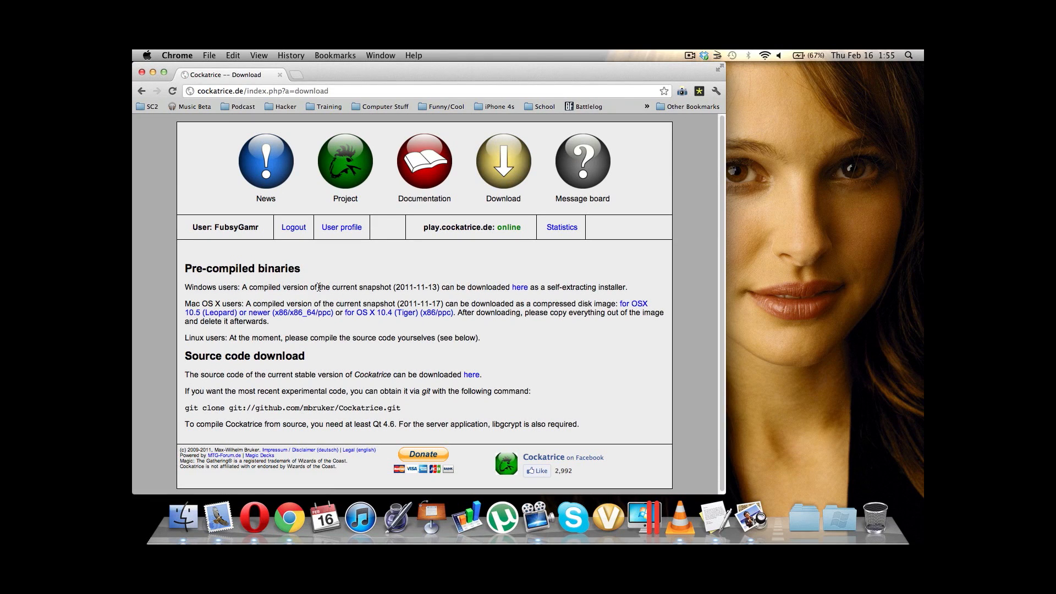
pyautogui.moveTo(206, 301)
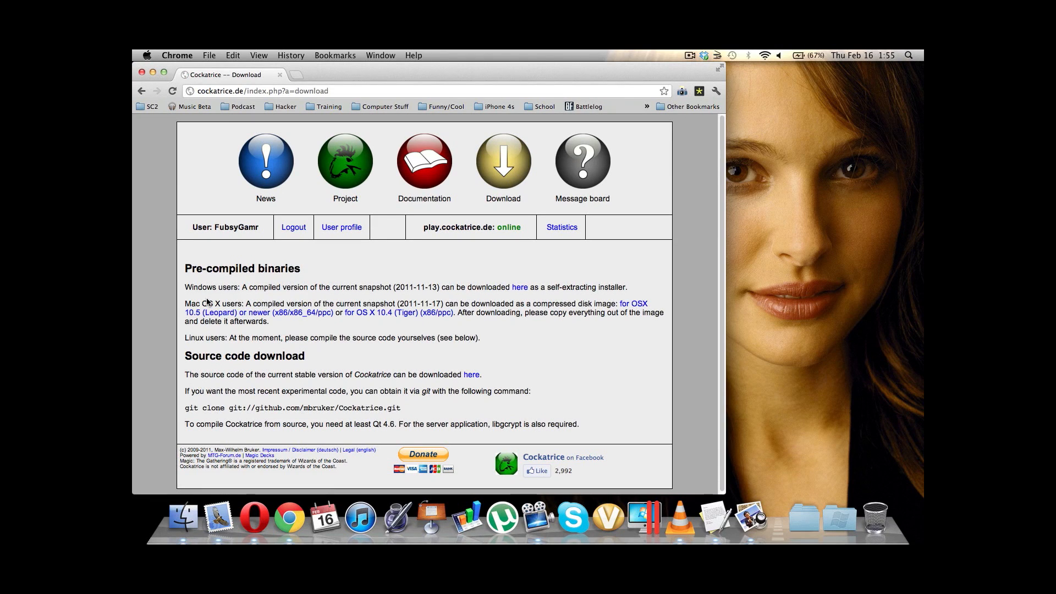
pyautogui.moveTo(253, 298)
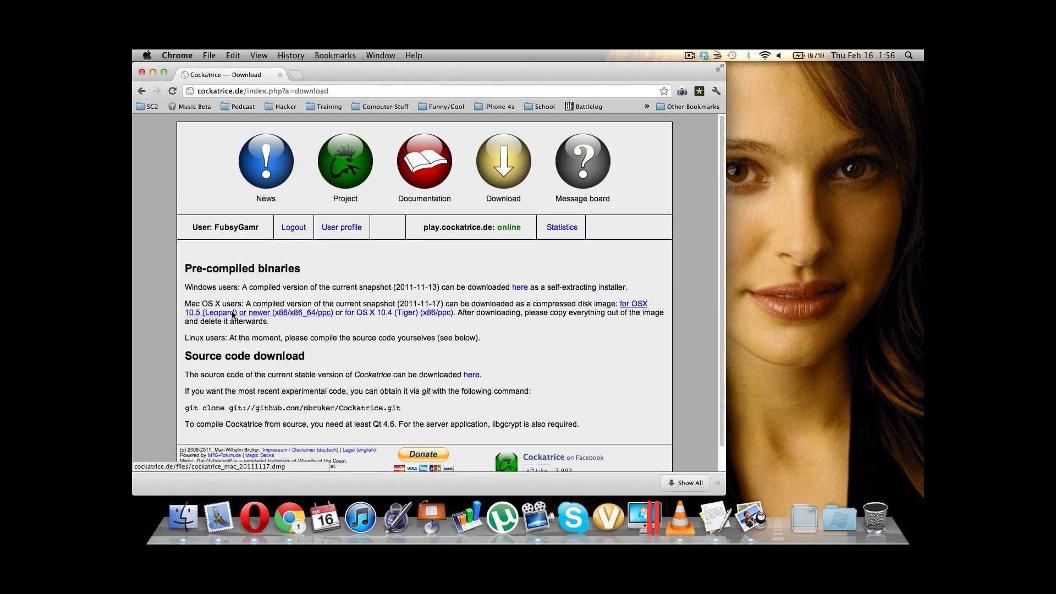
pyautogui.click(260, 313)
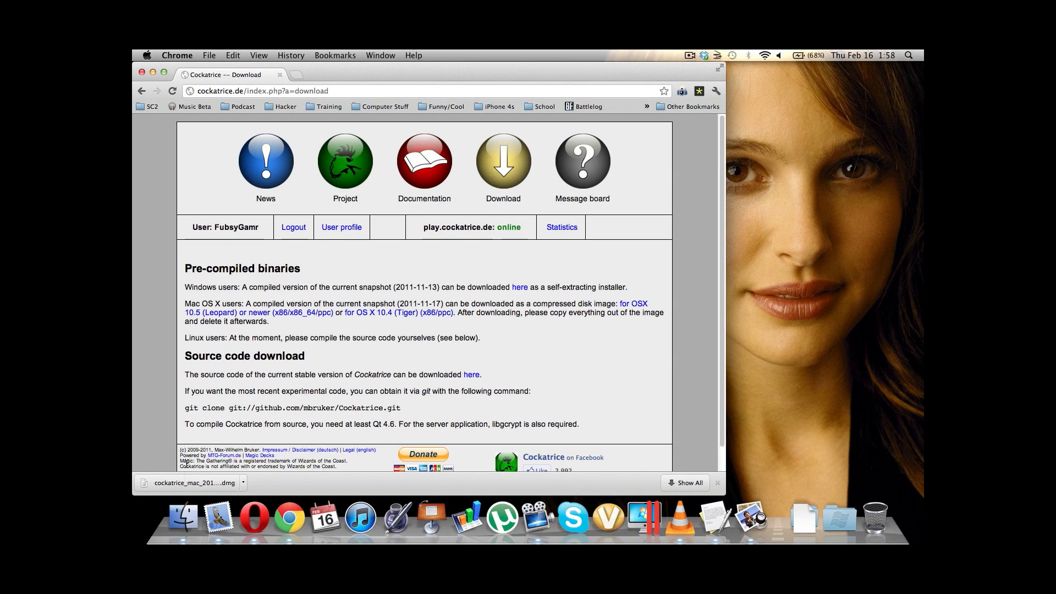
# Mount the .dmg, enter cockatrice_mac_20111117, select all items and bring up a second Finder window
pyautogui.click(191, 482)
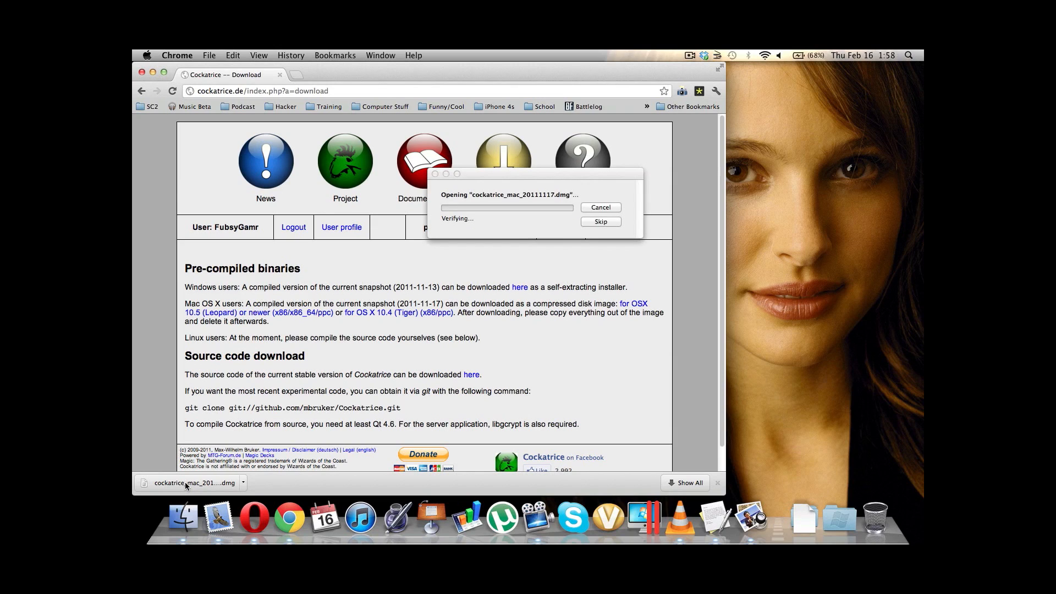
pyautogui.moveTo(469, 351)
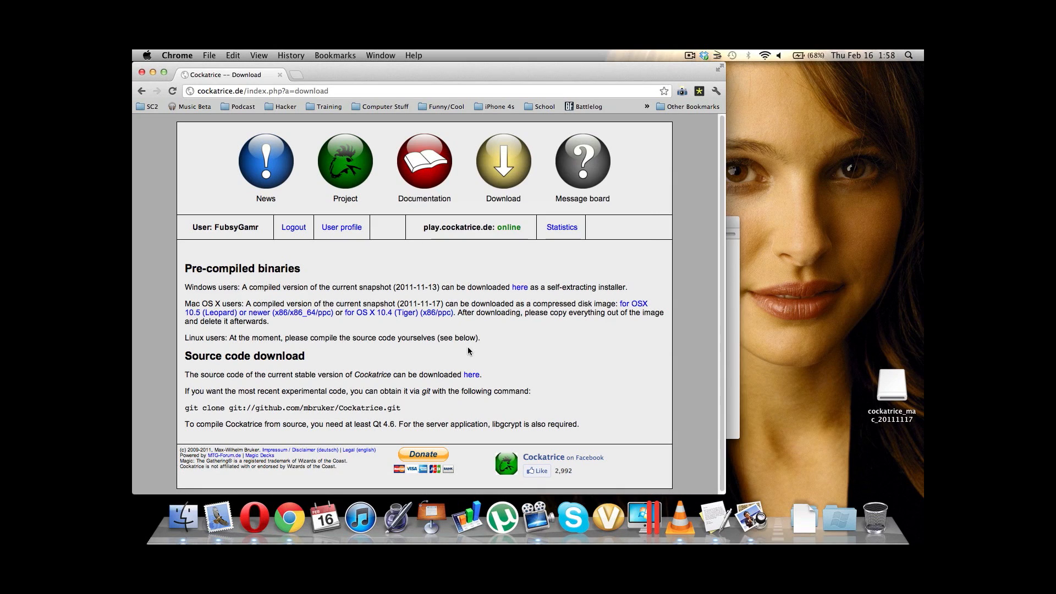
pyautogui.moveTo(266, 162)
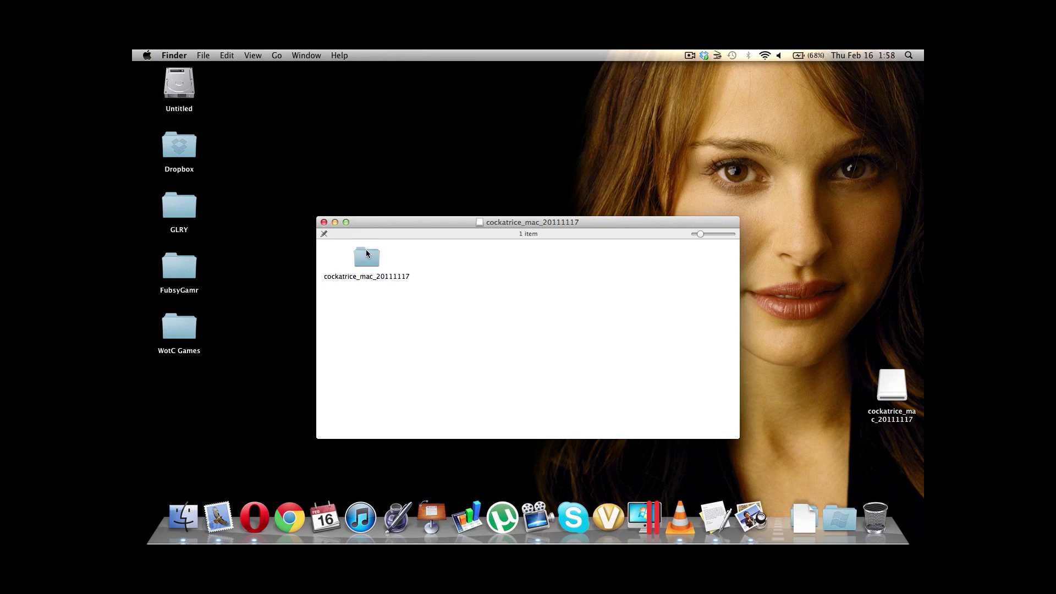
pyautogui.doubleClick(367, 258)
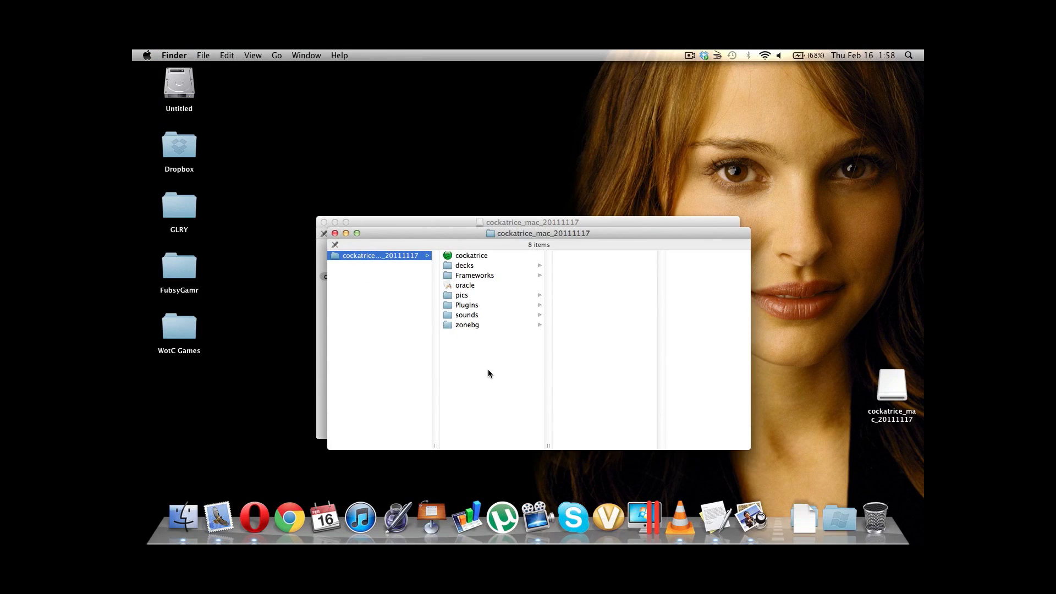
pyautogui.press('cmd+a')
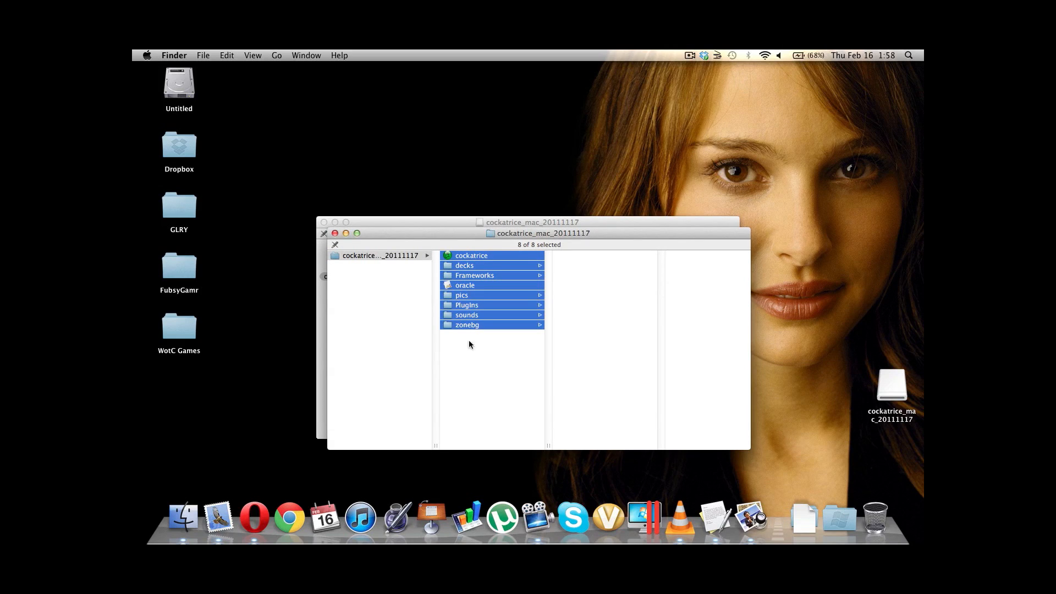
pyautogui.click(473, 368)
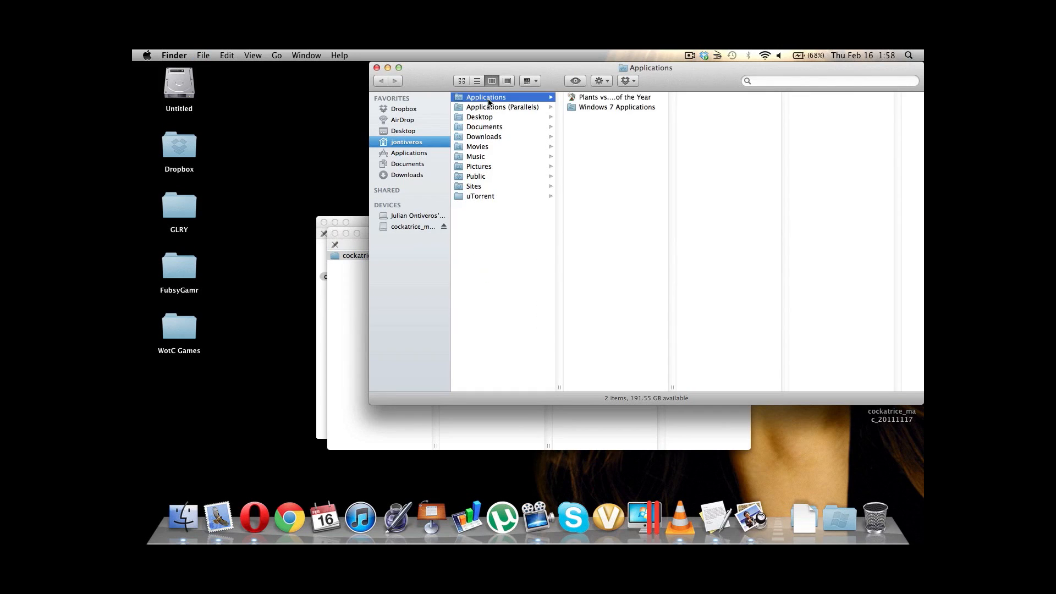
pyautogui.moveTo(599, 91)
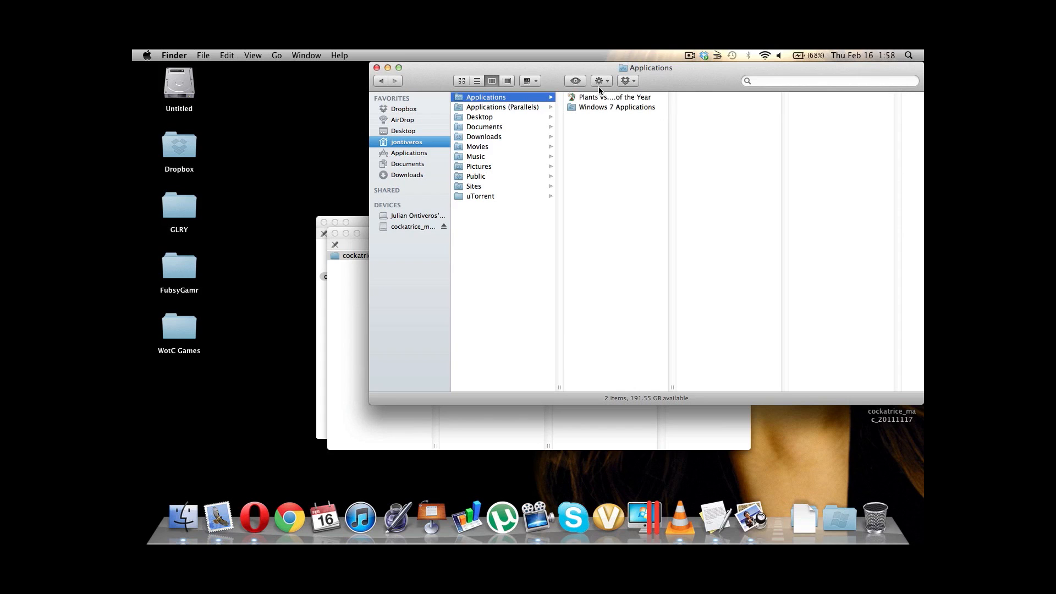
# Show the Applications folder and create a new Cockatrice folder there for the eight disk-image items
pyautogui.click(409, 153)
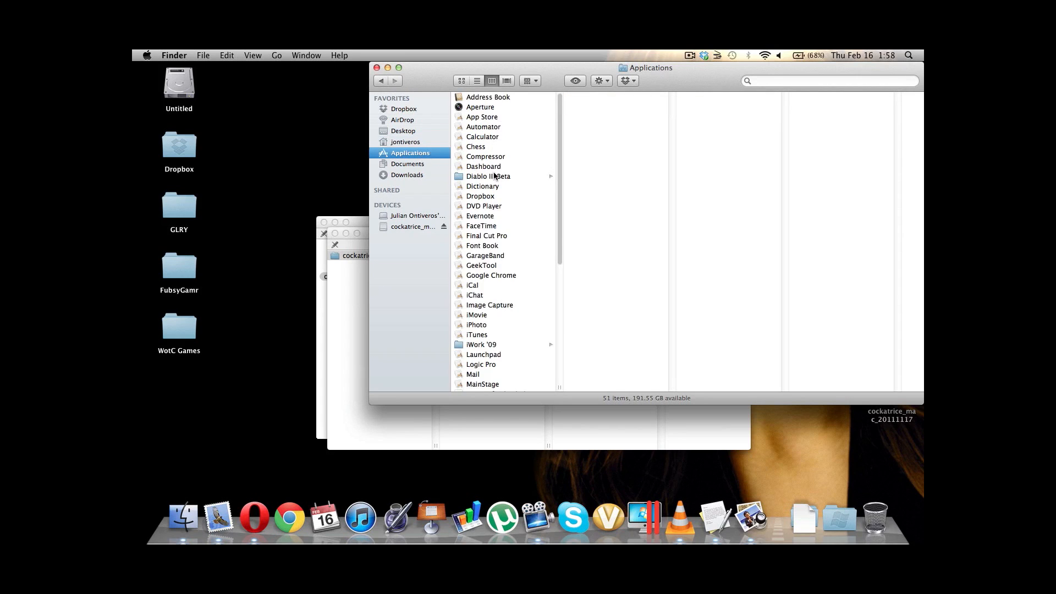
pyautogui.scroll(3)
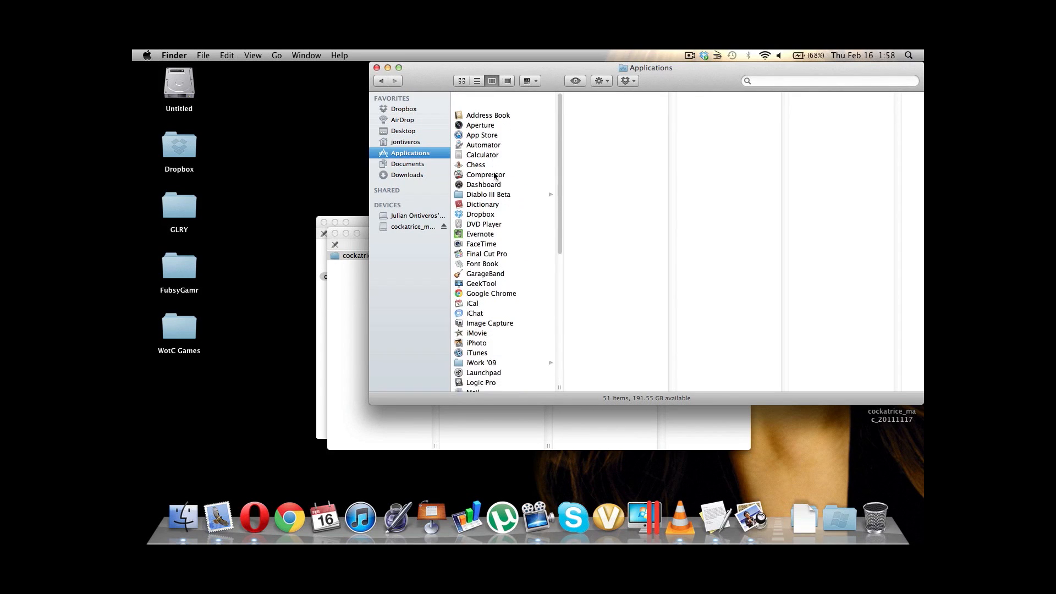
pyautogui.click(406, 141)
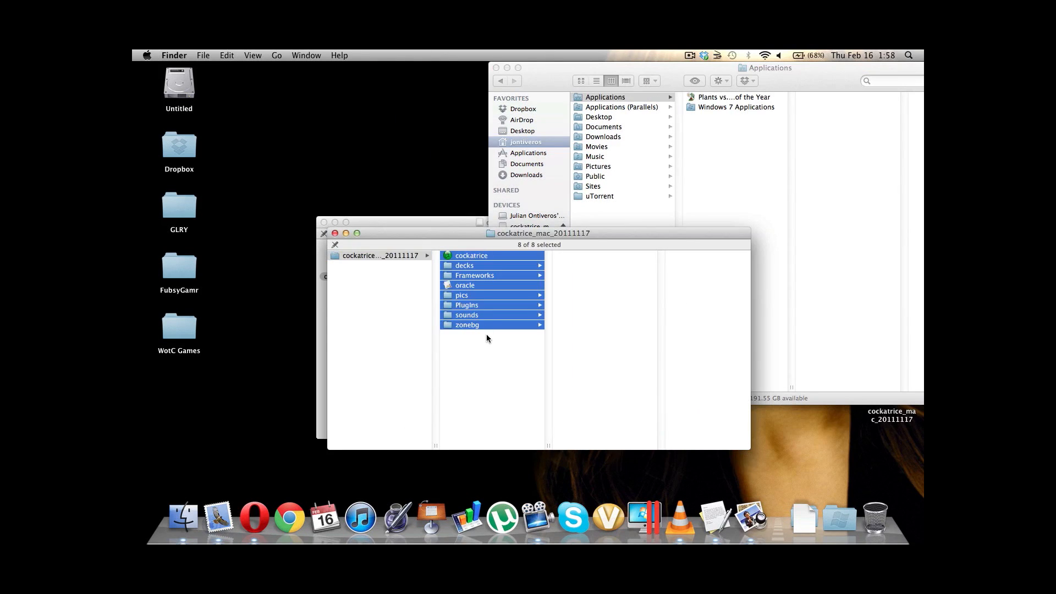
pyautogui.click(774, 146)
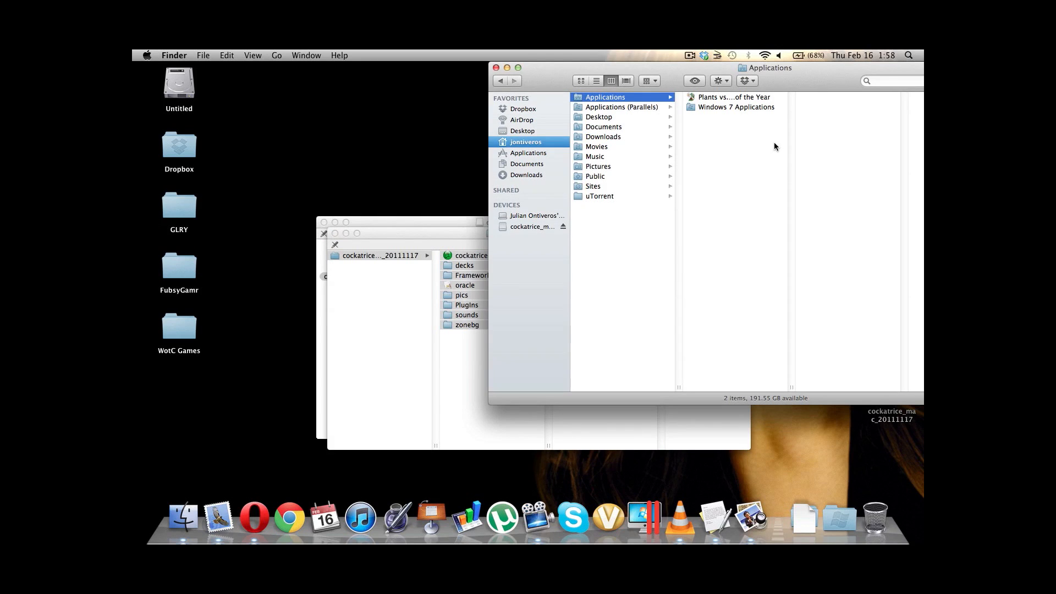
pyautogui.moveTo(766, 113)
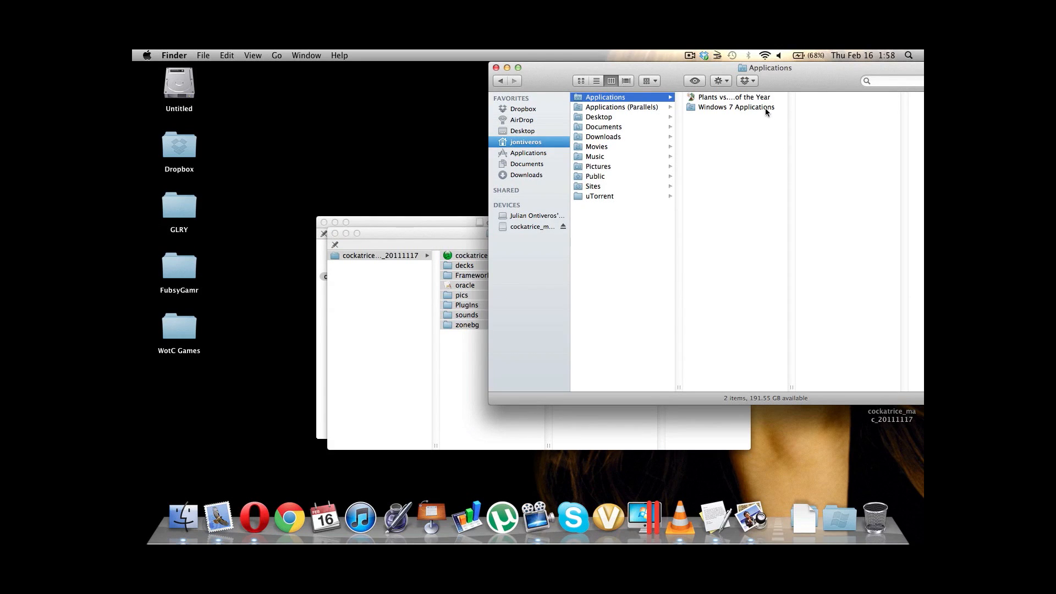
pyautogui.rightClick(733, 97)
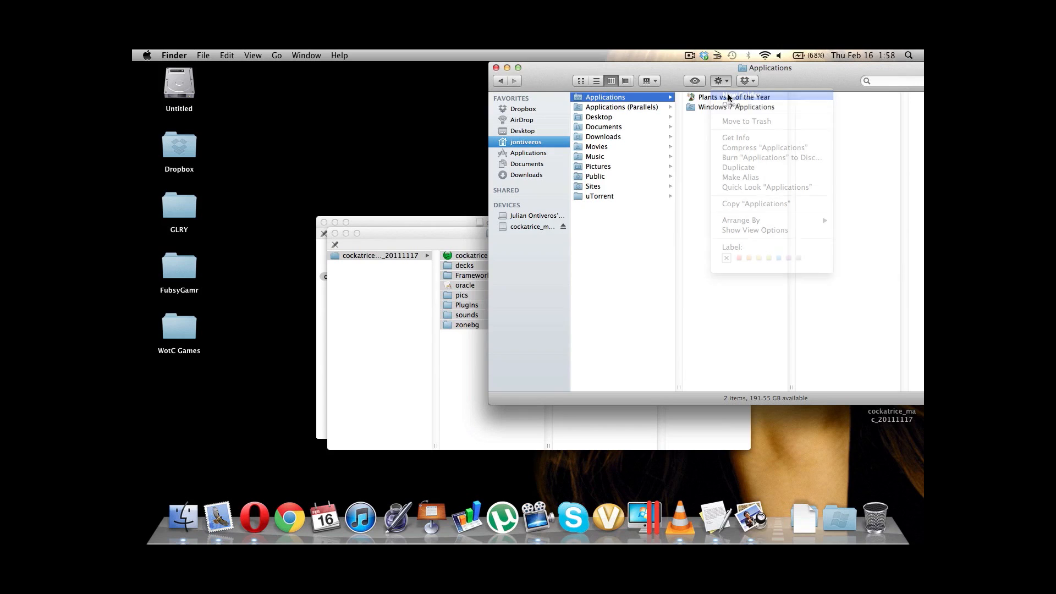
pyautogui.click(741, 97)
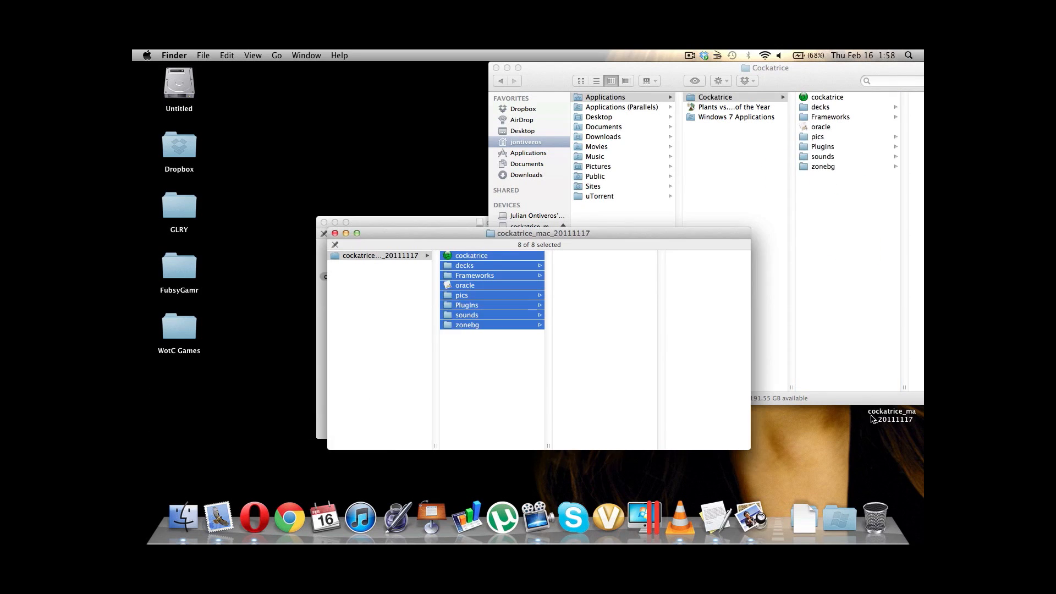
# Eject the cockatrice_mac disk image and select oracle in Applications > Cockatrice
pyautogui.click(336, 233)
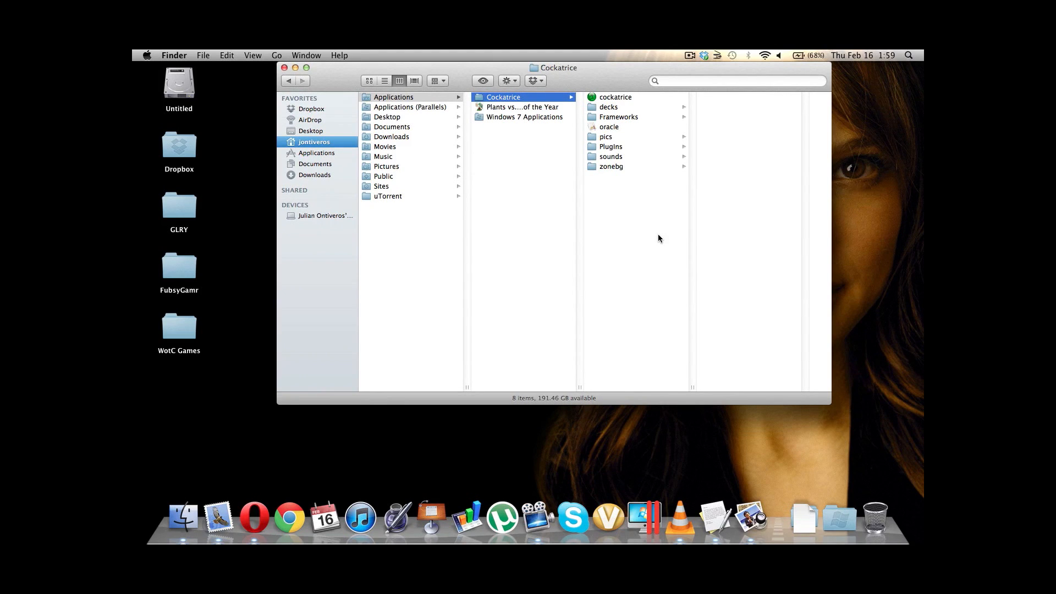
pyautogui.moveTo(657, 323)
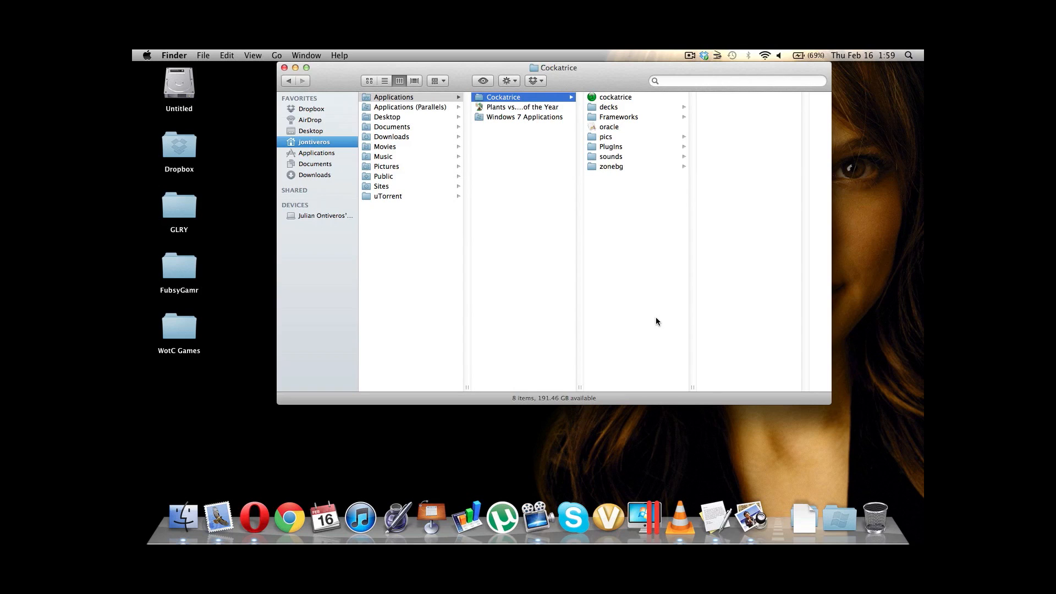
pyautogui.moveTo(555, 120)
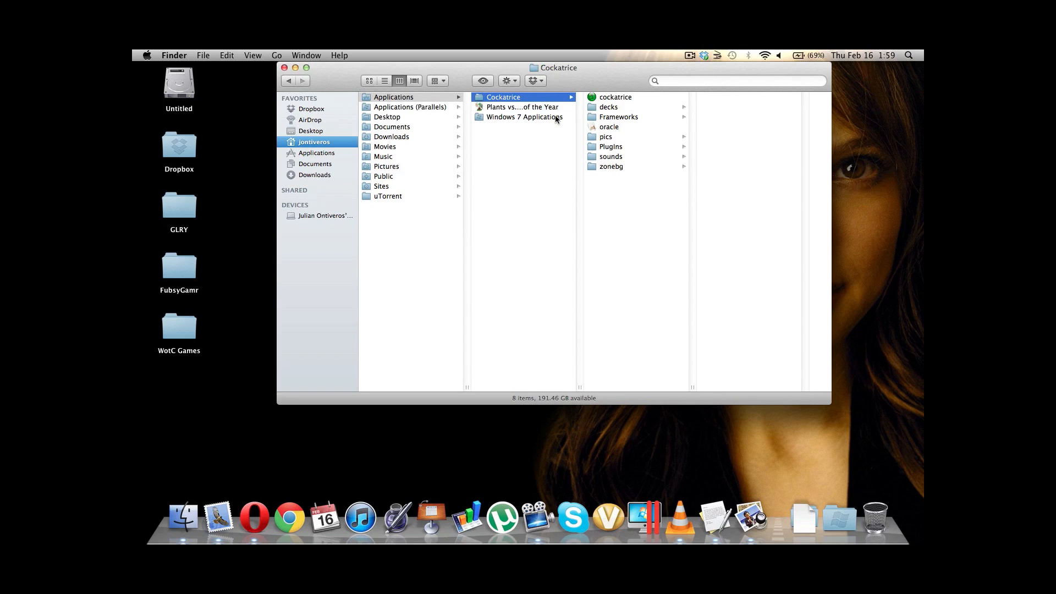
pyautogui.moveTo(620, 132)
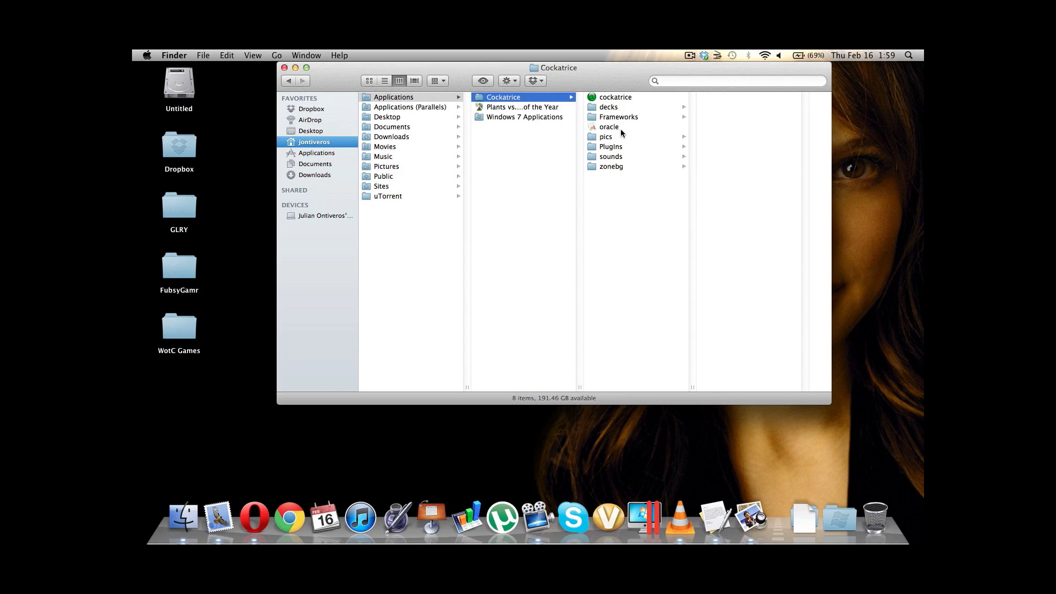
pyautogui.click(608, 126)
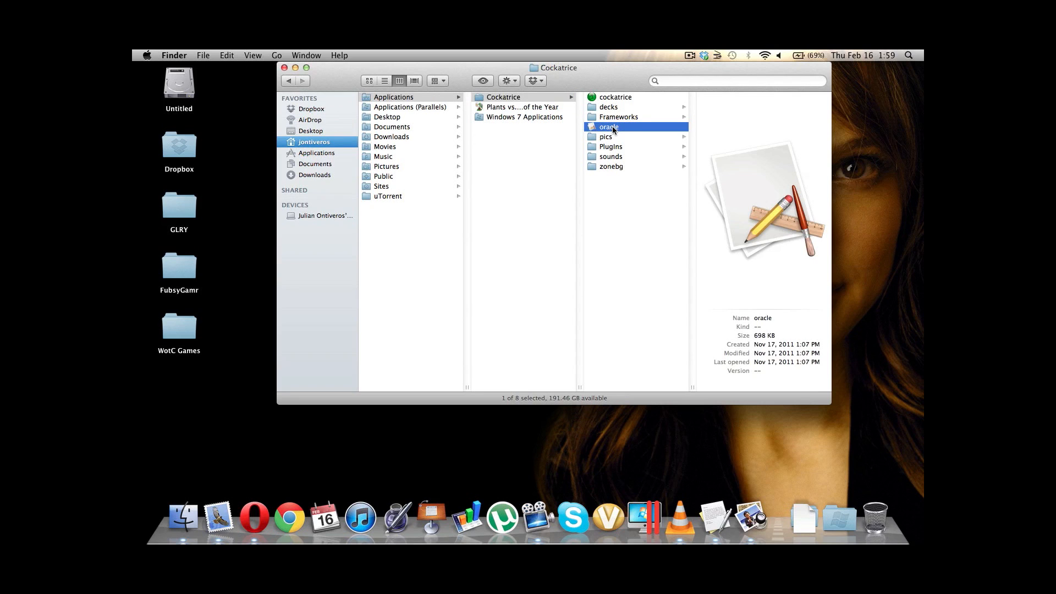
# Launch oracle past the security warning and choose File > Download sets information
pyautogui.doubleClick(608, 126)
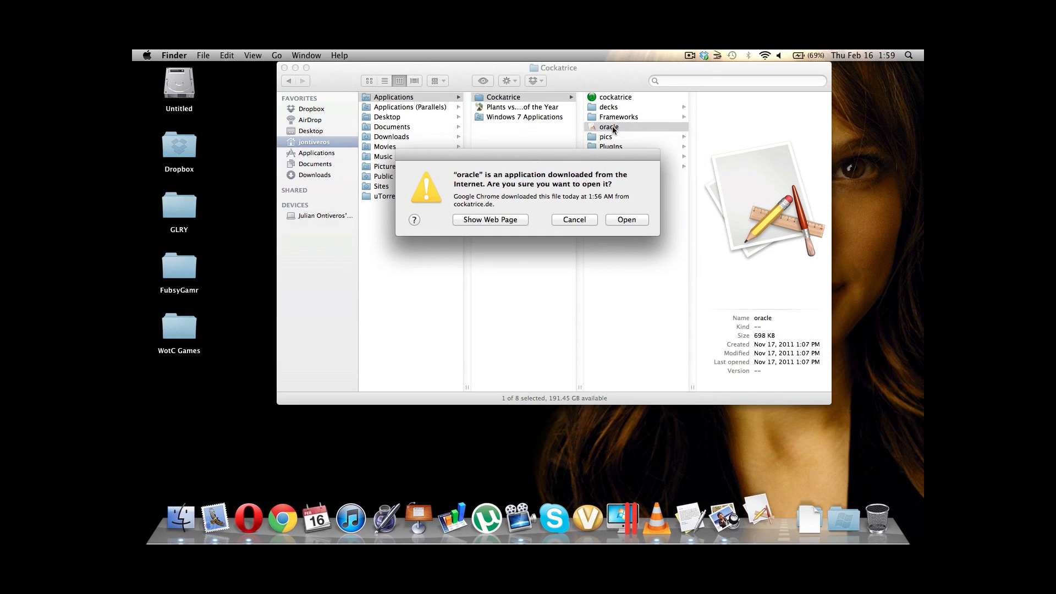
pyautogui.click(573, 220)
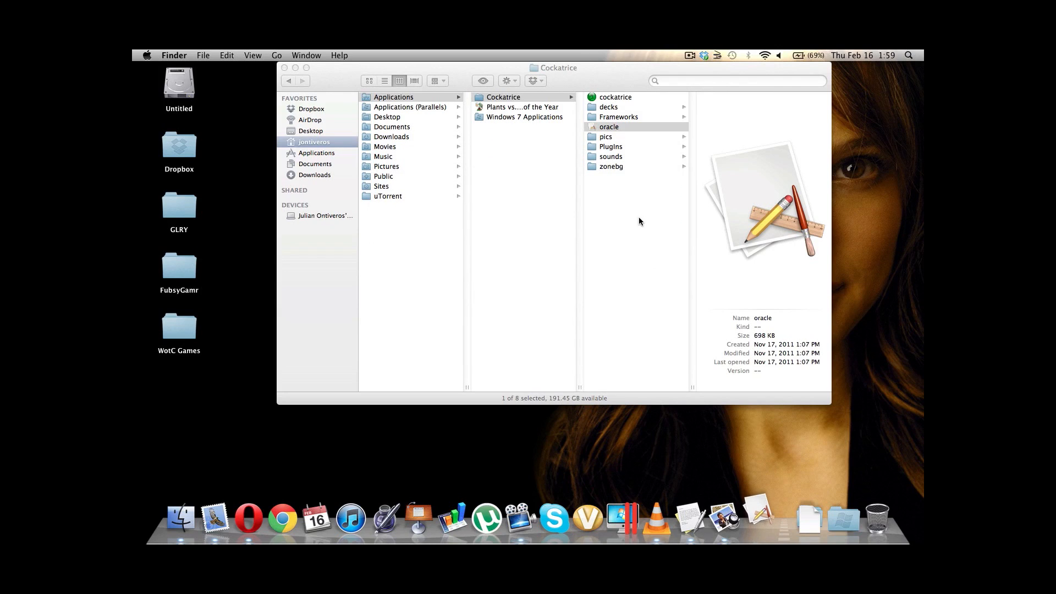
pyautogui.doubleClick(608, 127)
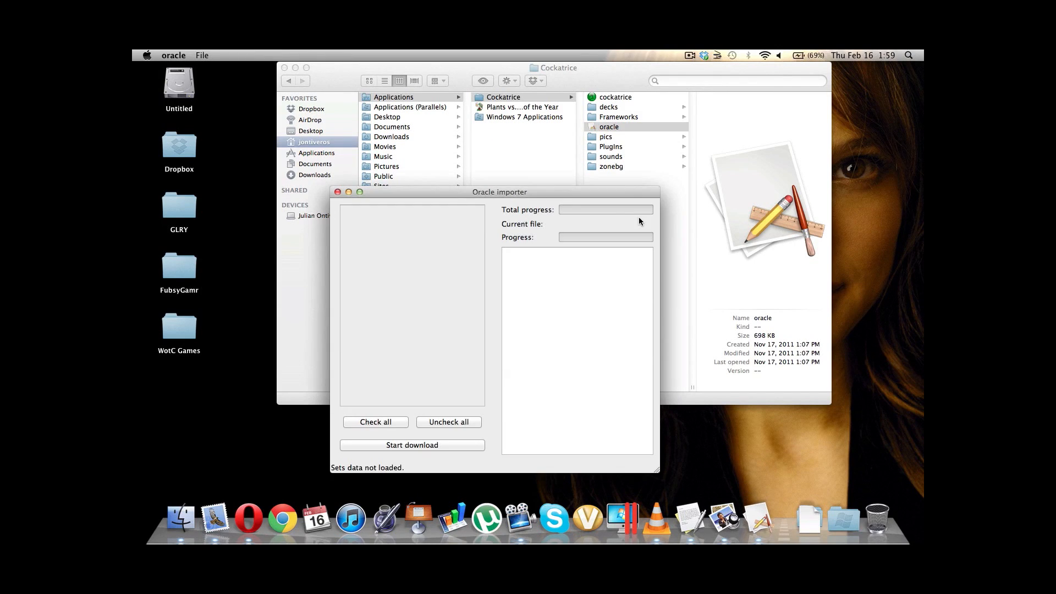
pyautogui.moveTo(391, 203)
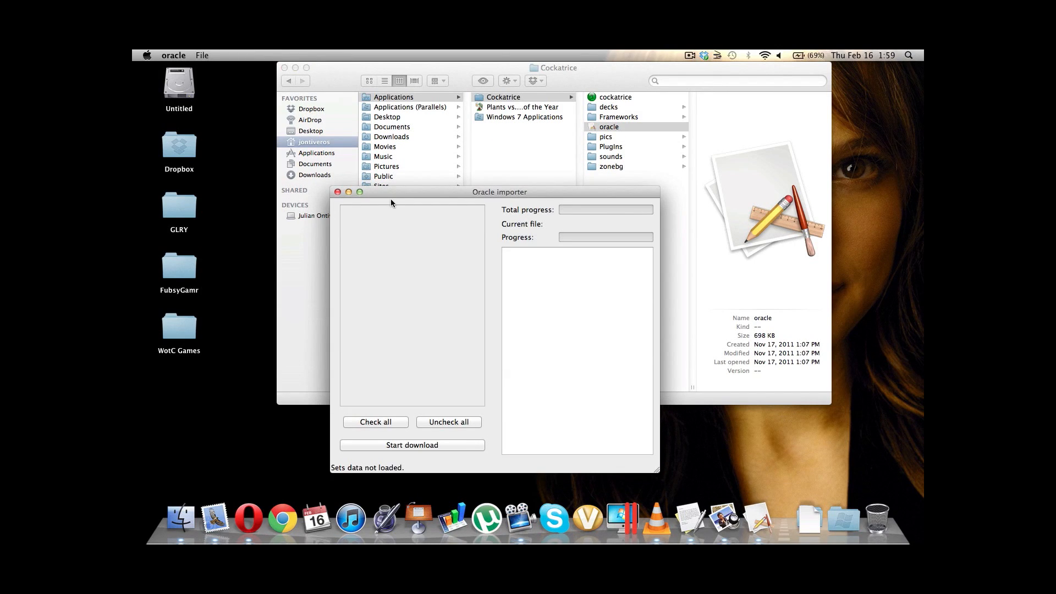
pyautogui.moveTo(392, 191); pyautogui.dragTo(399, 94)
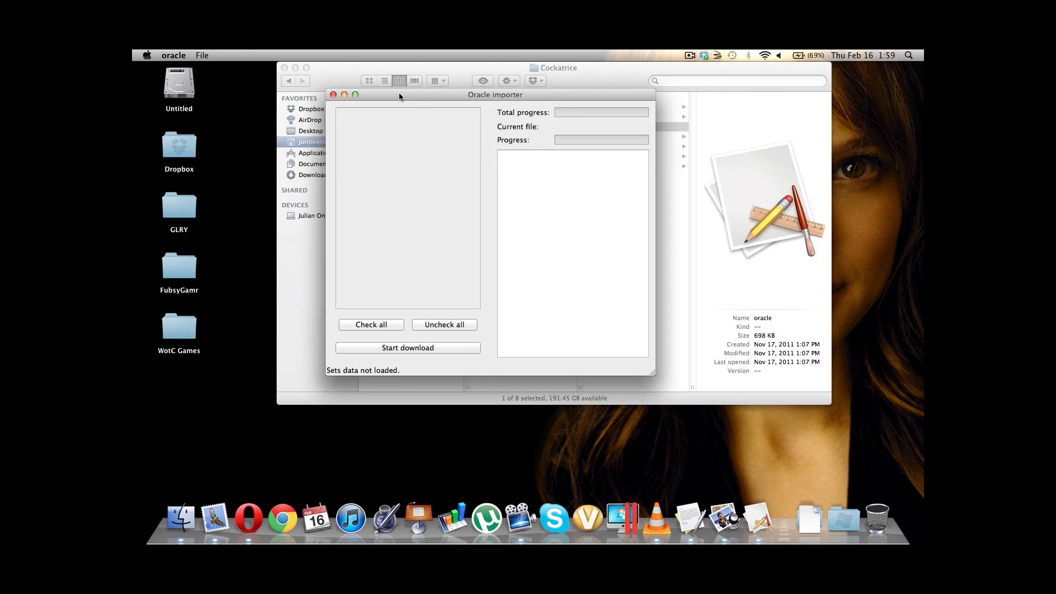
pyautogui.moveTo(207, 52)
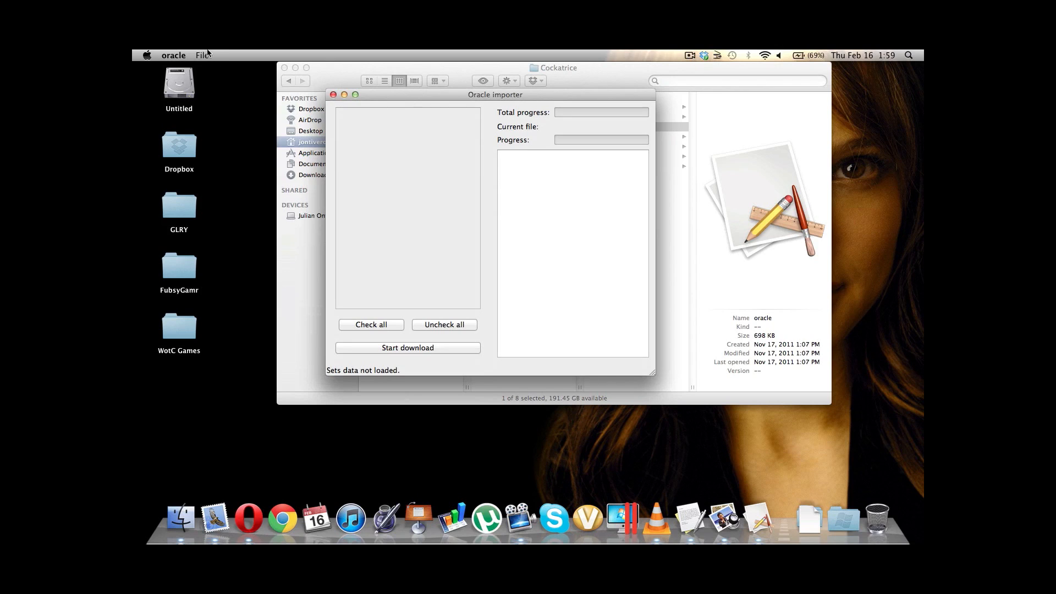
pyautogui.click(201, 55)
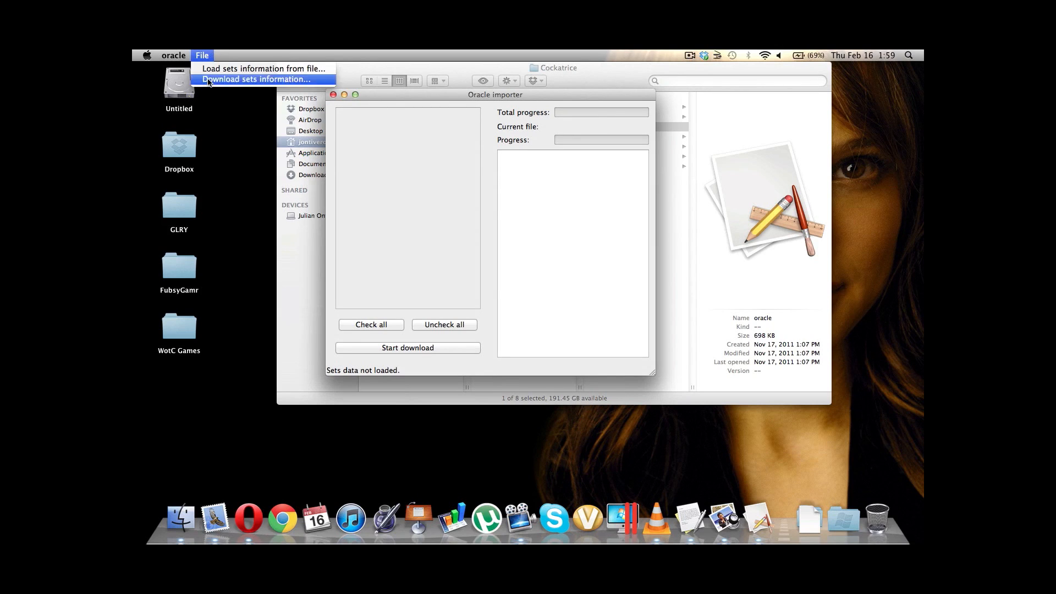
pyautogui.click(256, 79)
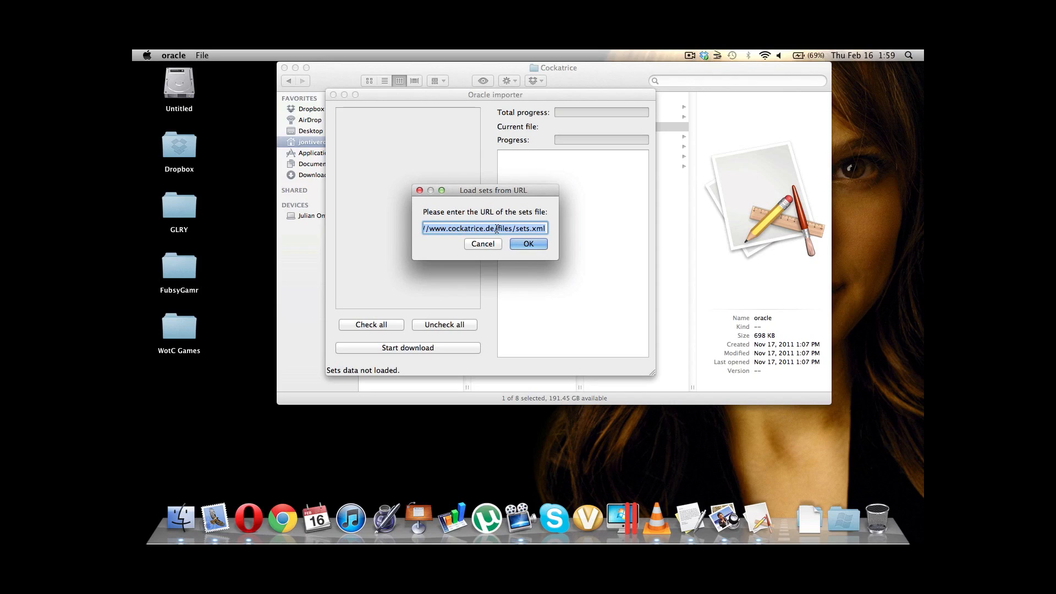
pyautogui.moveTo(437, 222)
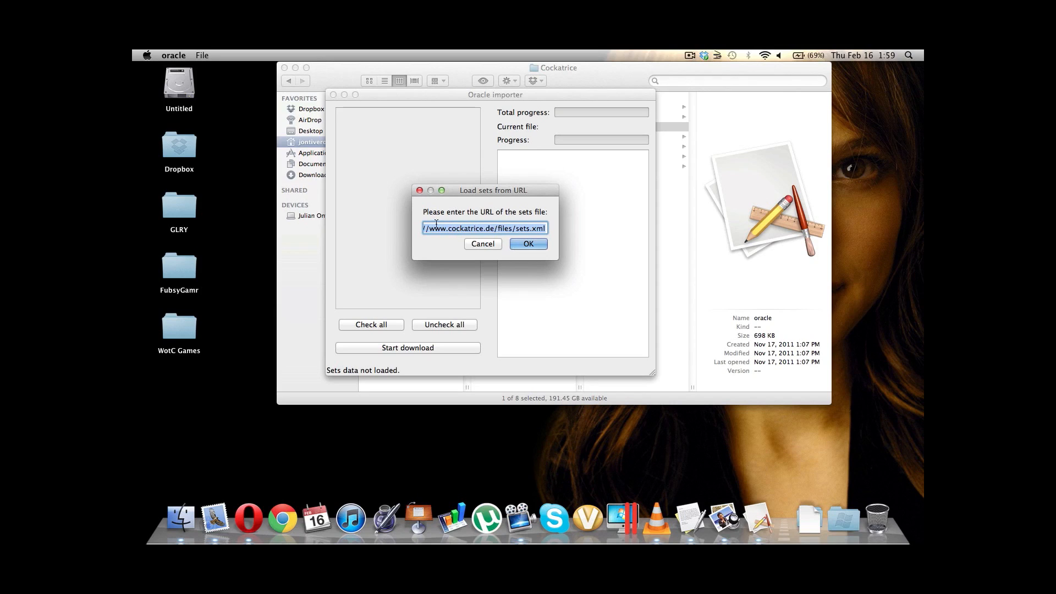
pyautogui.moveTo(428, 239)
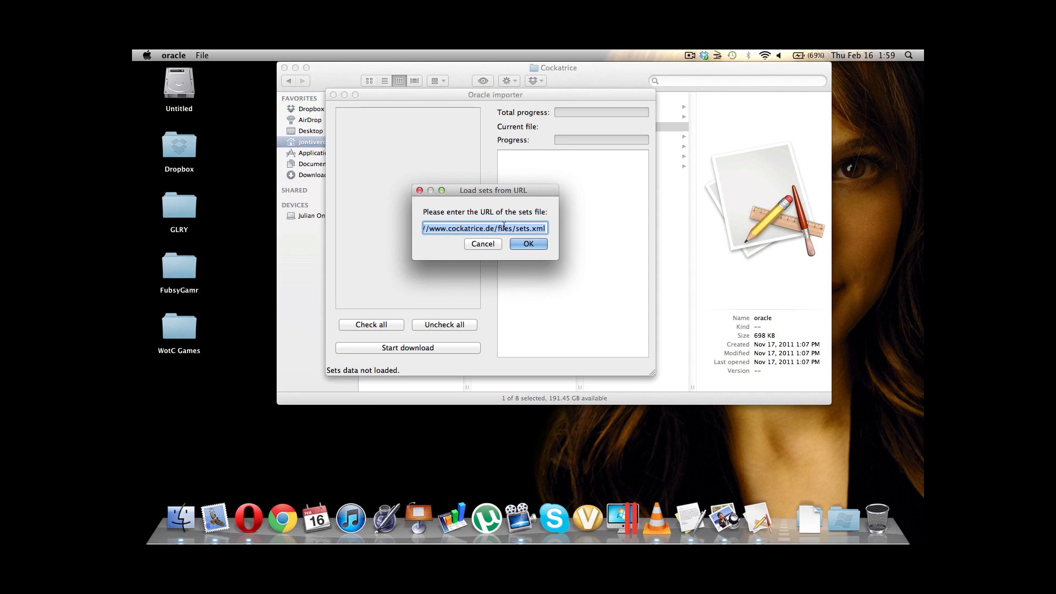
pyautogui.moveTo(539, 228)
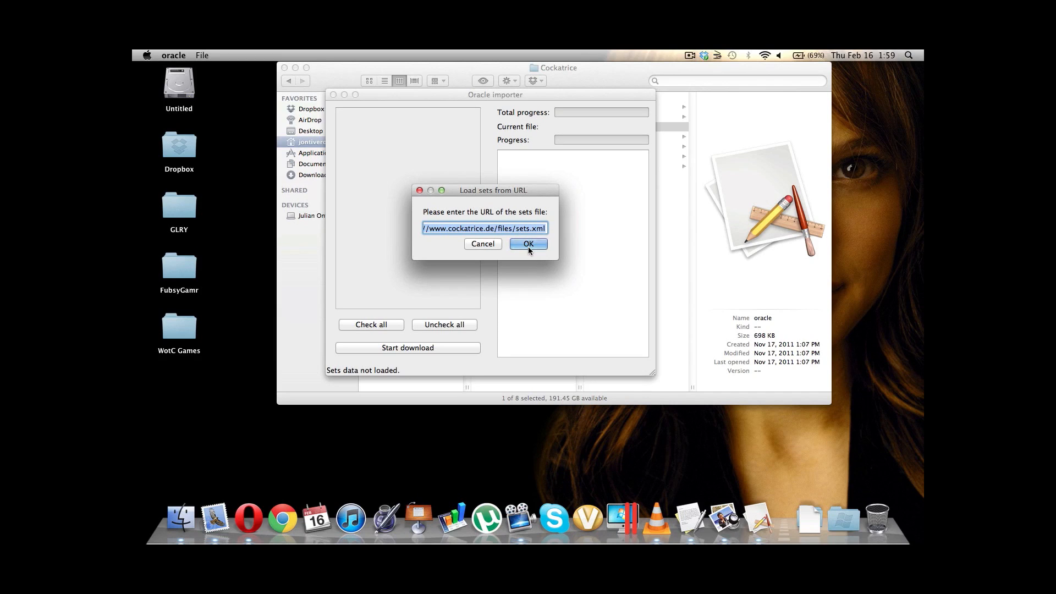
# Accept the cockatrice.de sets.xml address and review the loaded set list, all sets checked
pyautogui.click(528, 244)
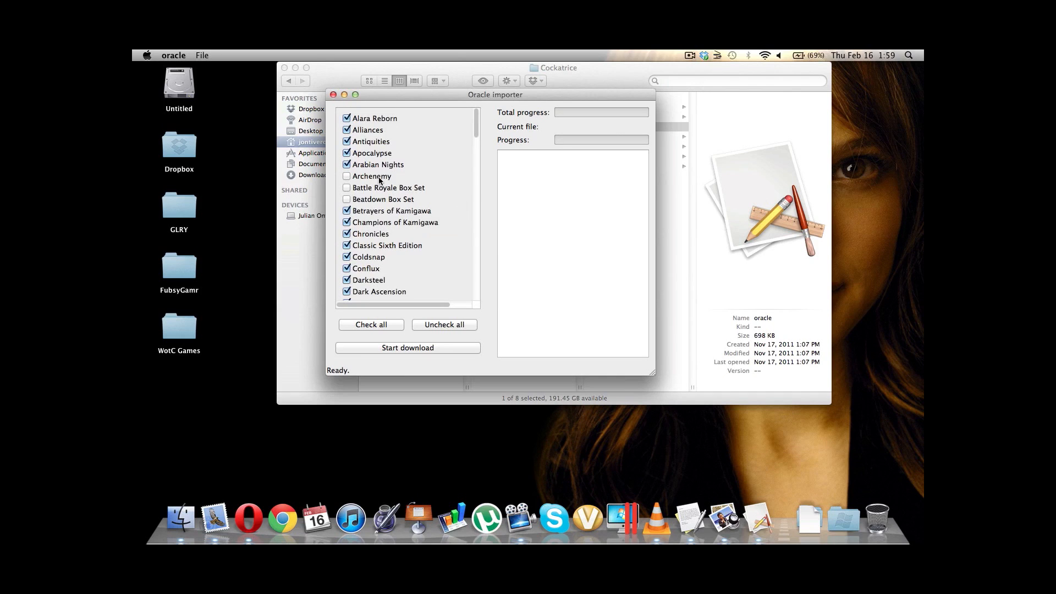
pyautogui.scroll(-3)
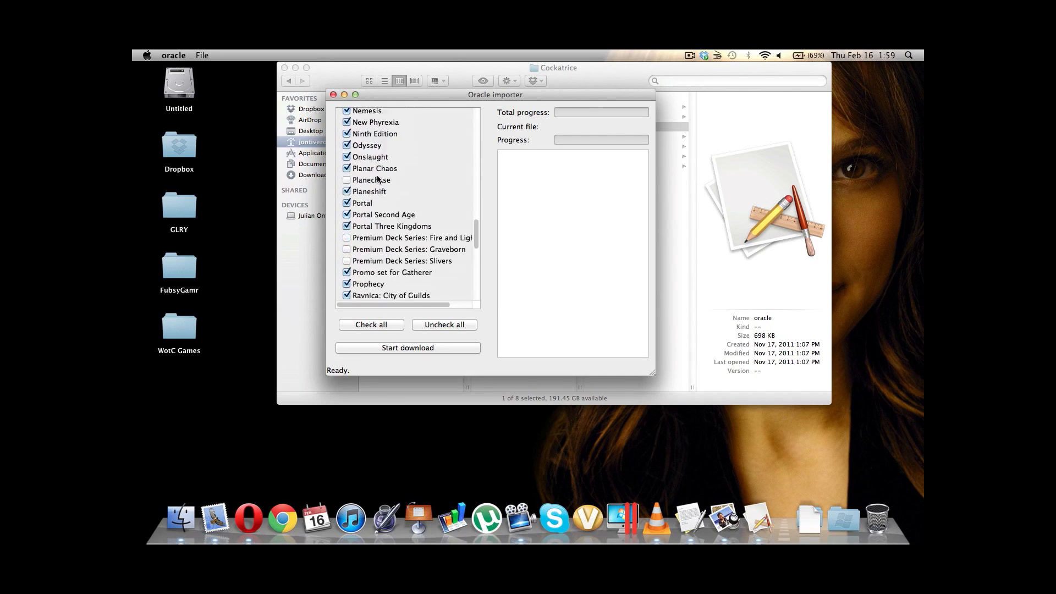
pyautogui.scroll(-3)
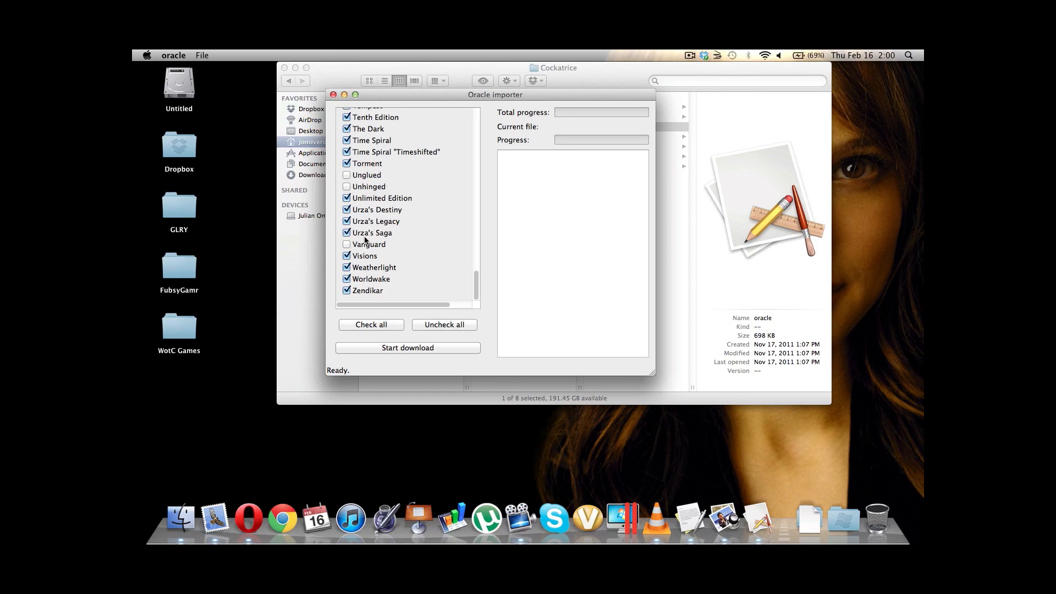
pyautogui.scroll(3)
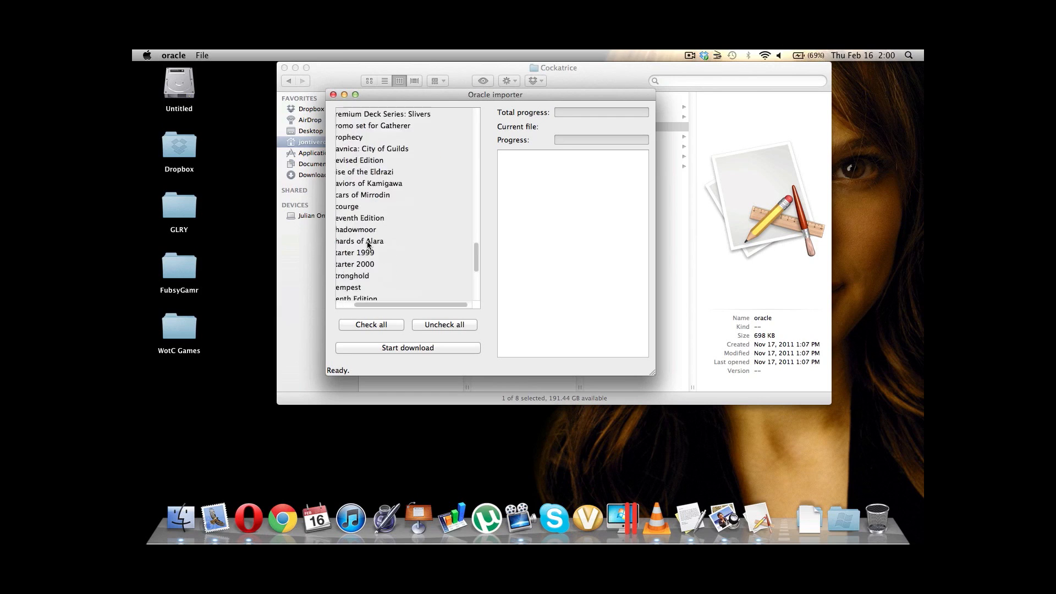
pyautogui.scroll(3)
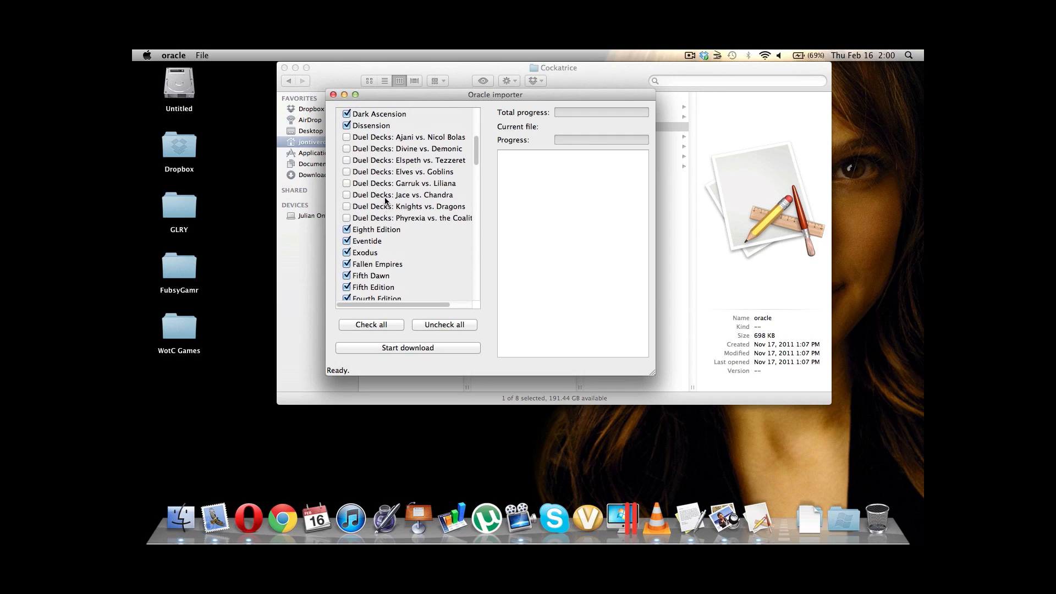
pyautogui.scroll(3)
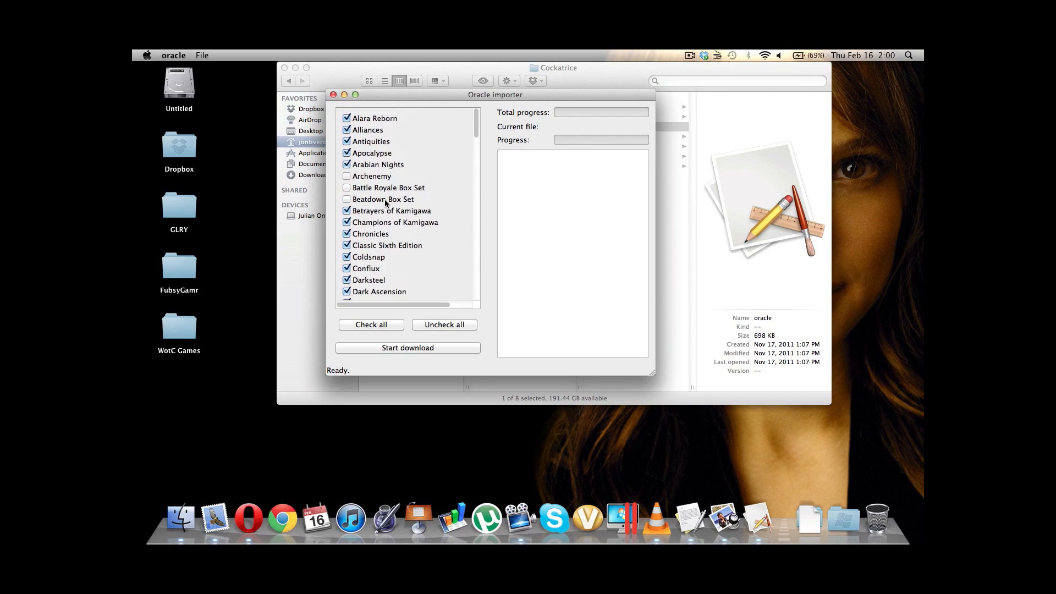
pyautogui.scroll(-3)
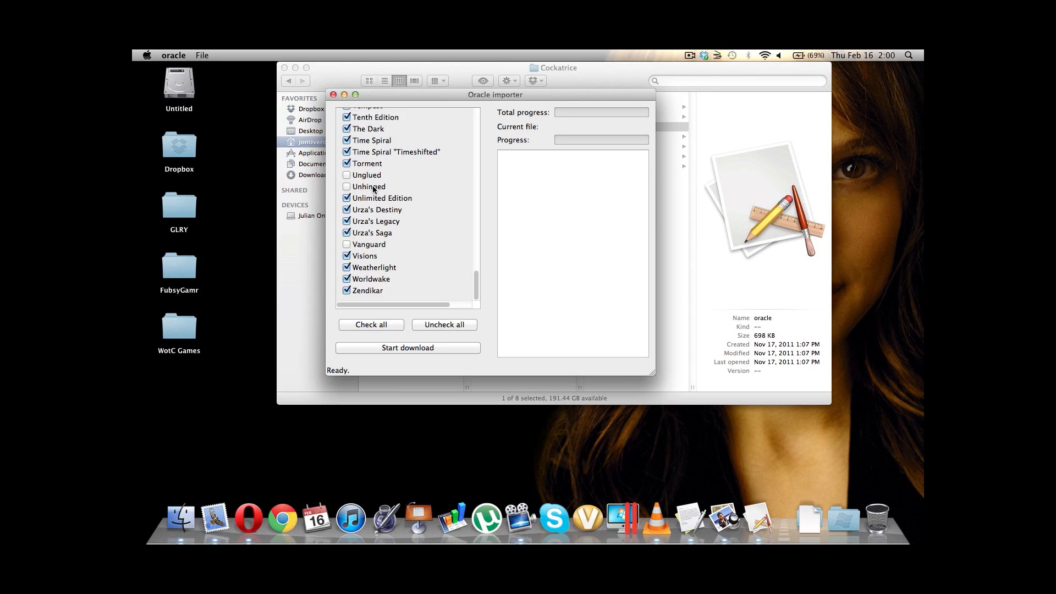
pyautogui.scroll(3)
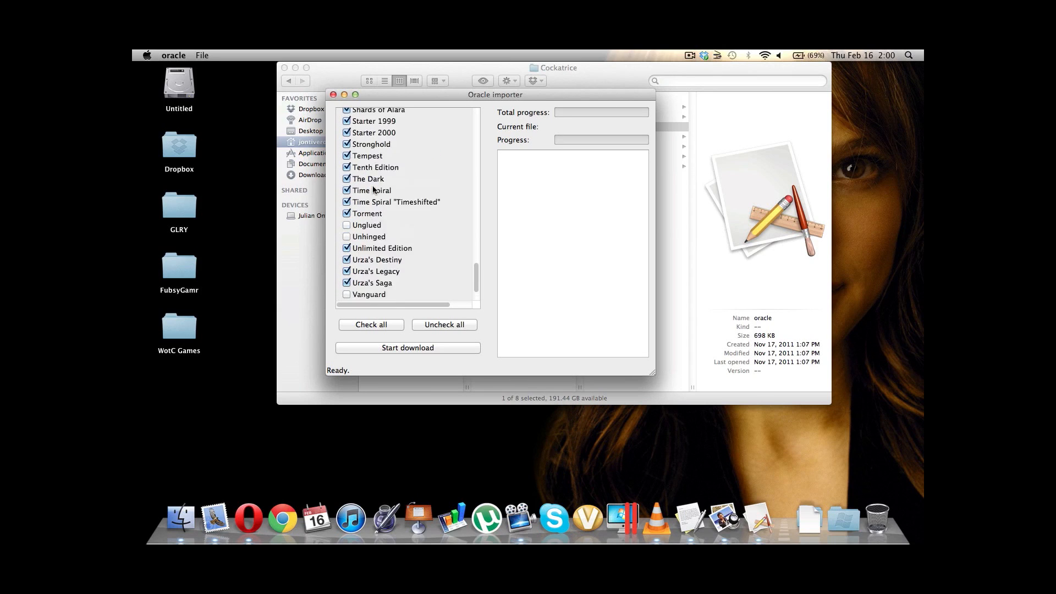
pyautogui.scroll(-3)
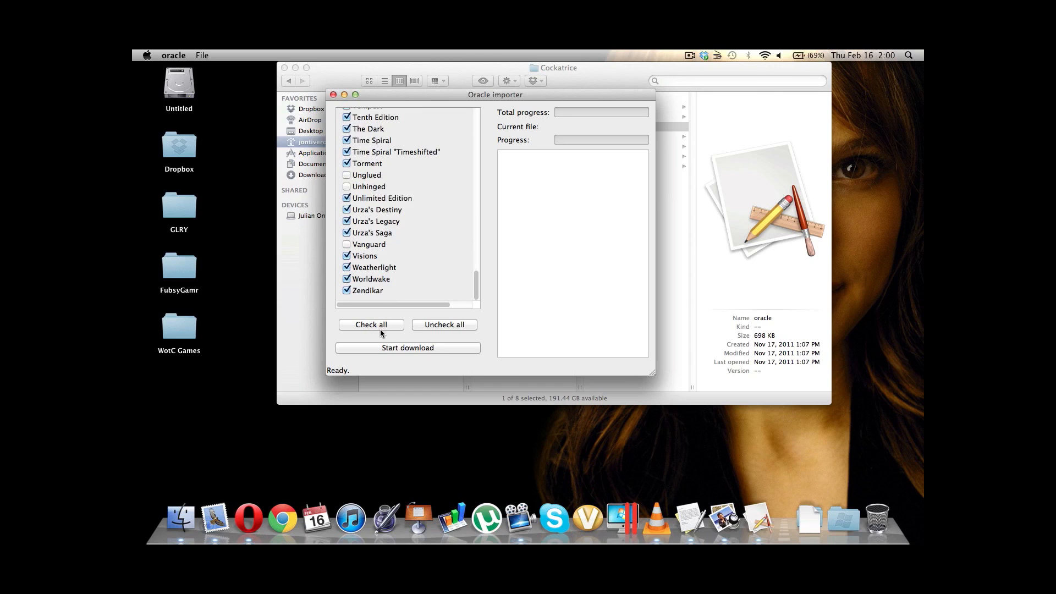
pyautogui.scroll(3)
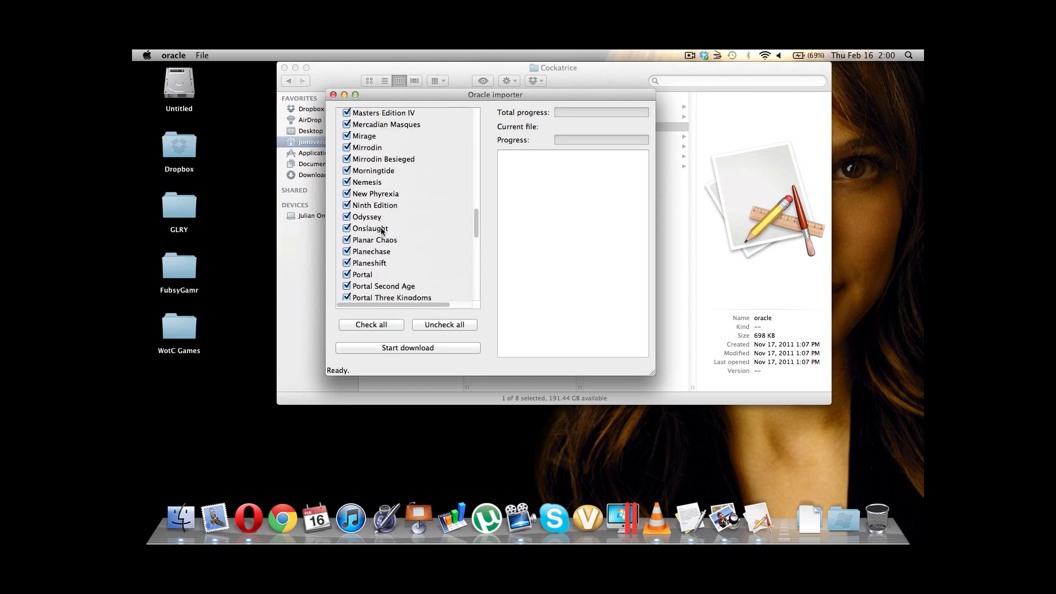
pyautogui.scroll(3)
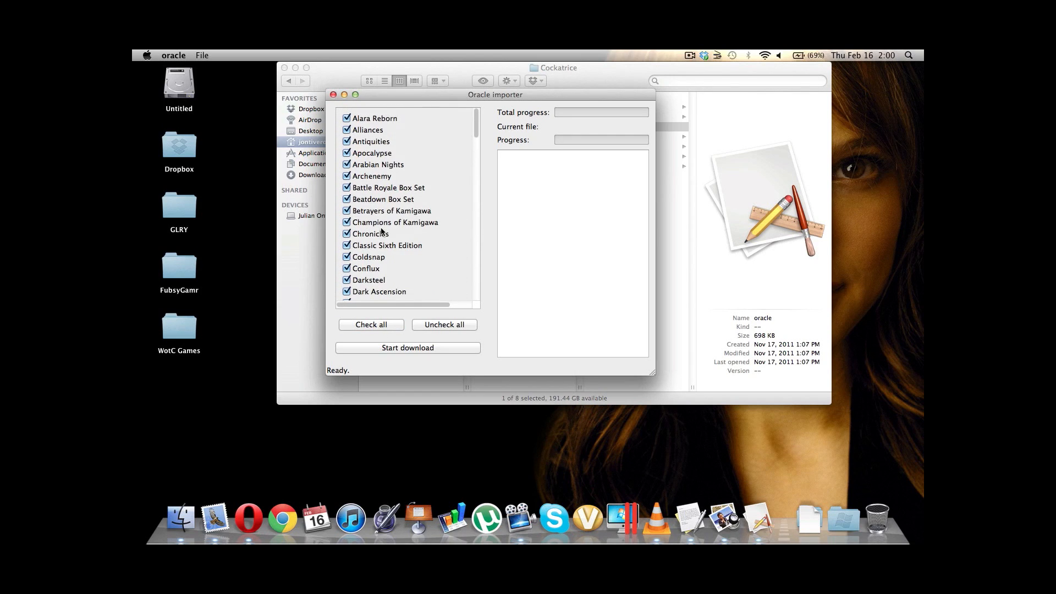
pyautogui.moveTo(406, 353)
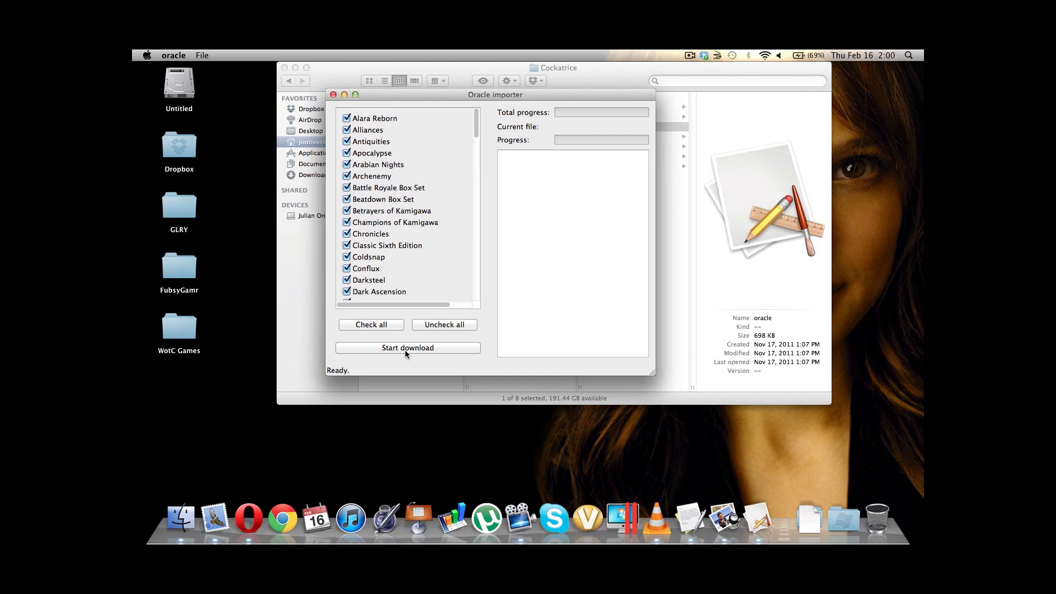
# Start the download for all sets and acknowledge the Import finished notice (12565 cards)
pyautogui.click(407, 348)
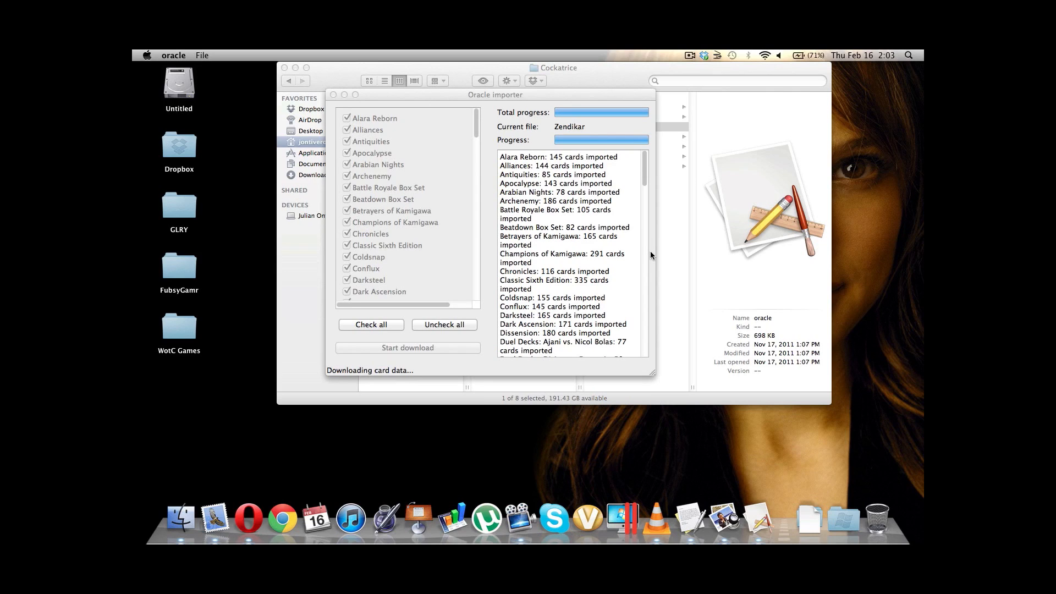
pyautogui.moveTo(430, 226)
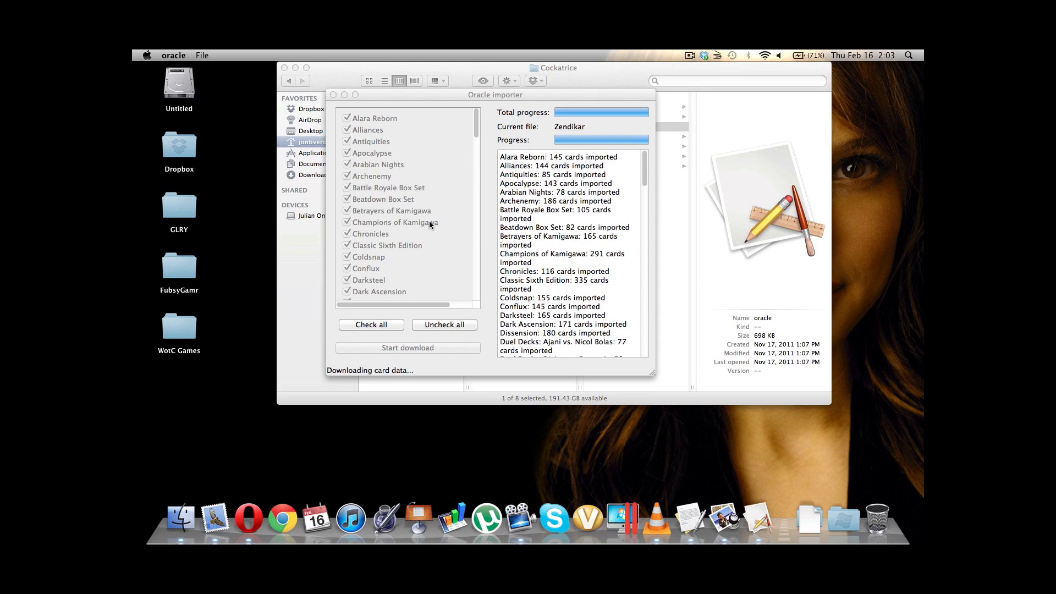
pyautogui.moveTo(450, 98)
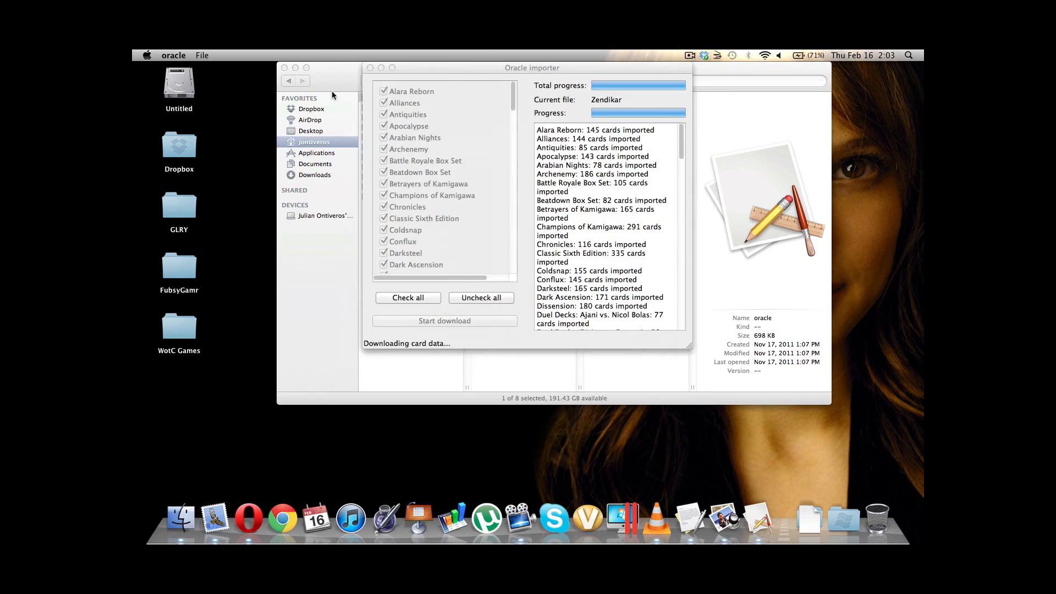
pyautogui.click(285, 67)
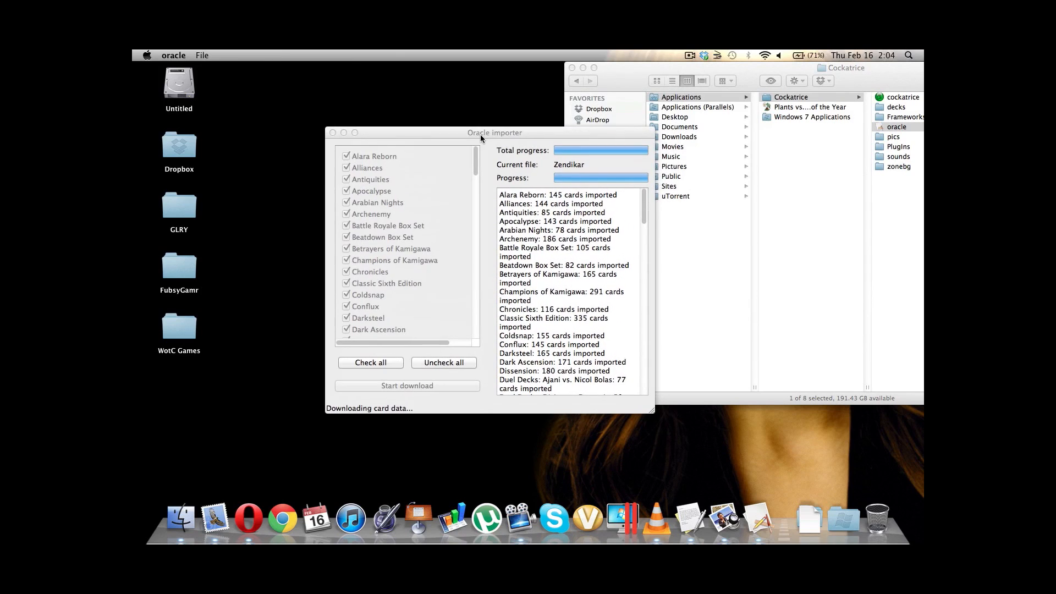
pyautogui.moveTo(704, 152)
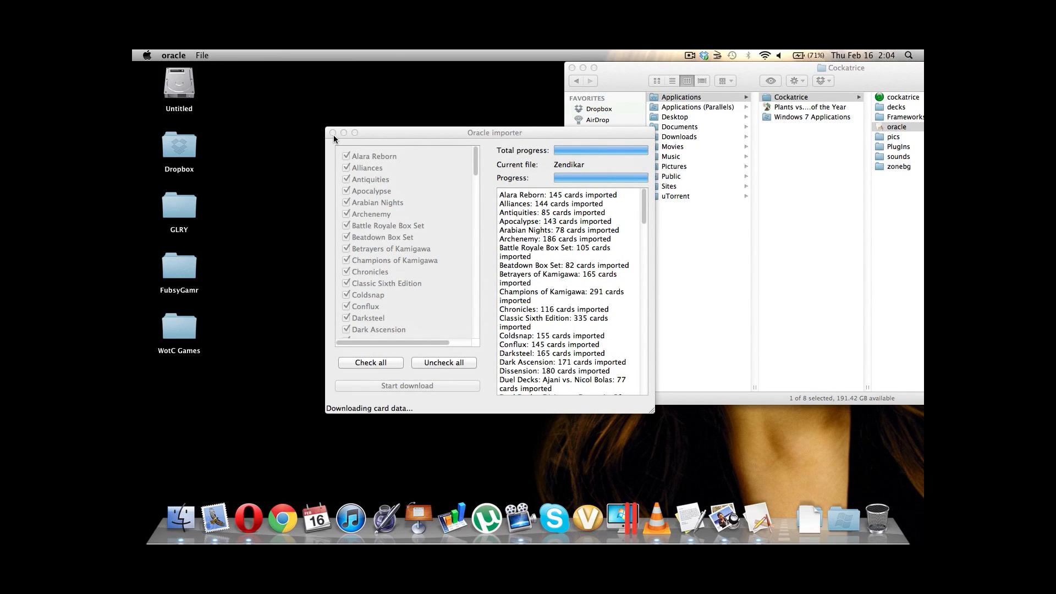
pyautogui.moveTo(188, 51)
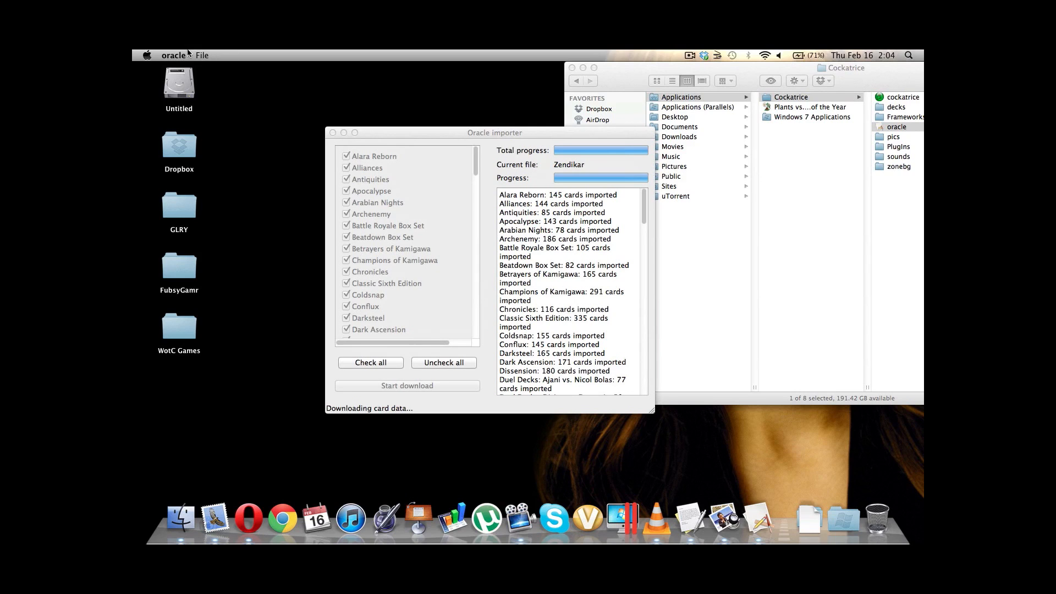
pyautogui.click(201, 55)
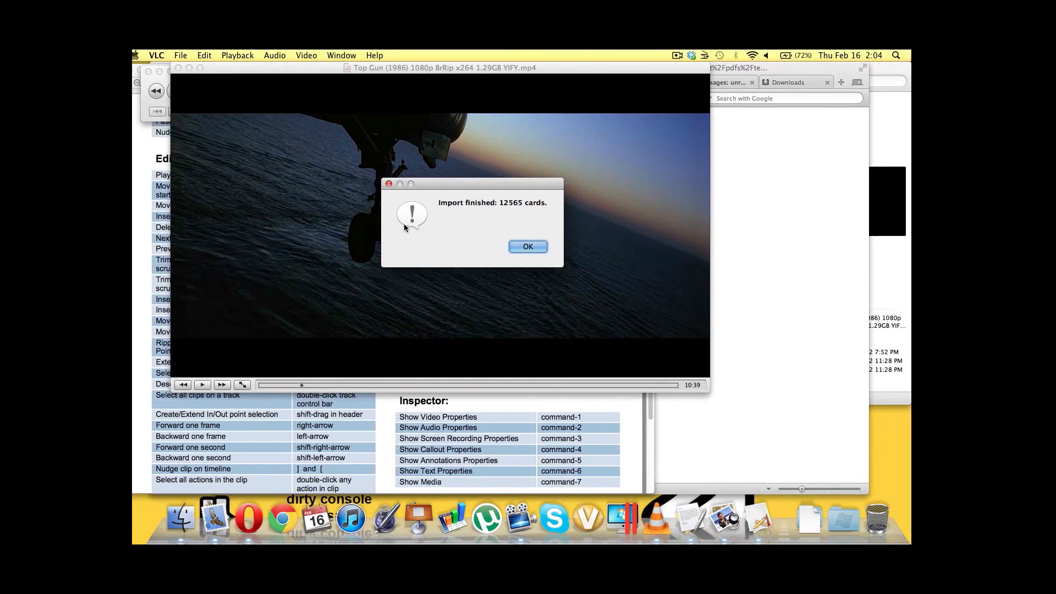
pyautogui.click(527, 245)
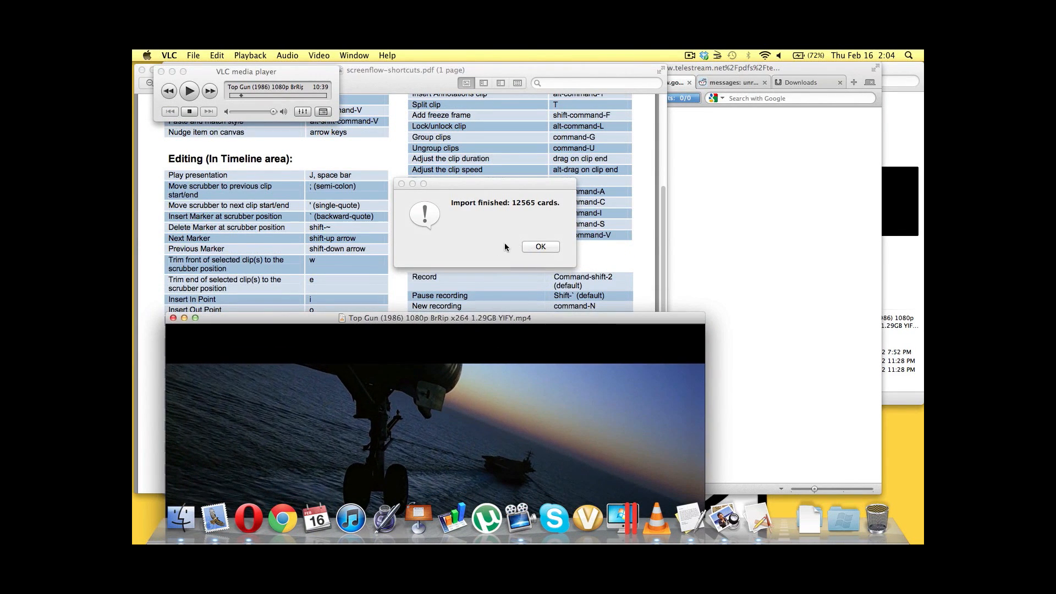
pyautogui.click(539, 246)
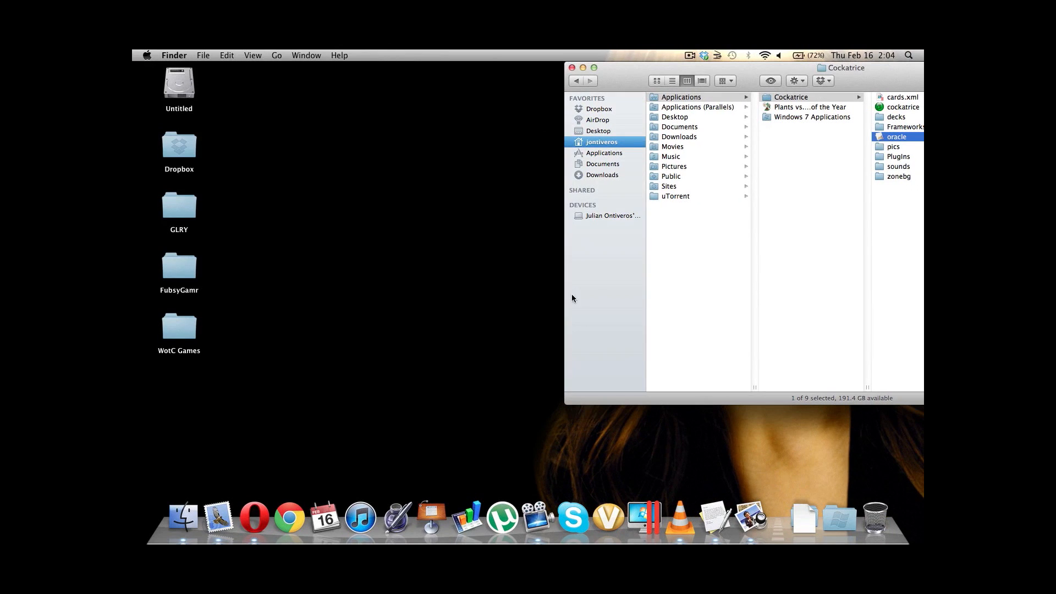
pyautogui.moveTo(484, 231)
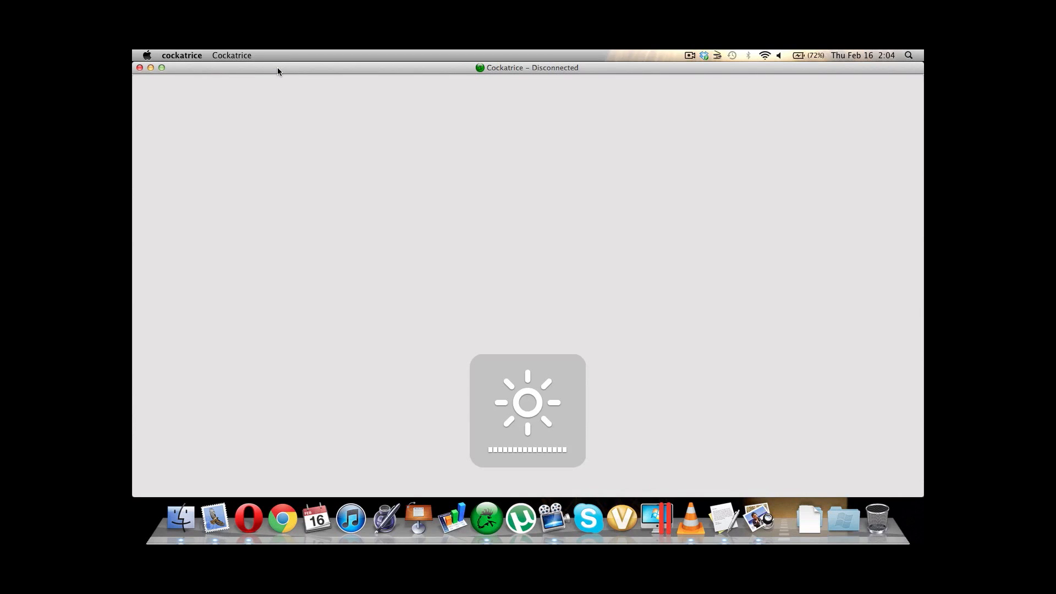
# Browse the Cockatrice and cockatrice menus to locate Preferences
pyautogui.click(231, 55)
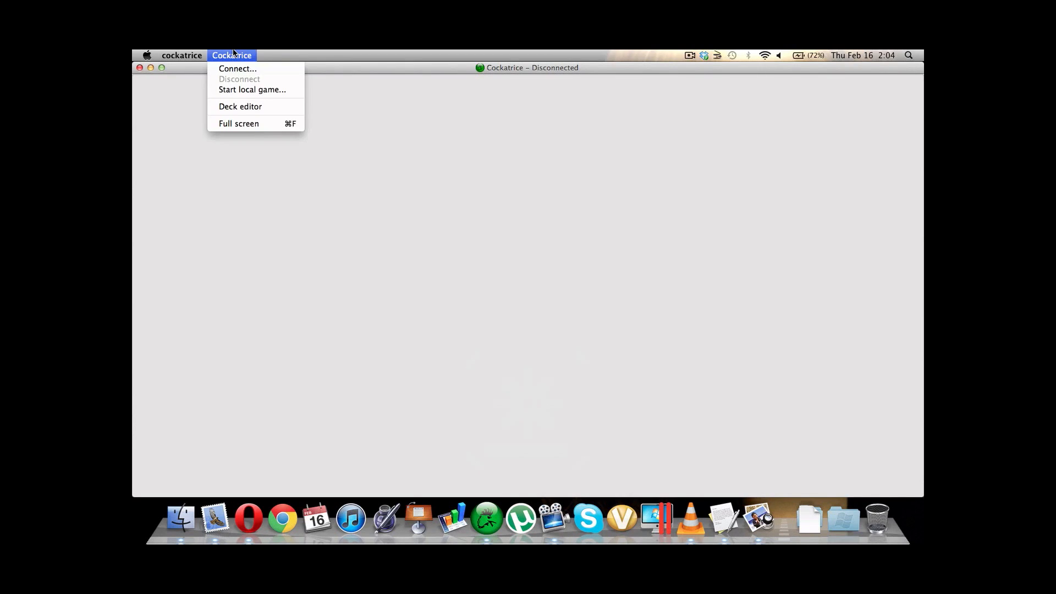
pyautogui.click(182, 55)
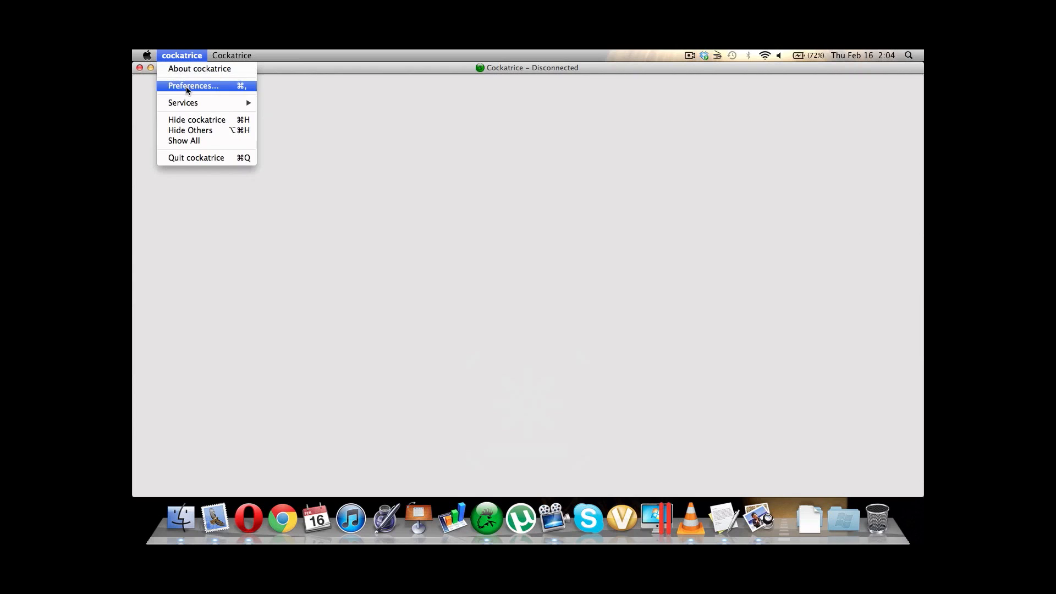
# In Preferences > General, cycle the language through Français and Español, ending back on English
pyautogui.click(194, 85)
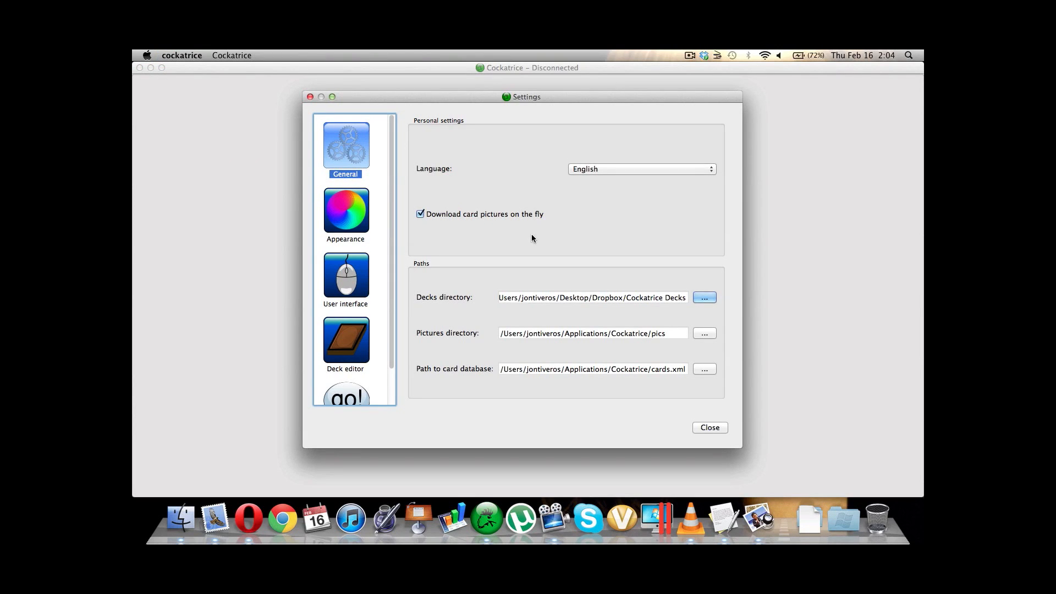
pyautogui.moveTo(609, 181)
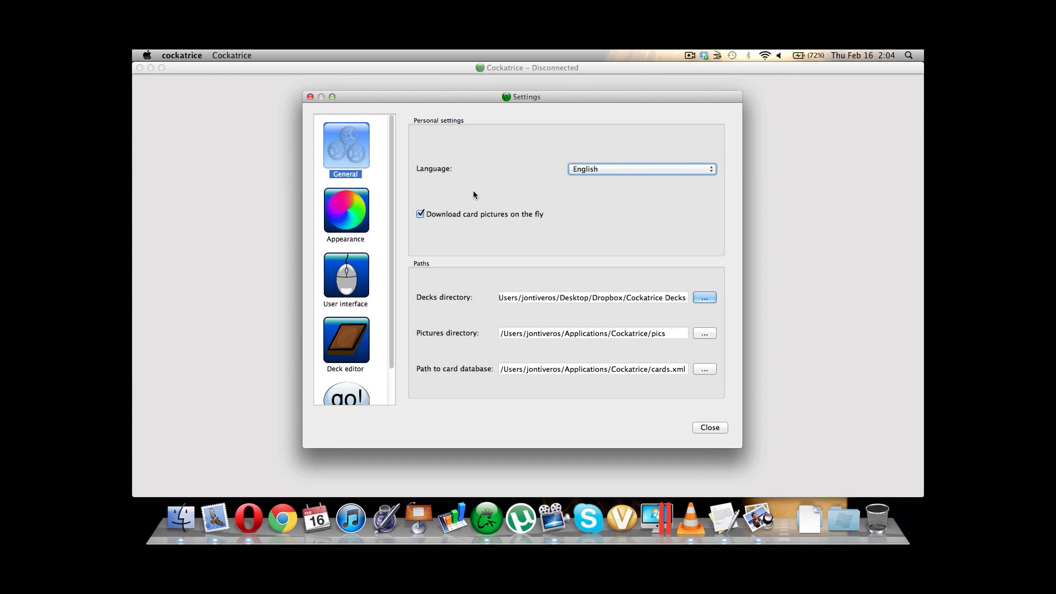
pyautogui.moveTo(540, 234)
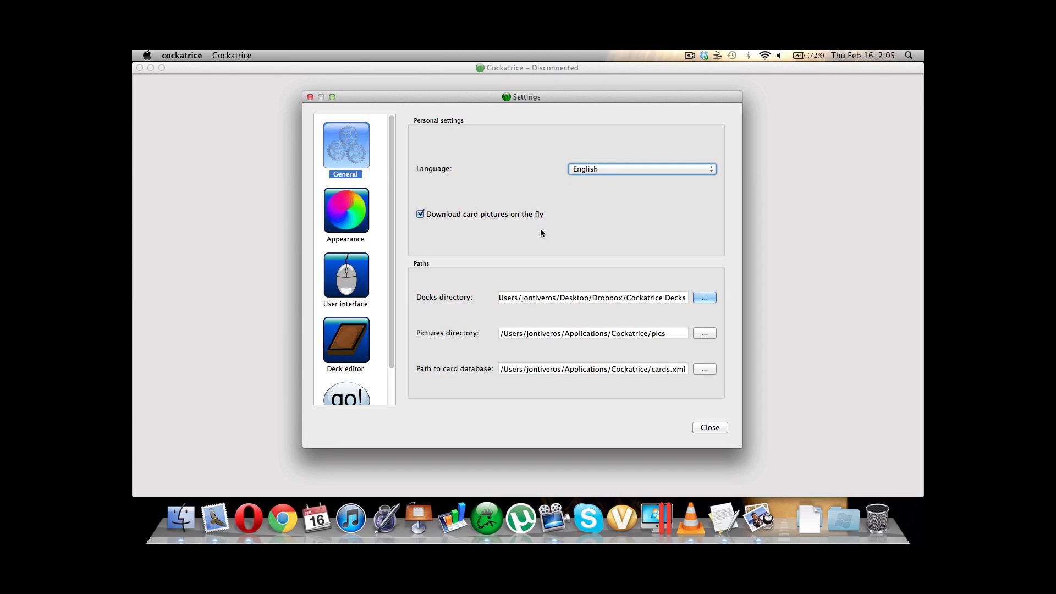
pyautogui.moveTo(757, 191)
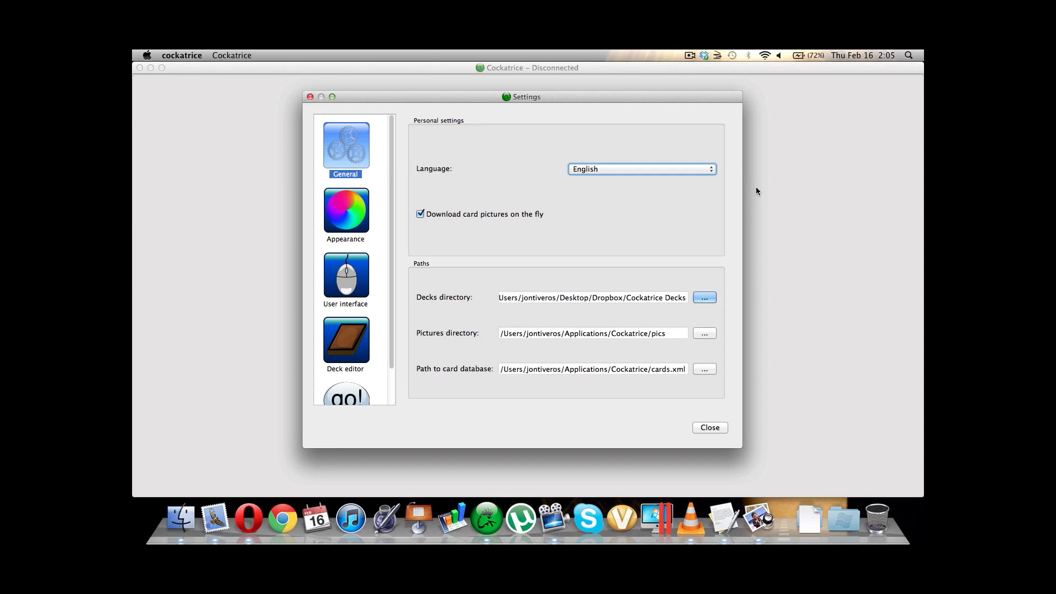
pyautogui.click(640, 168)
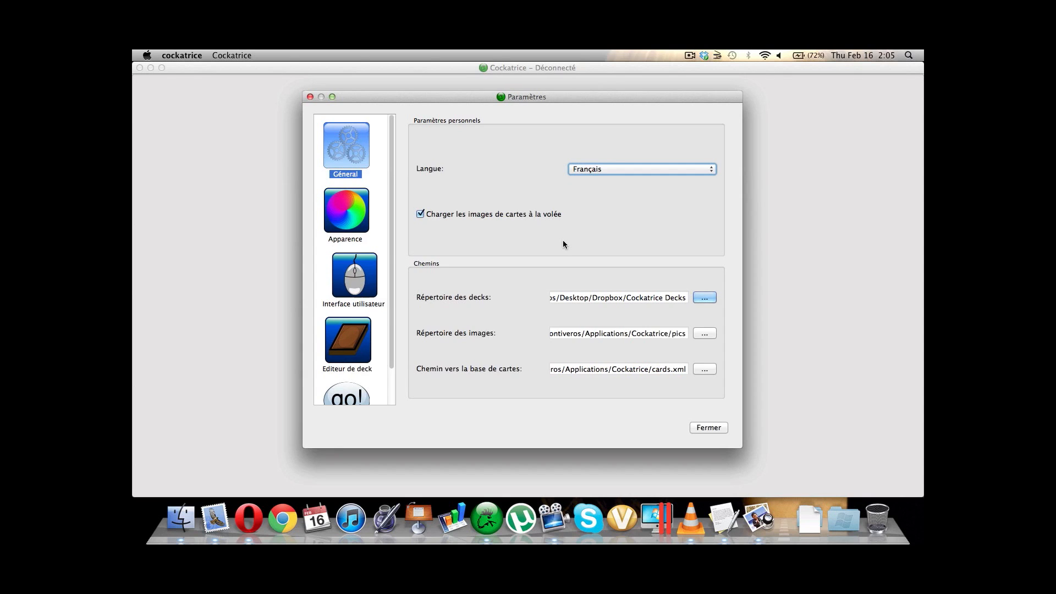
pyautogui.click(640, 168)
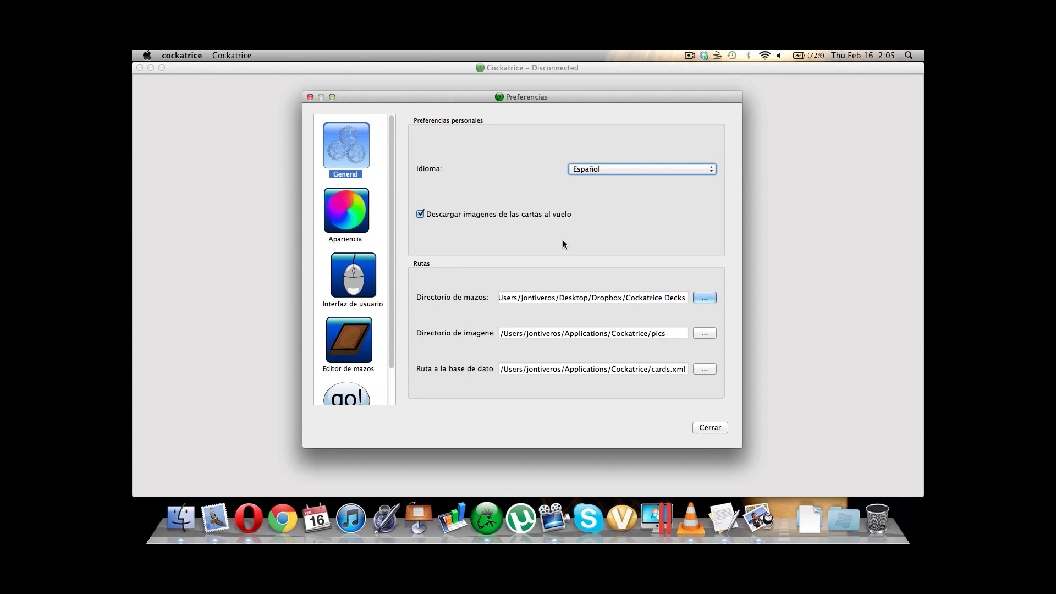
pyautogui.click(640, 170)
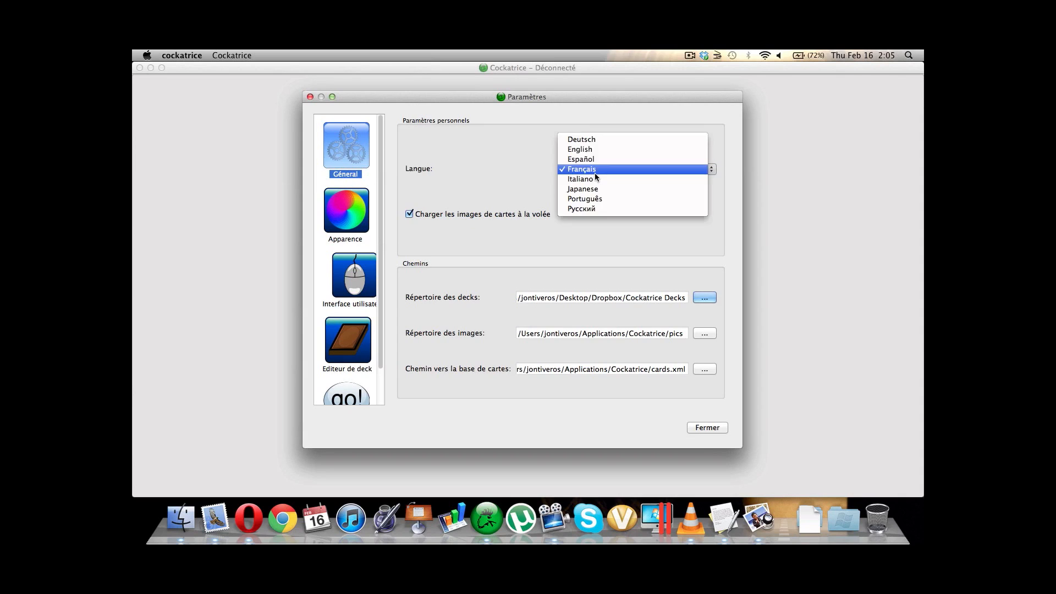
pyautogui.click(580, 148)
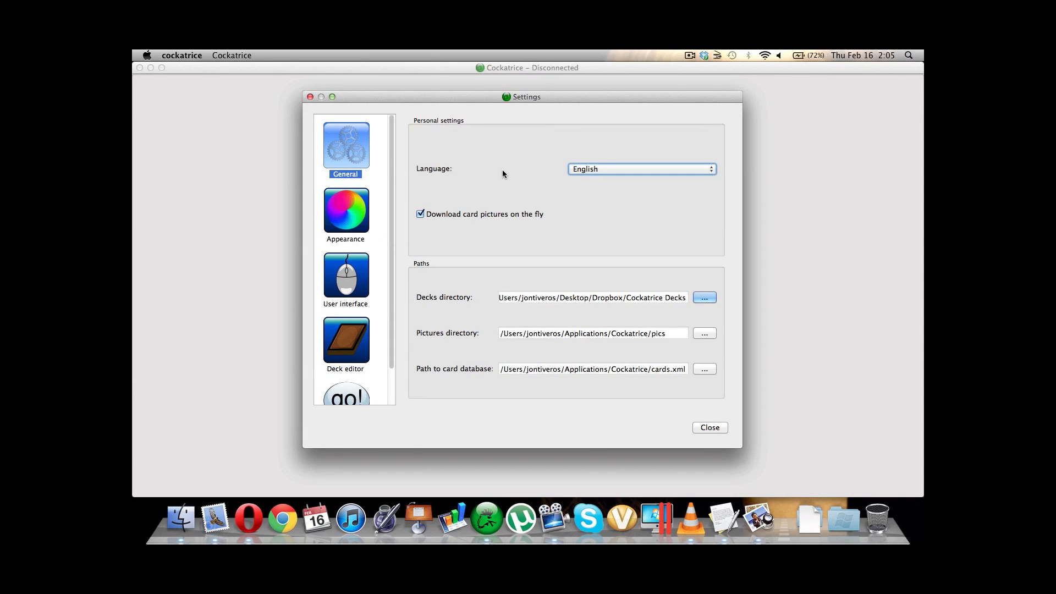
pyautogui.moveTo(555, 304)
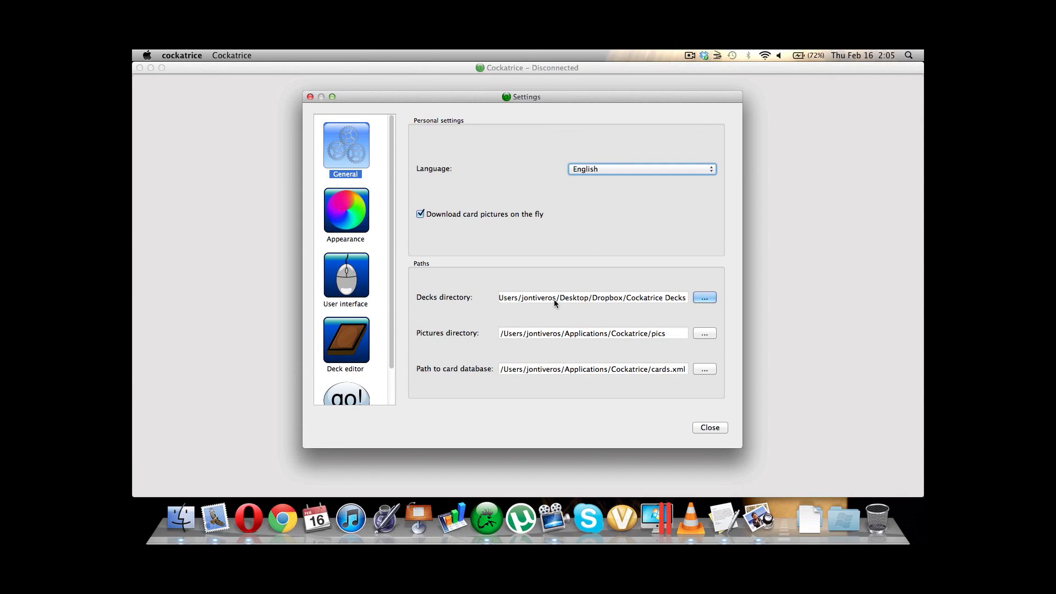
pyautogui.moveTo(513, 370)
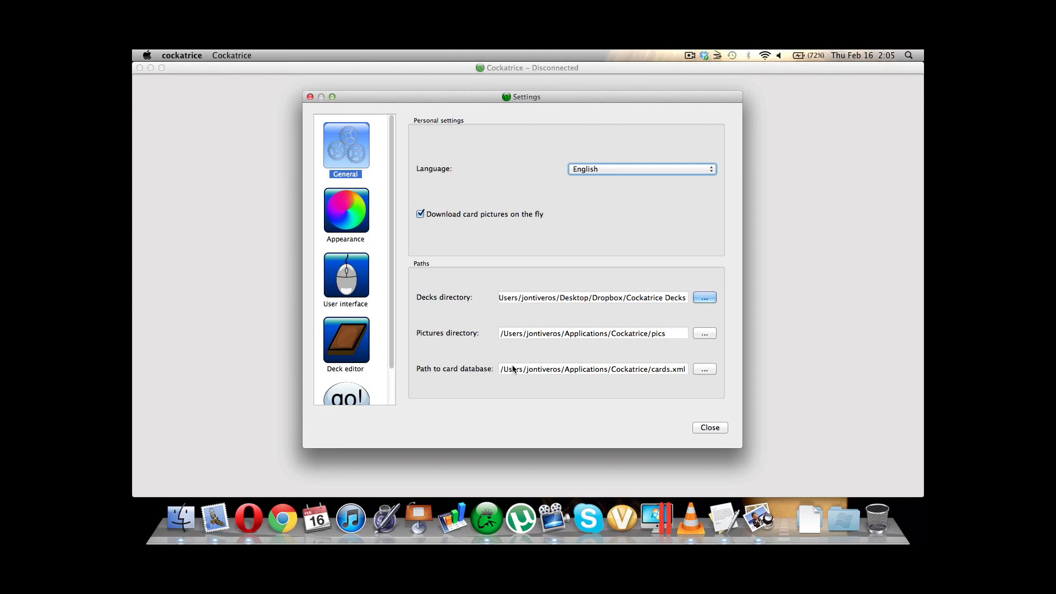
pyautogui.moveTo(553, 305)
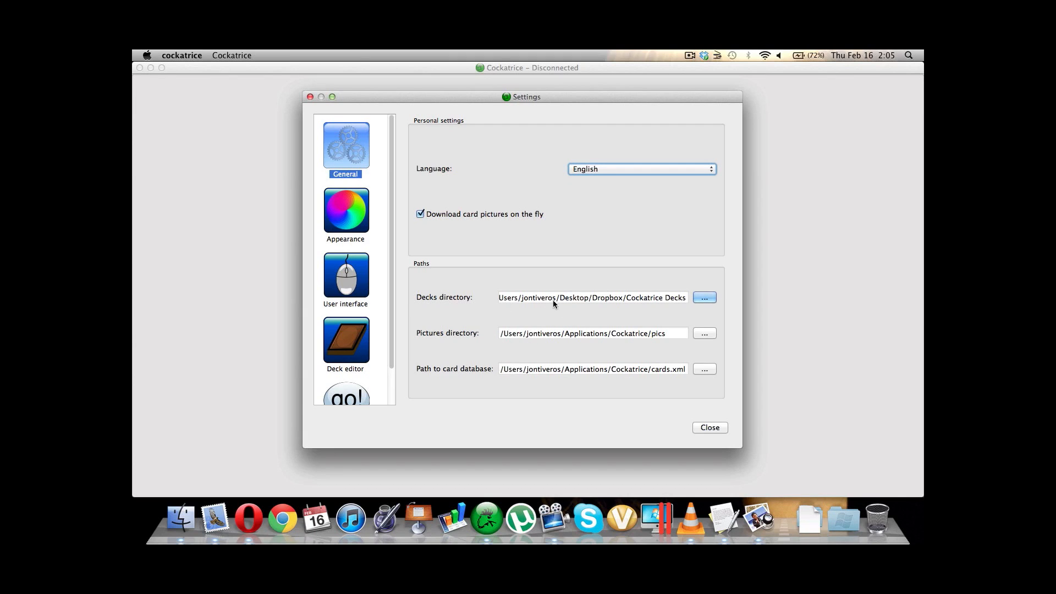
pyautogui.moveTo(488, 343)
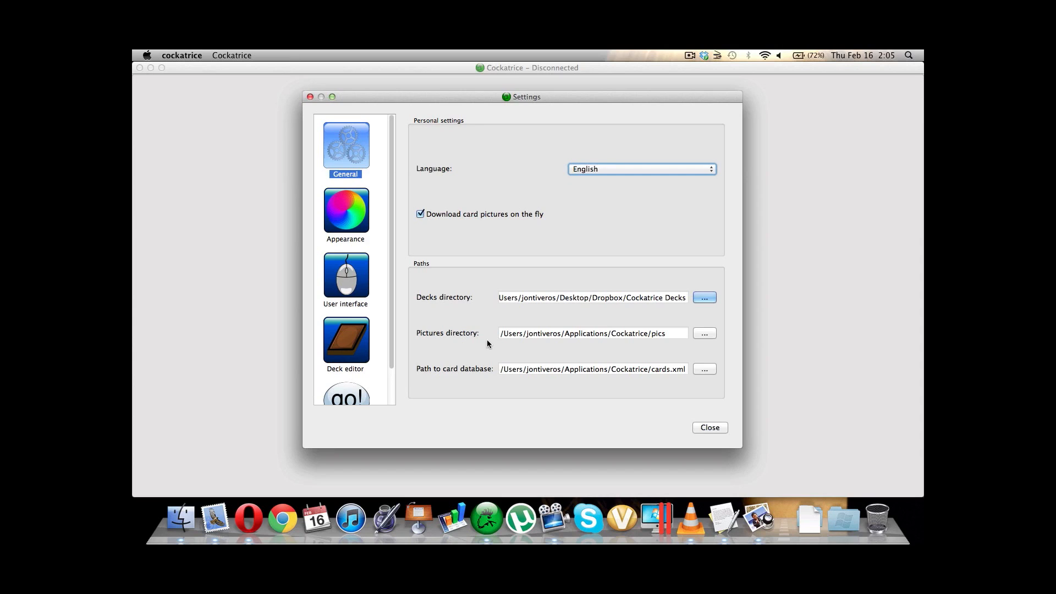
pyautogui.moveTo(640, 337)
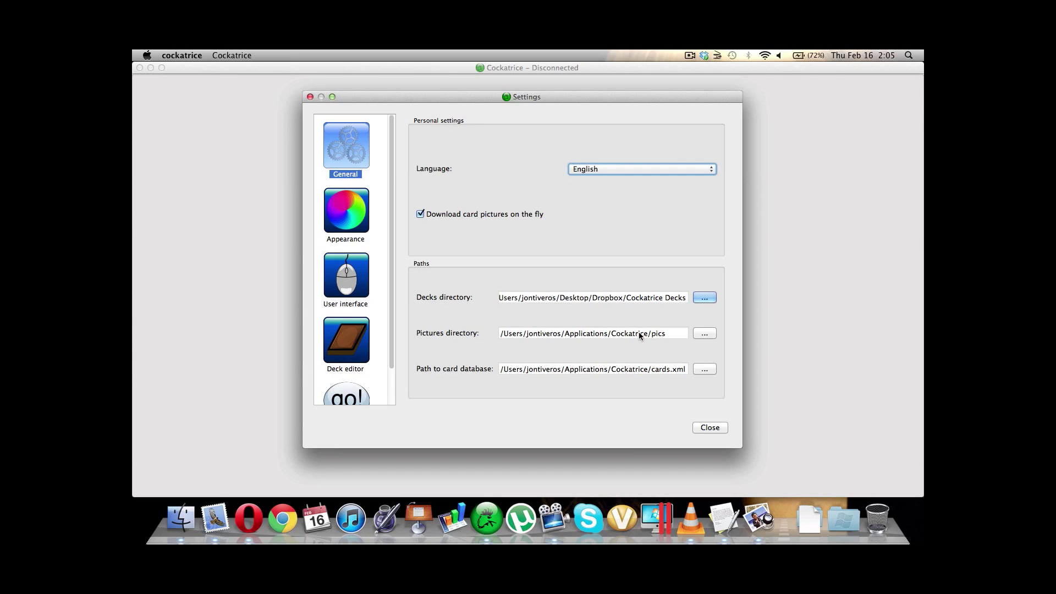
pyautogui.moveTo(676, 355)
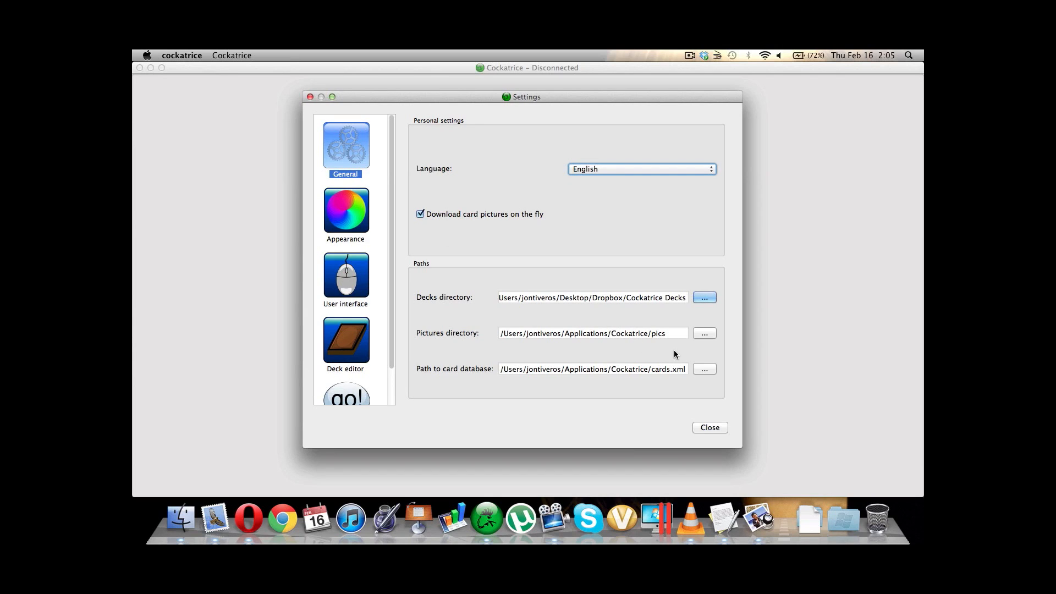
pyautogui.moveTo(653, 339)
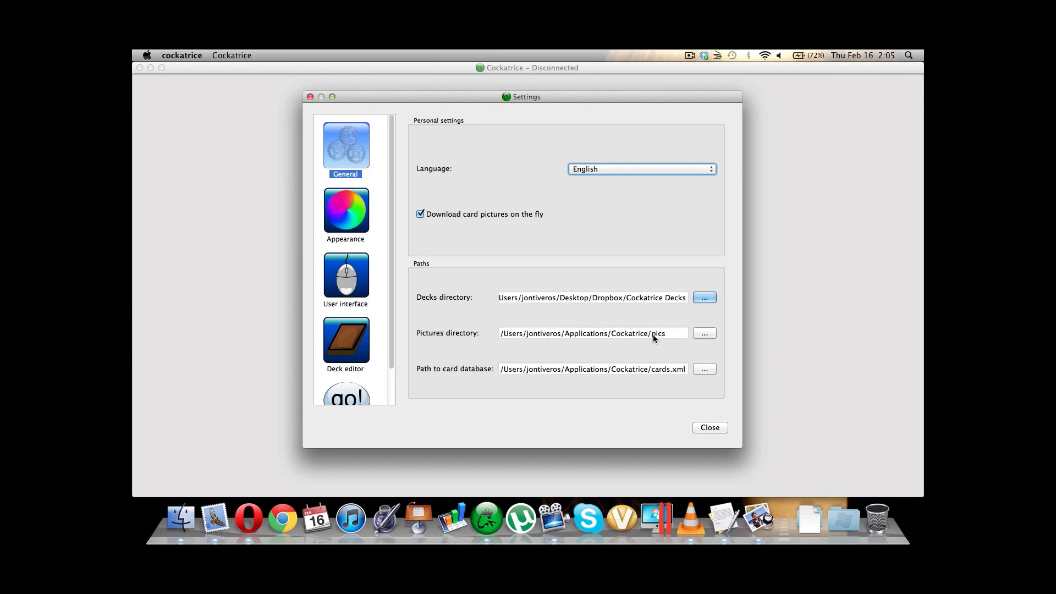
pyautogui.moveTo(670, 359)
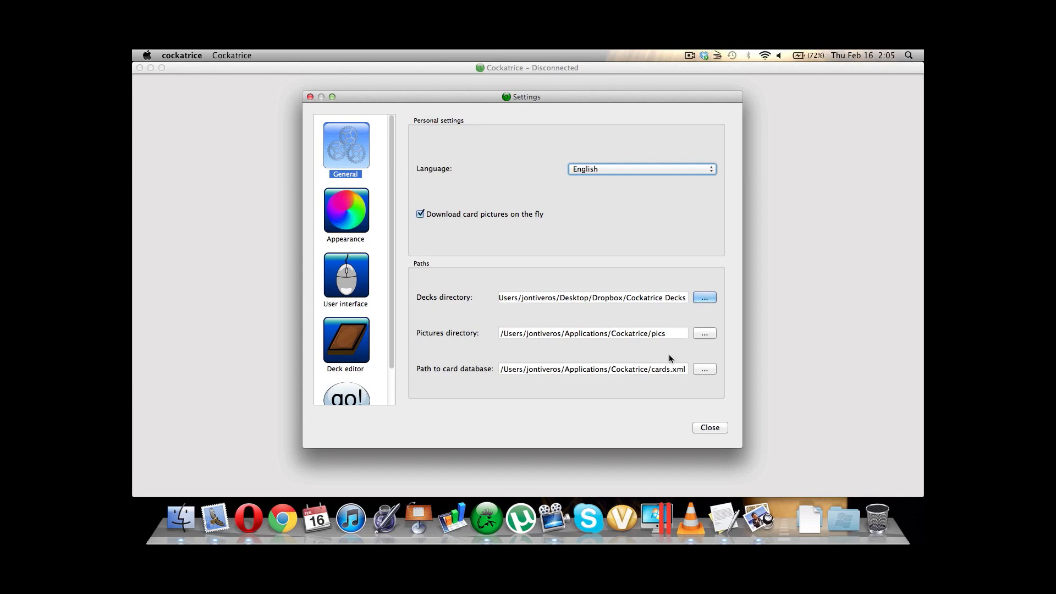
pyautogui.moveTo(678, 390)
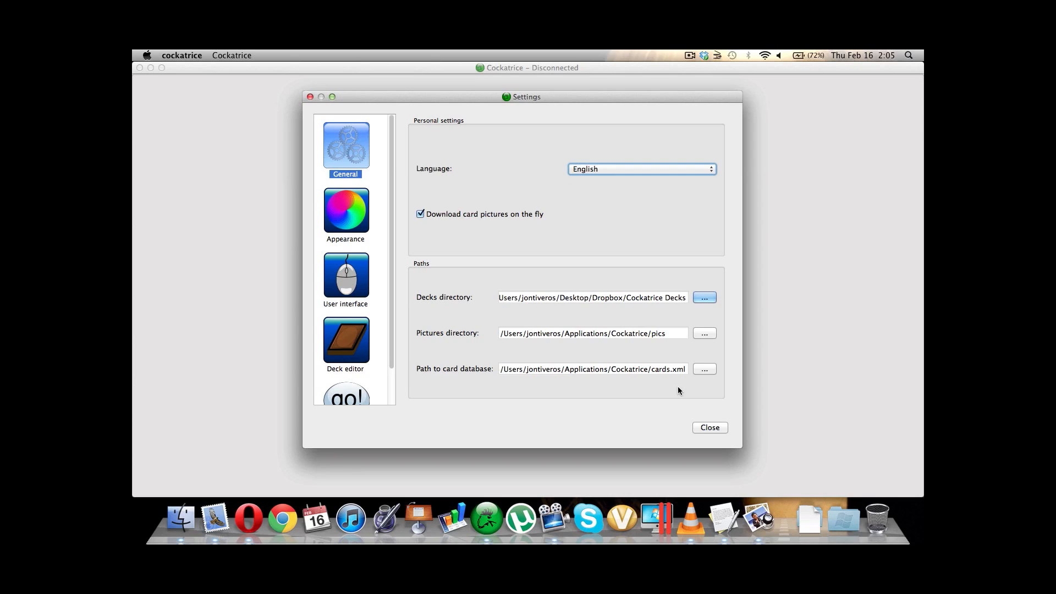
pyautogui.moveTo(671, 374)
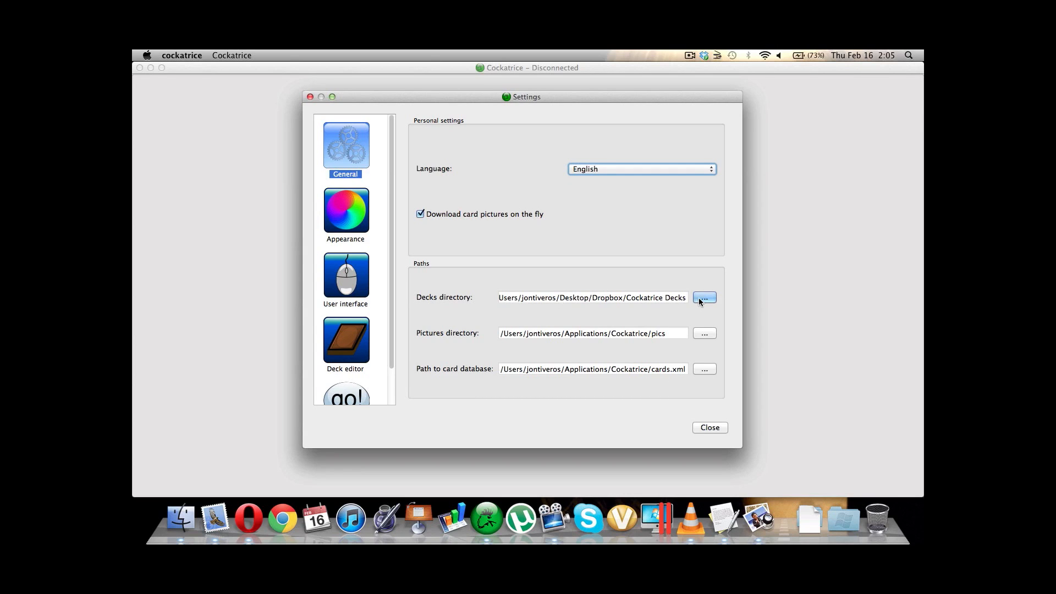
# Browse the decks path chooser to Dropbox > Cockatrice Decks and peek into the Standard subfolder
pyautogui.click(704, 297)
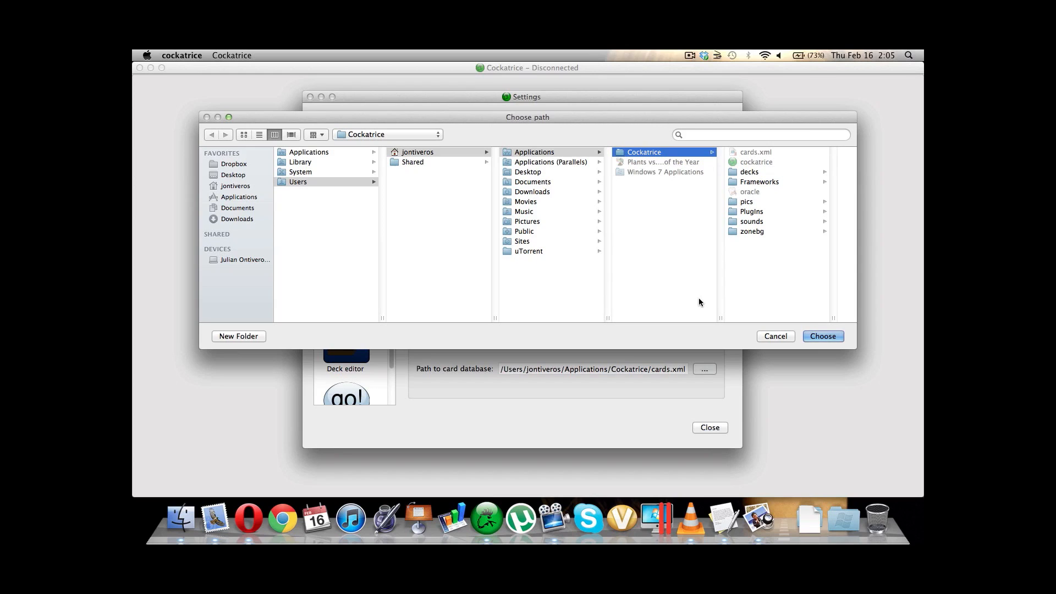
pyautogui.moveTo(542, 248)
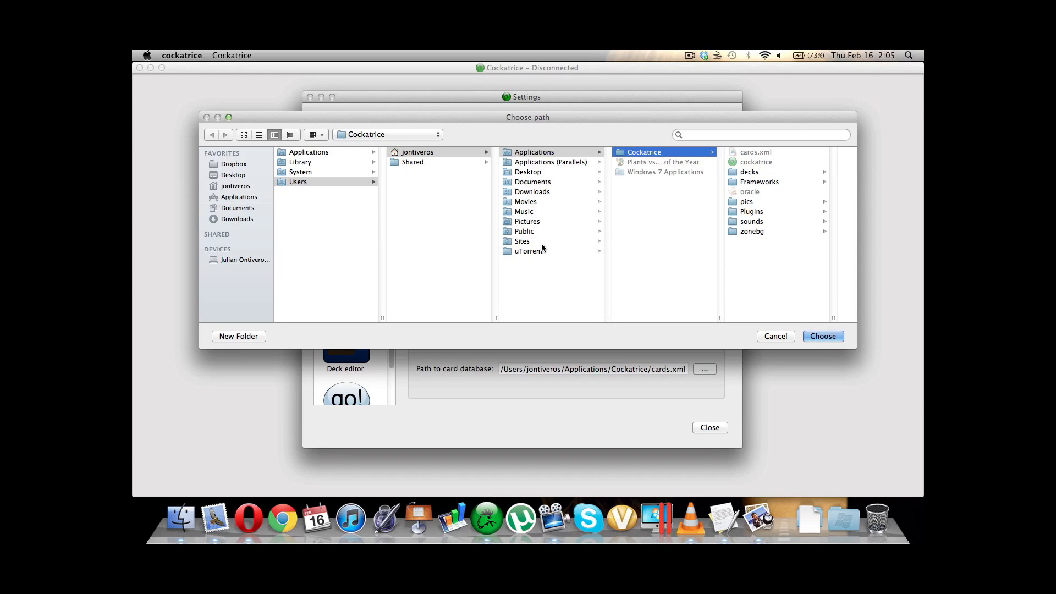
pyautogui.click(235, 164)
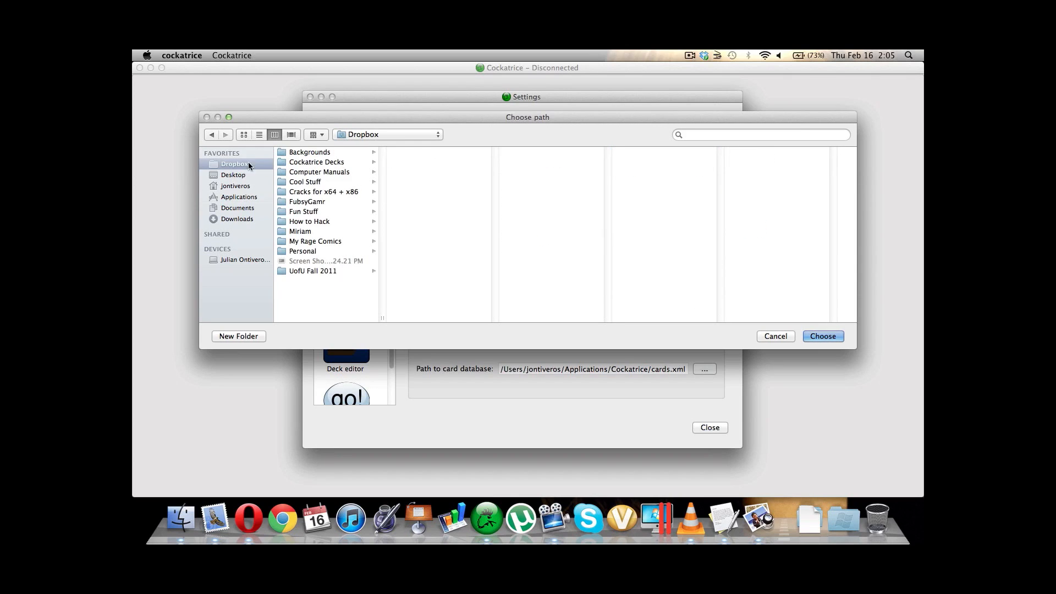
pyautogui.click(317, 162)
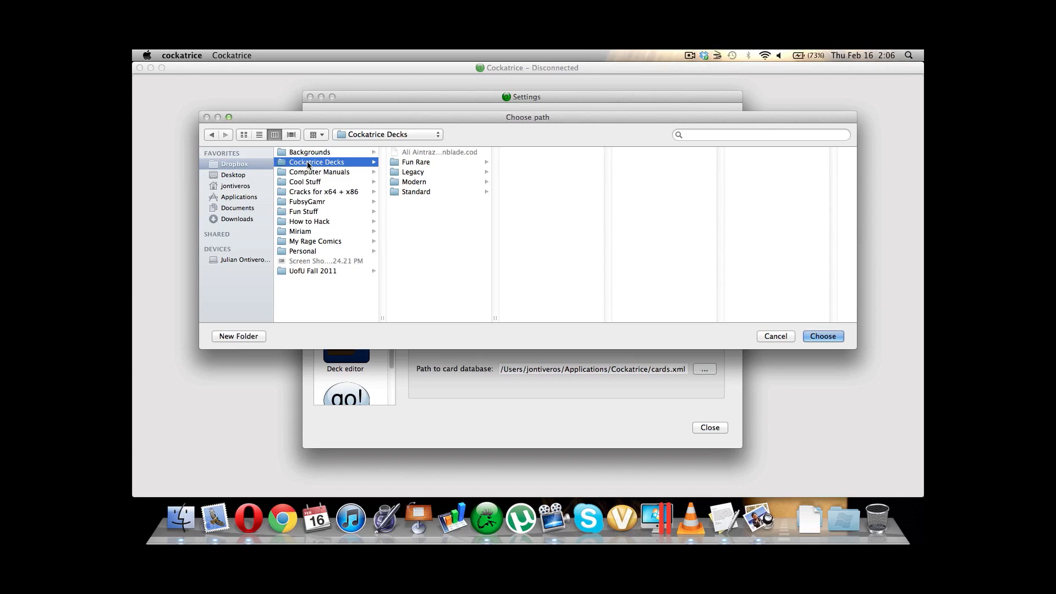
pyautogui.moveTo(437, 168)
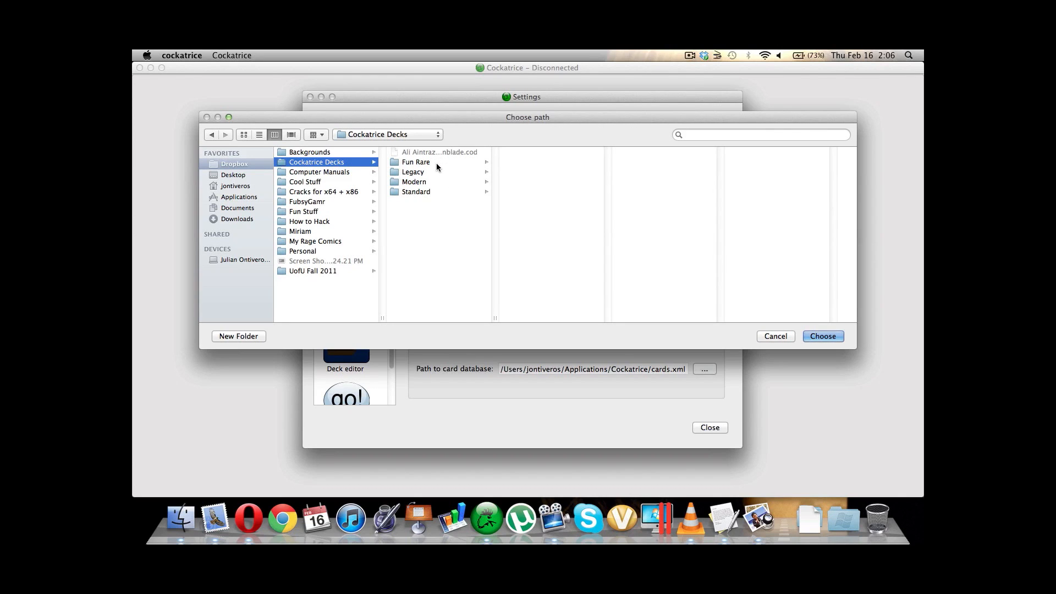
pyautogui.moveTo(440, 199)
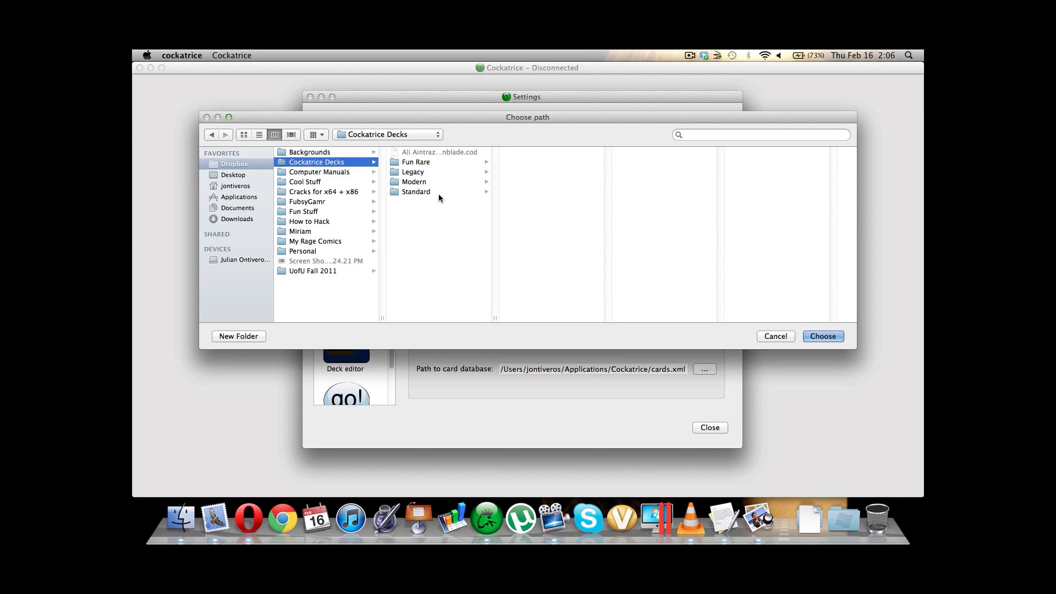
pyautogui.click(416, 191)
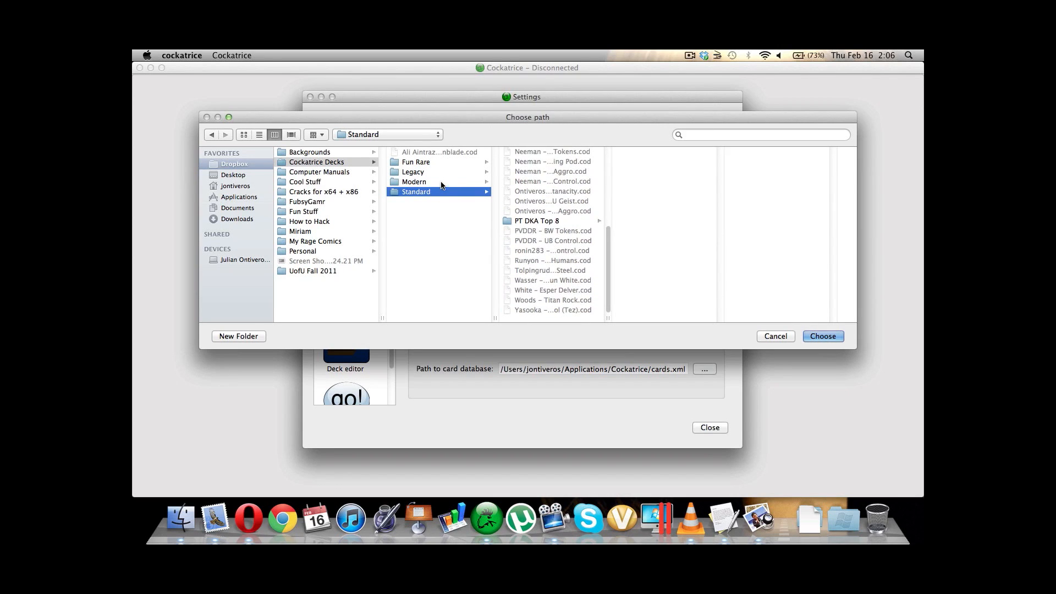
pyautogui.scroll(3)
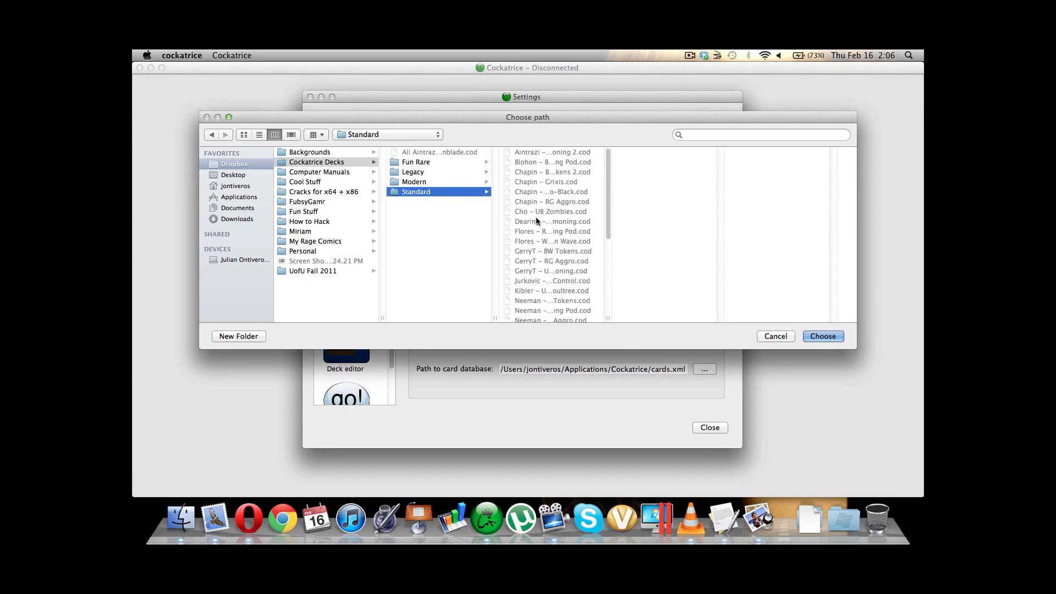
pyautogui.scroll(-3)
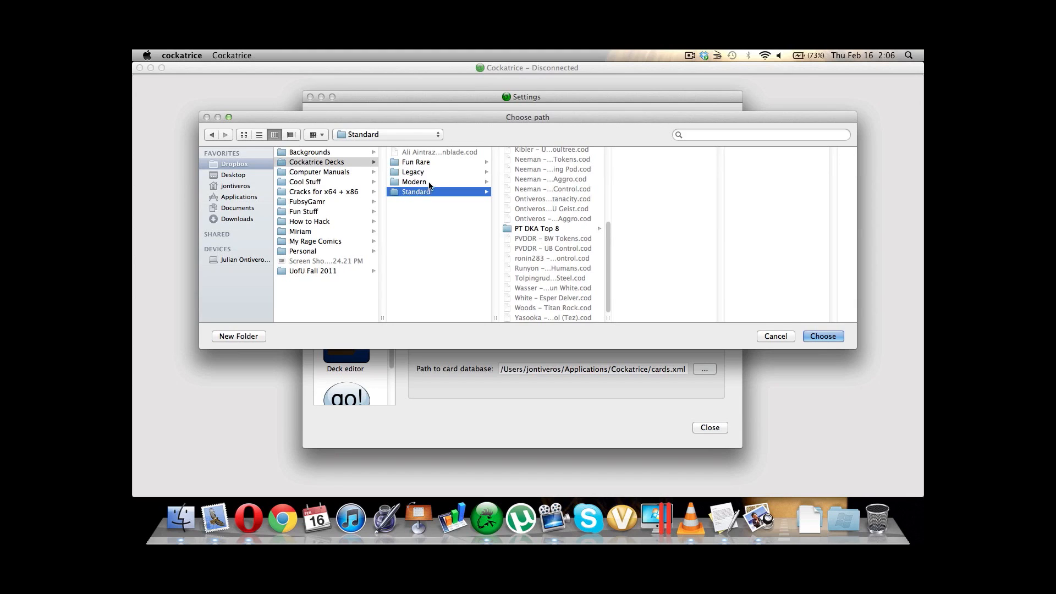
# Glance at the Legacy and Standard subfolders, then choose Cockatrice Decks as the decks directory
pyautogui.click(412, 172)
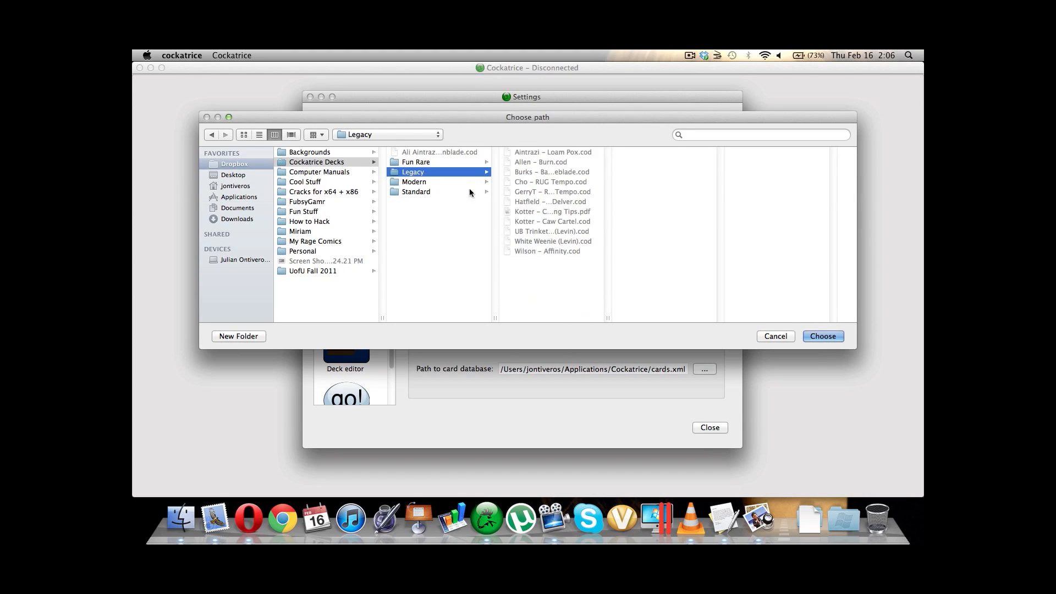
pyautogui.click(415, 191)
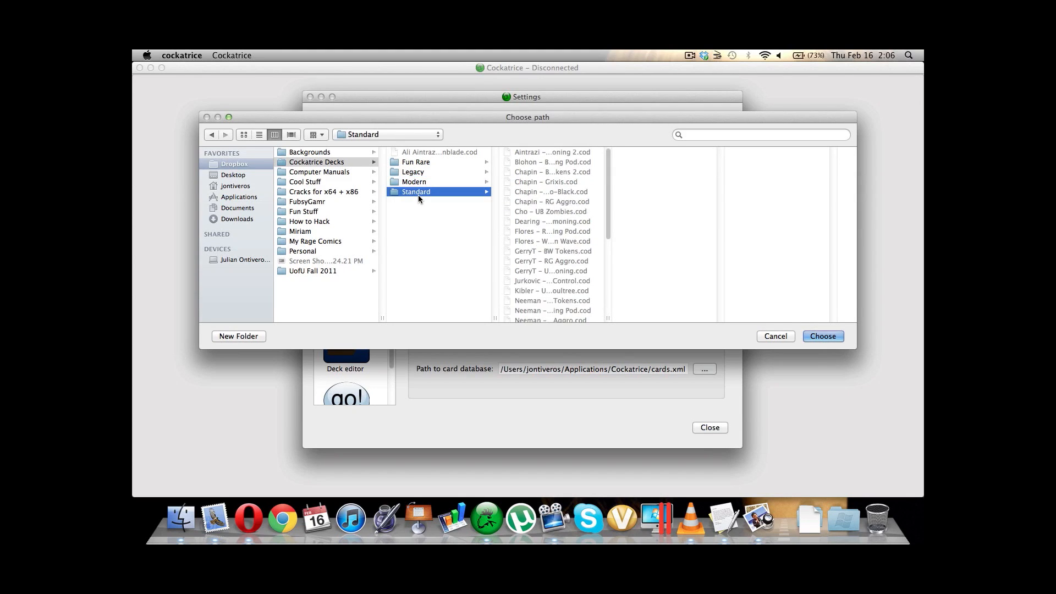
pyautogui.moveTo(350, 155)
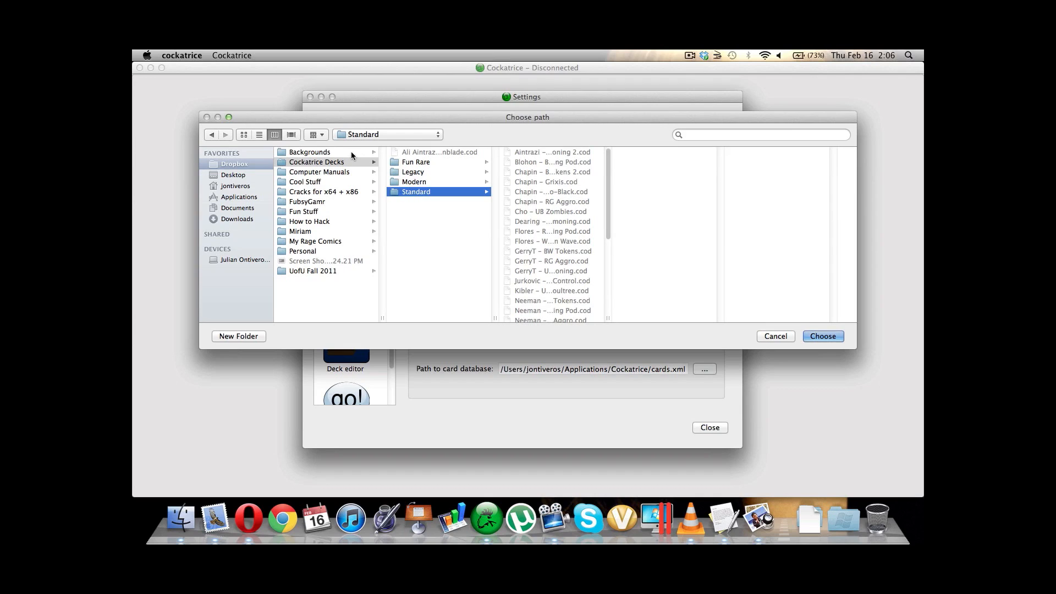
pyautogui.click(316, 162)
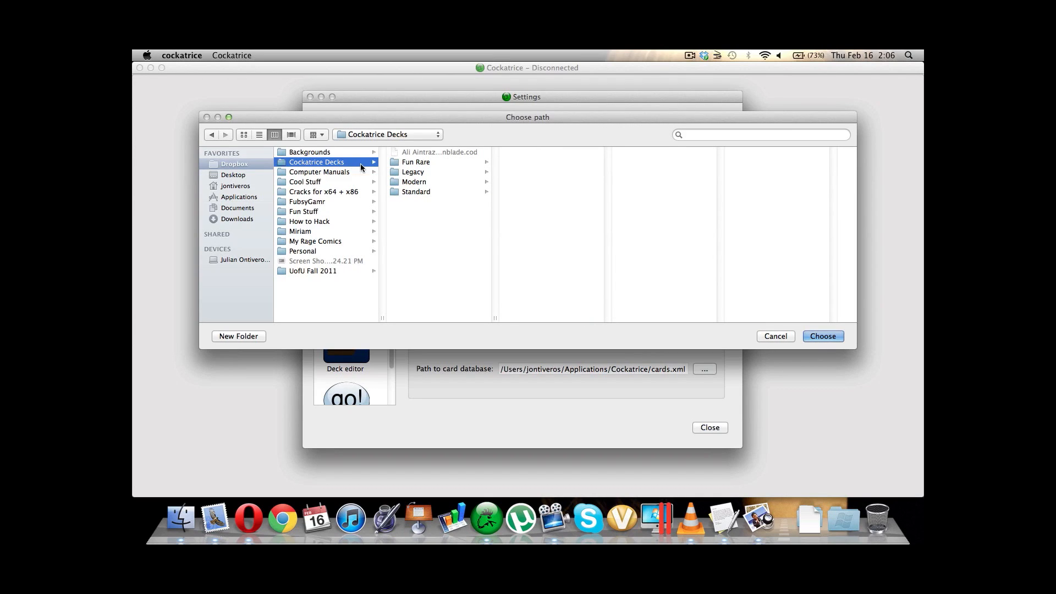
pyautogui.moveTo(331, 162)
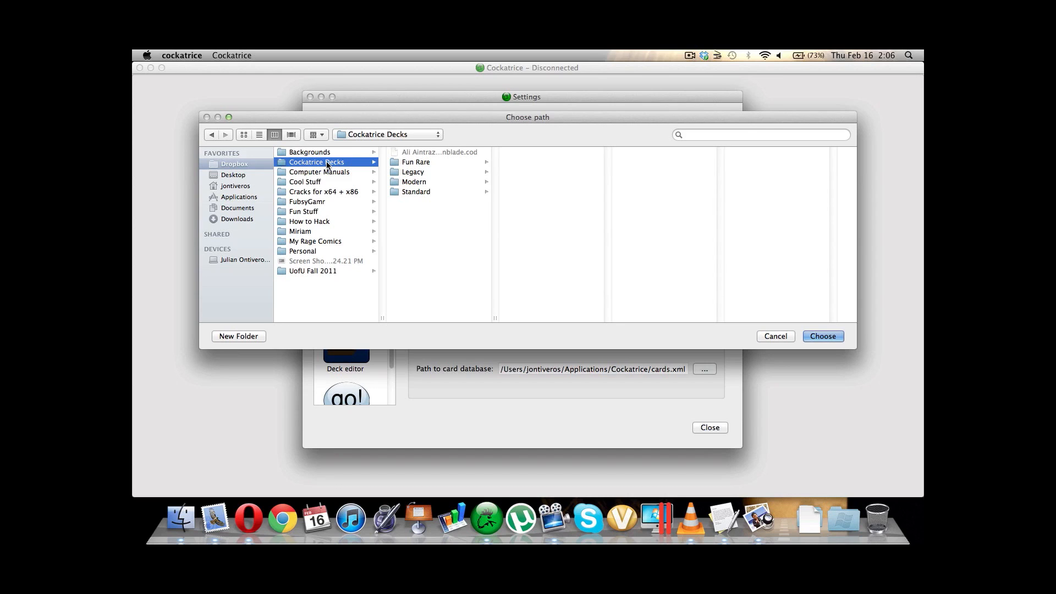
pyautogui.moveTo(644, 290)
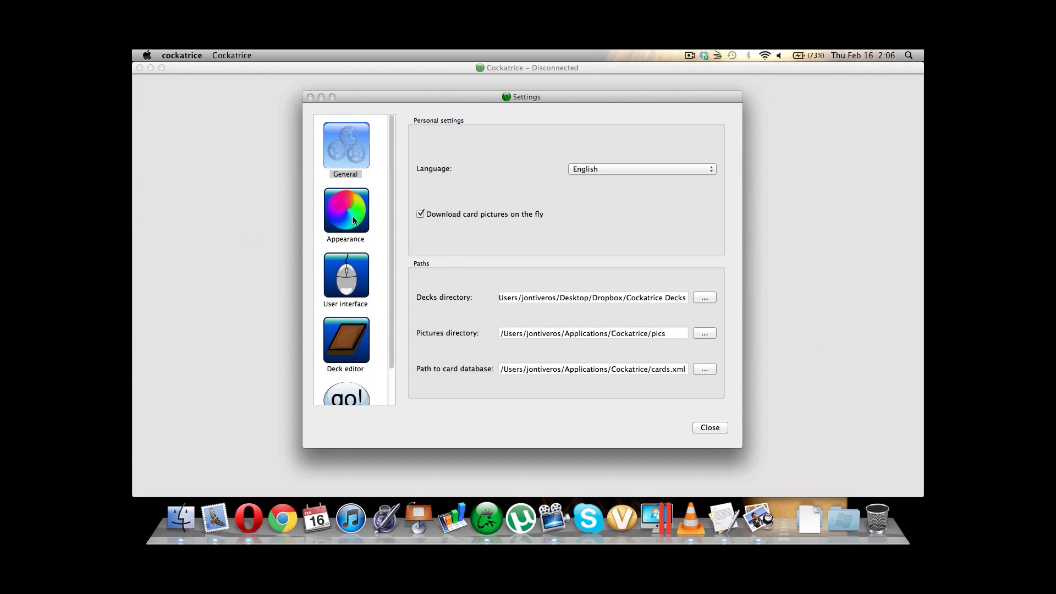
# On the Appearance page, clear every zone background and card-back path and enable horizontal hand display
pyautogui.click(345, 212)
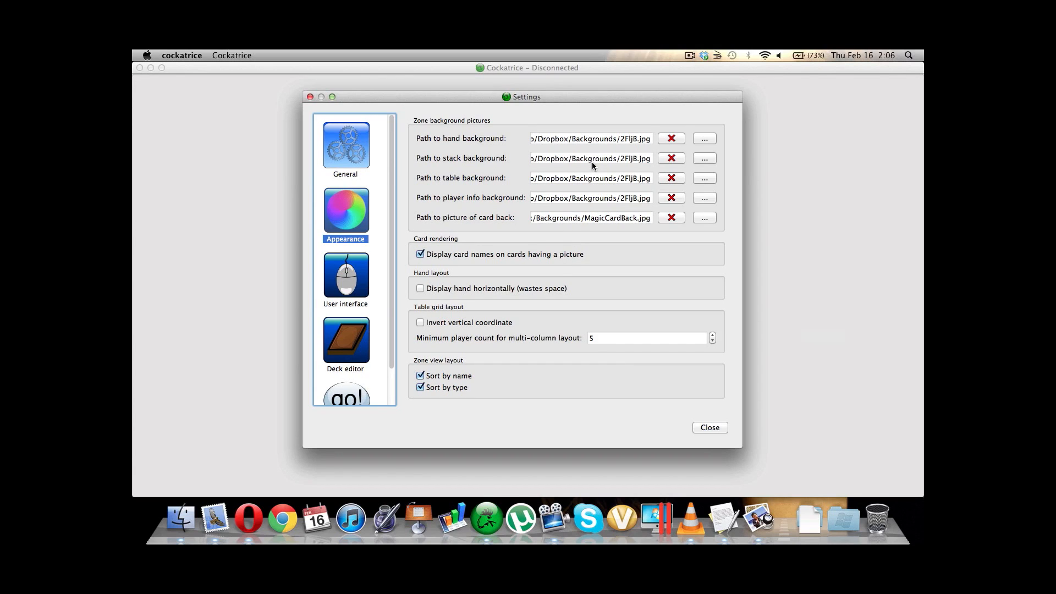
pyautogui.click(671, 157)
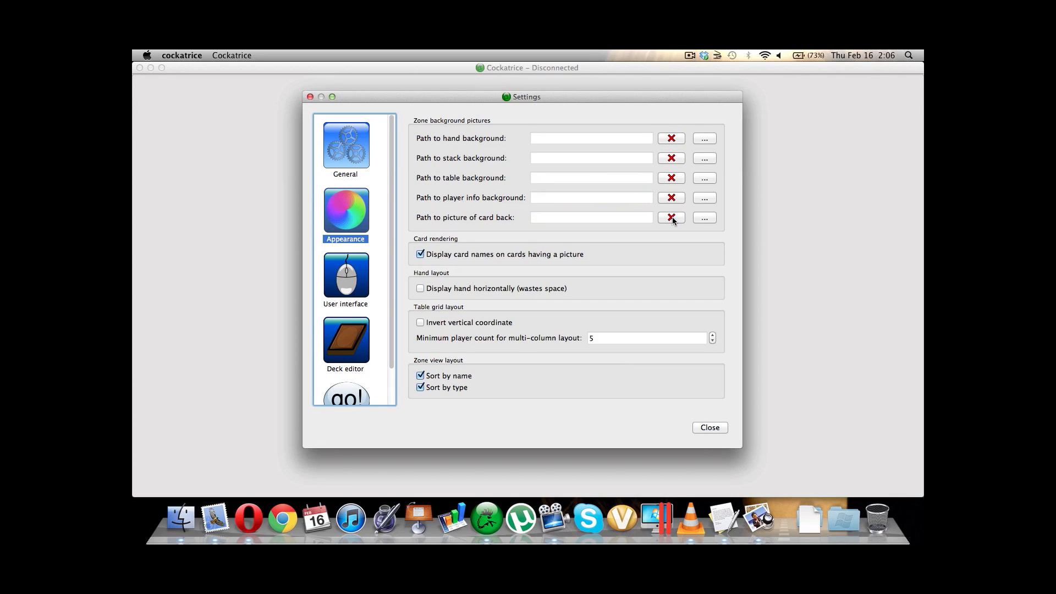
pyautogui.click(419, 289)
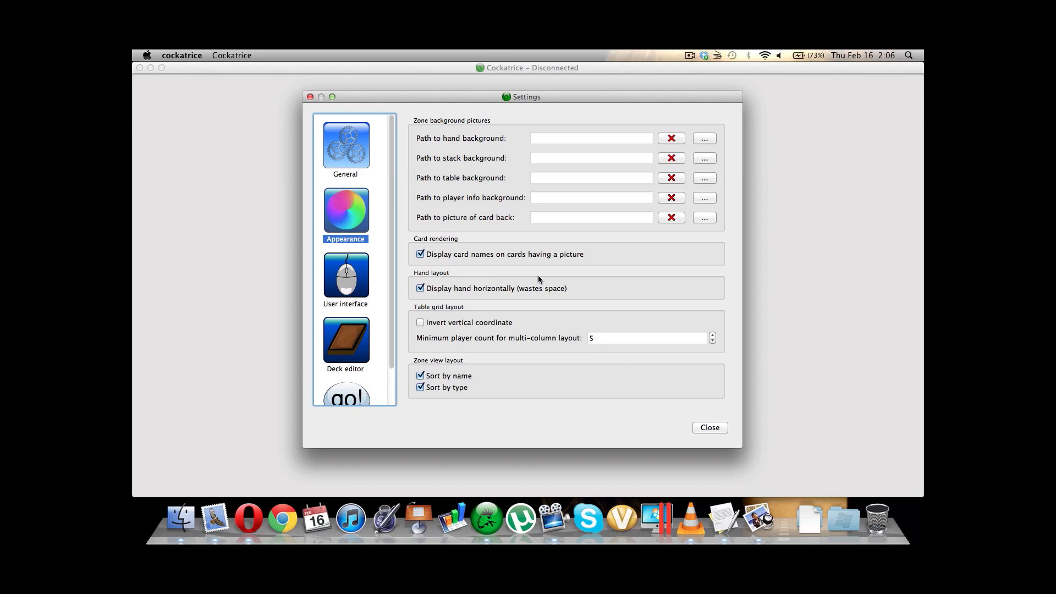
pyautogui.moveTo(549, 240)
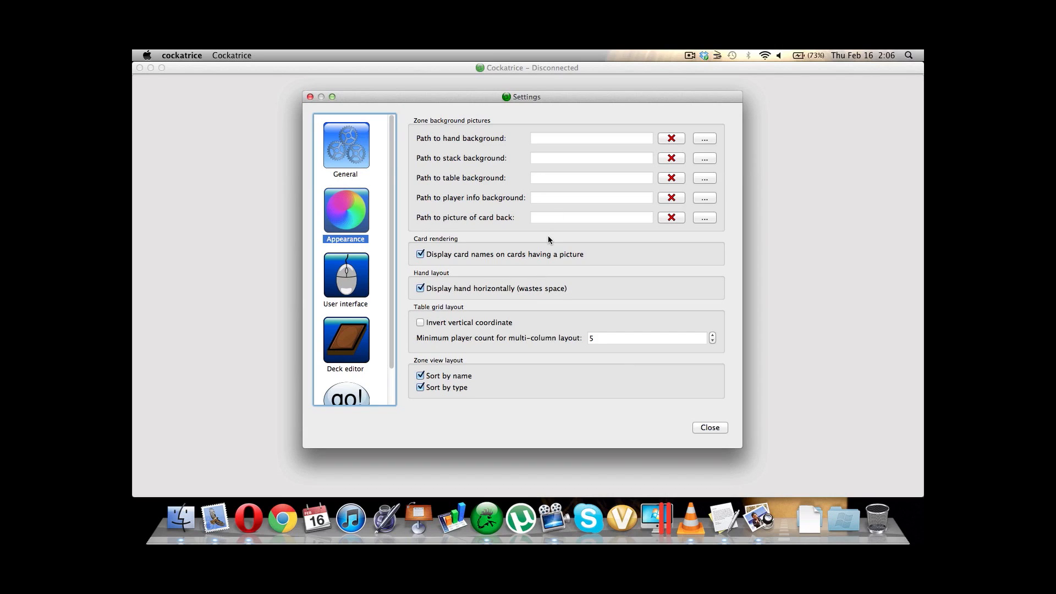
pyautogui.moveTo(526, 244)
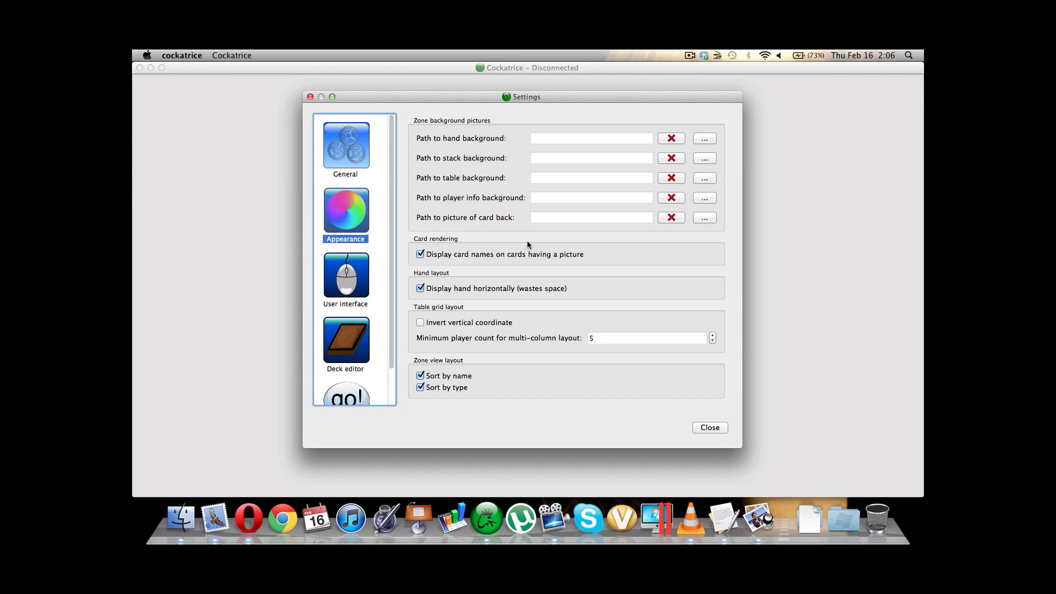
pyautogui.moveTo(626, 152)
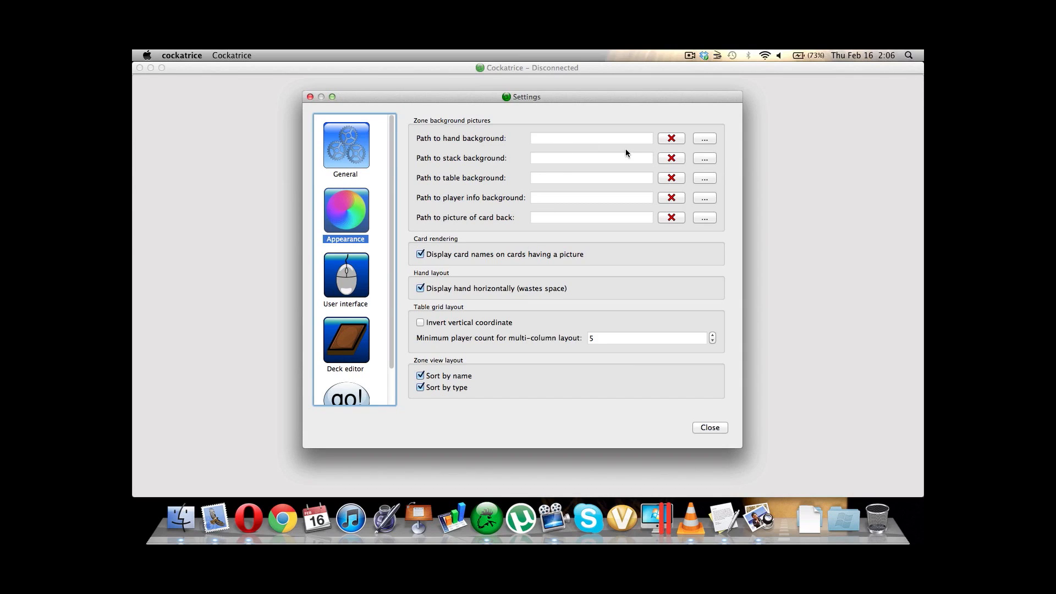
pyautogui.moveTo(376, 280)
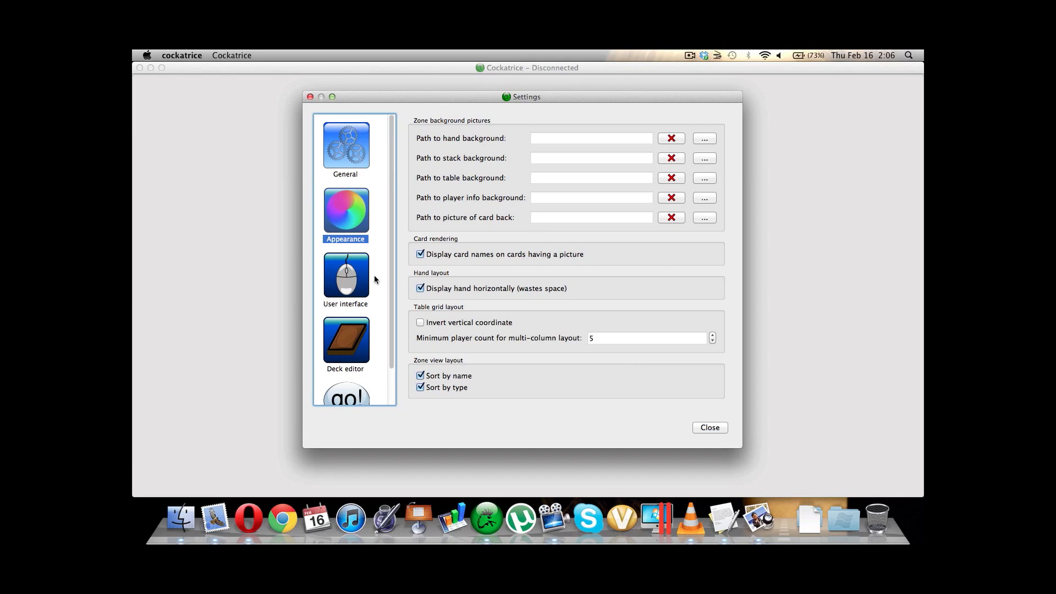
# Under Deck editor settings, switch off 'Enable price tag feature'
pyautogui.click(345, 276)
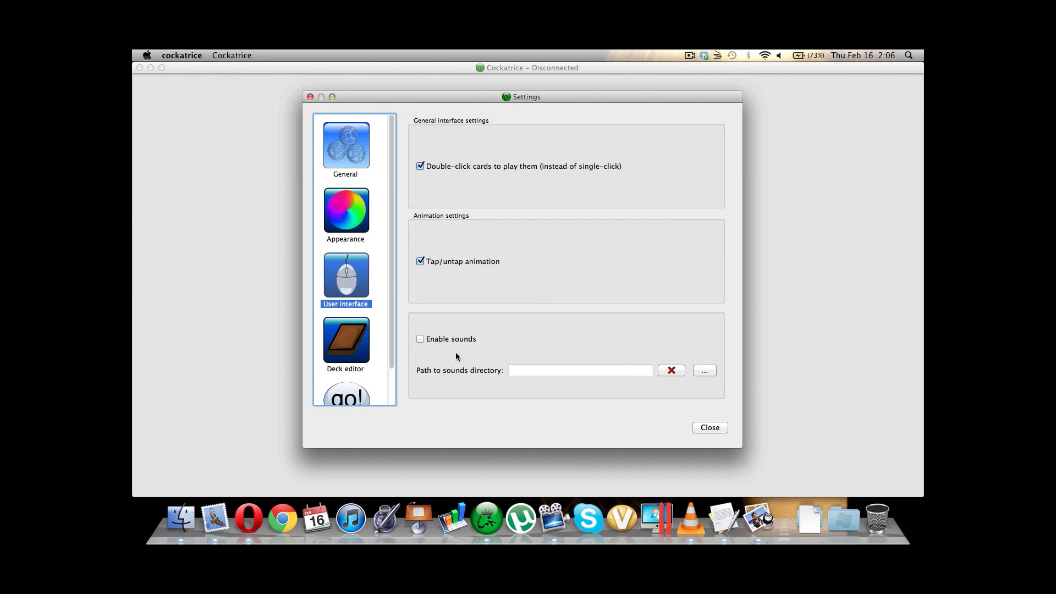
pyautogui.click(345, 344)
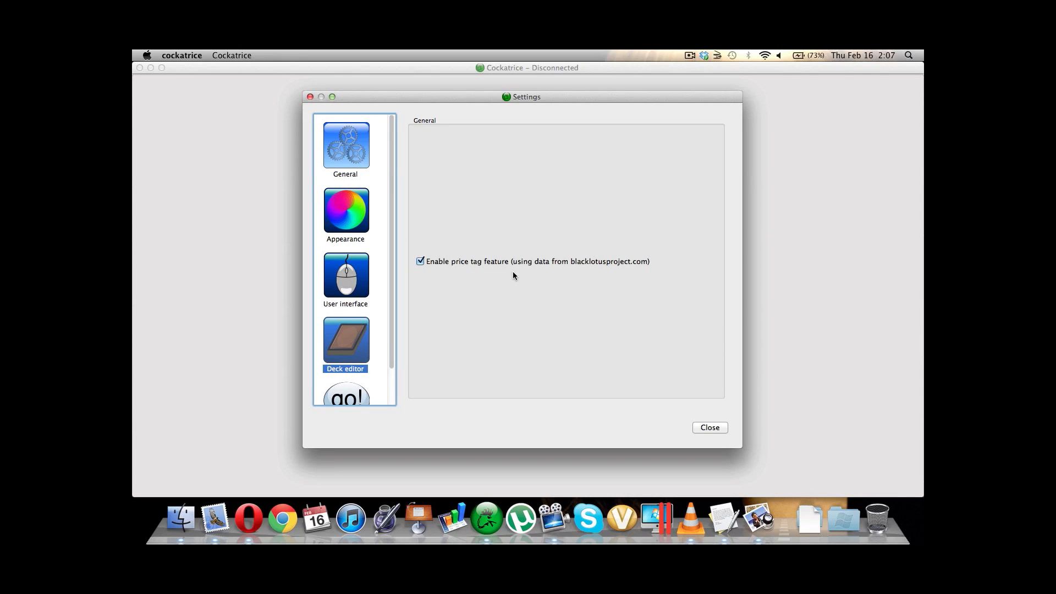
pyautogui.moveTo(602, 271)
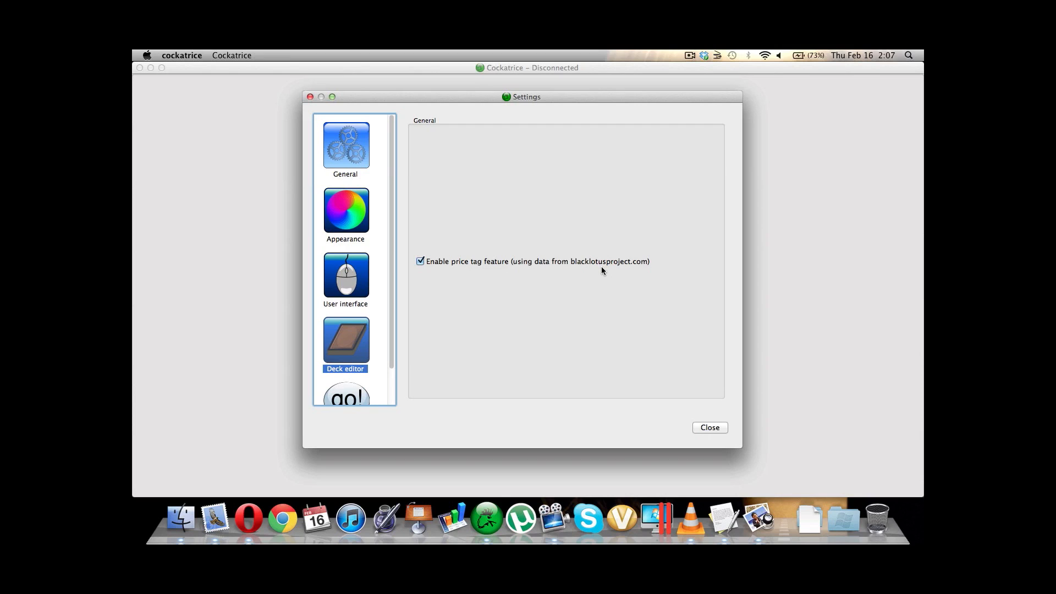
pyautogui.click(420, 261)
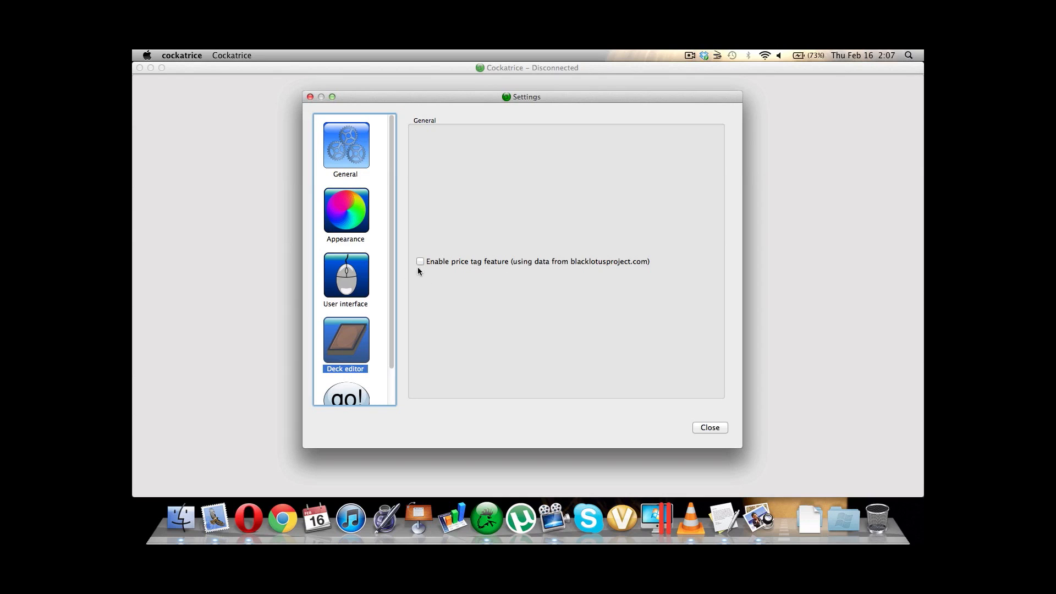
pyautogui.moveTo(484, 279)
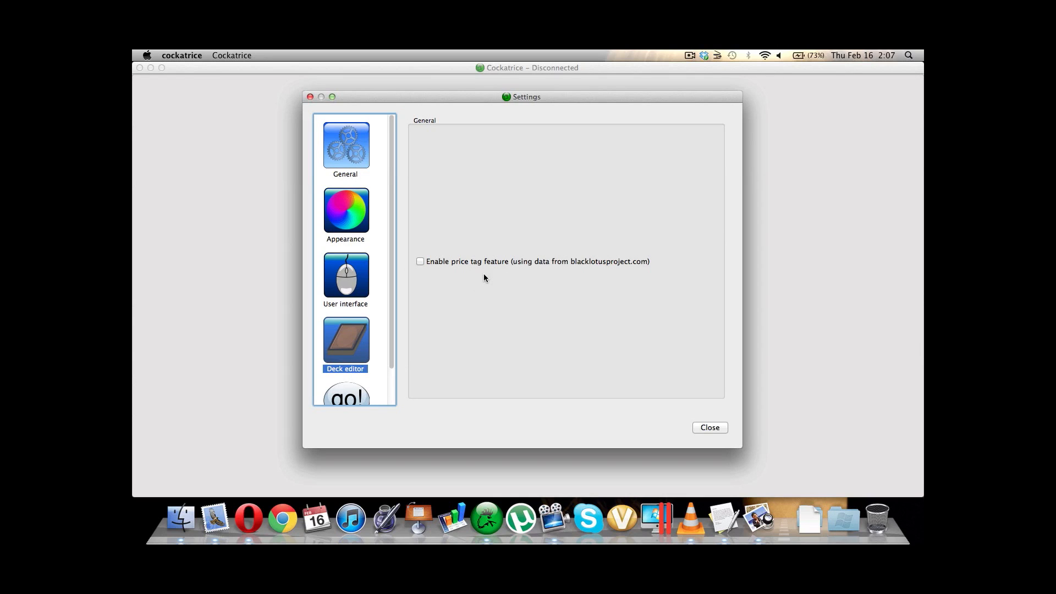
# Review the Messages settings page and close the settings window
pyautogui.click(344, 371)
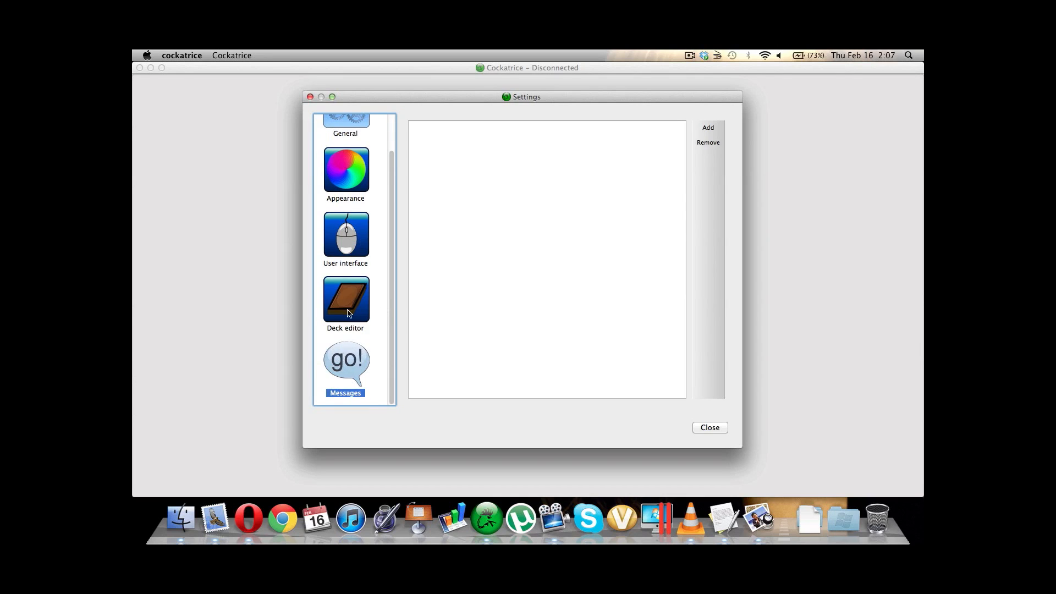
pyautogui.scroll(3)
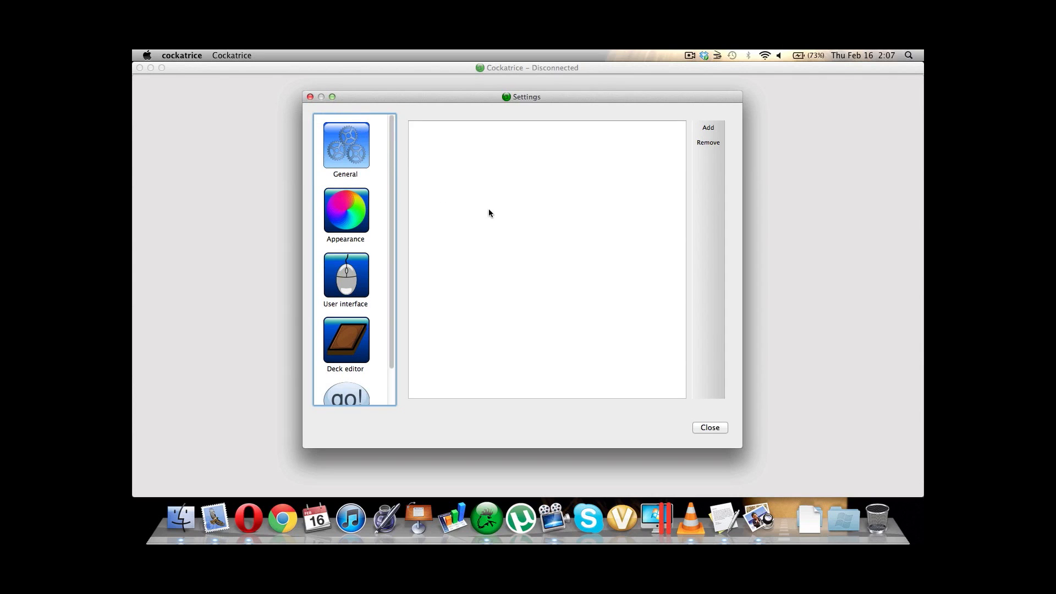
pyautogui.click(710, 426)
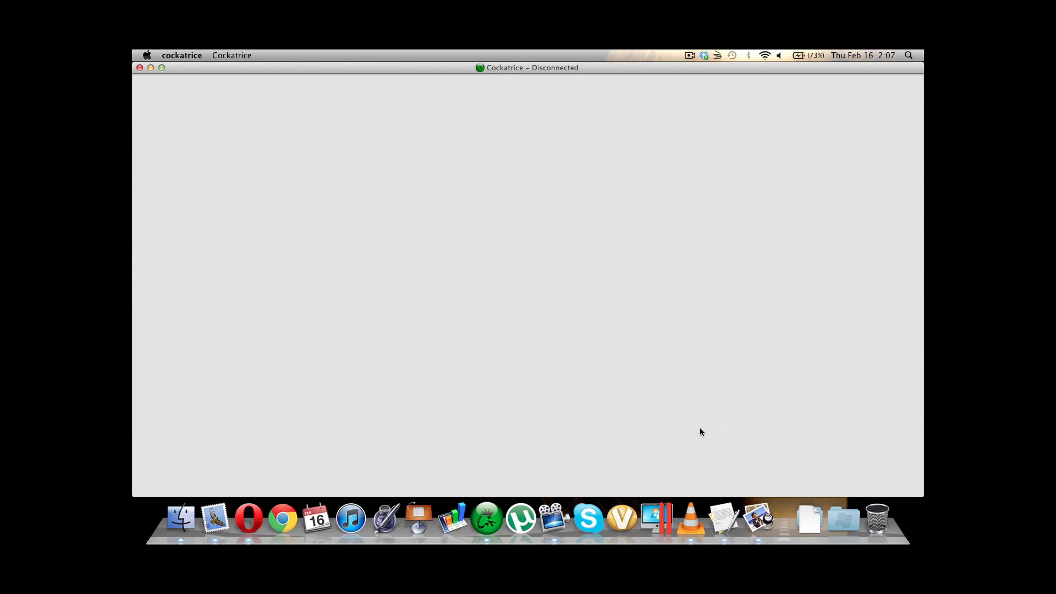
# Start a local game with two players
pyautogui.click(232, 55)
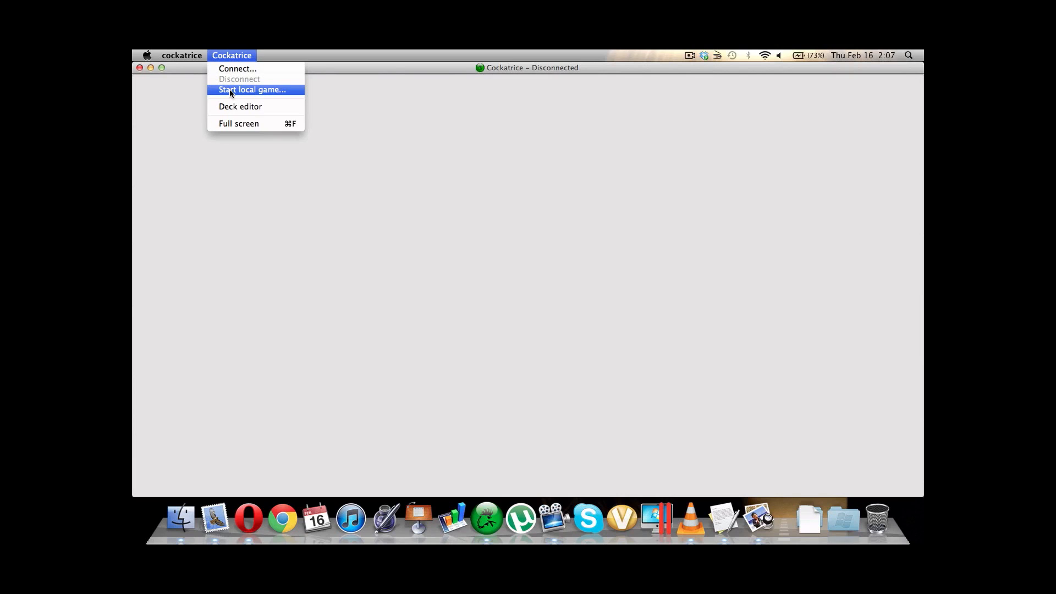
pyautogui.click(253, 89)
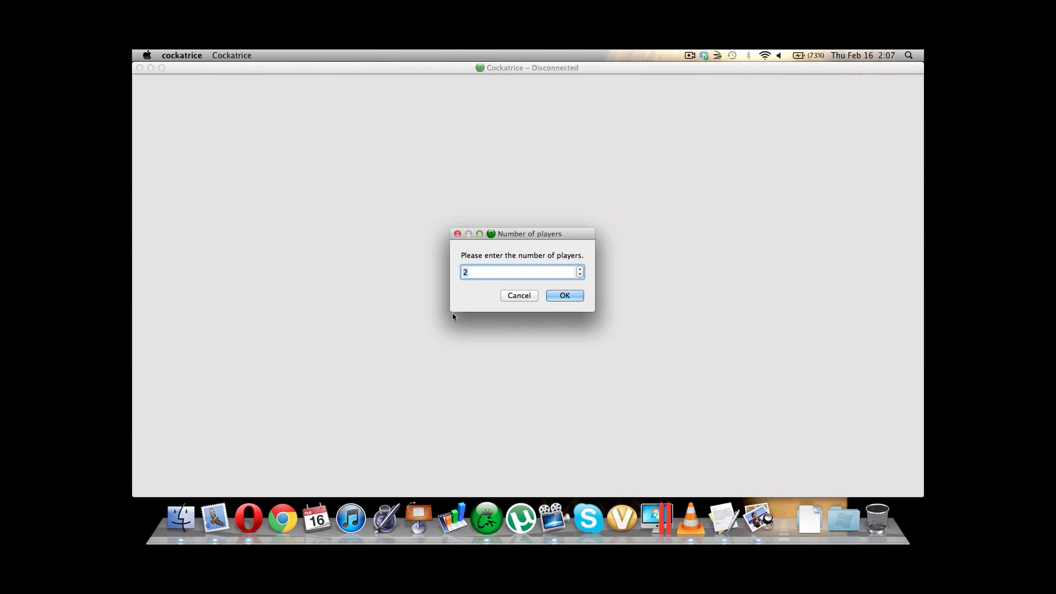
pyautogui.click(563, 295)
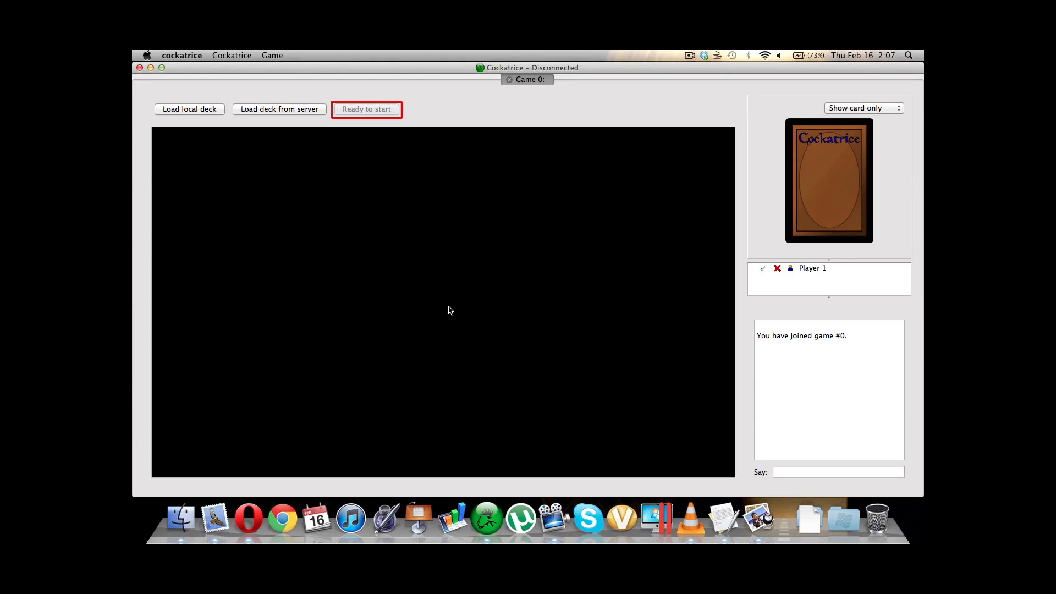
# Load a local deck for Player 1 and mark Player 1 ready to start
pyautogui.click(189, 109)
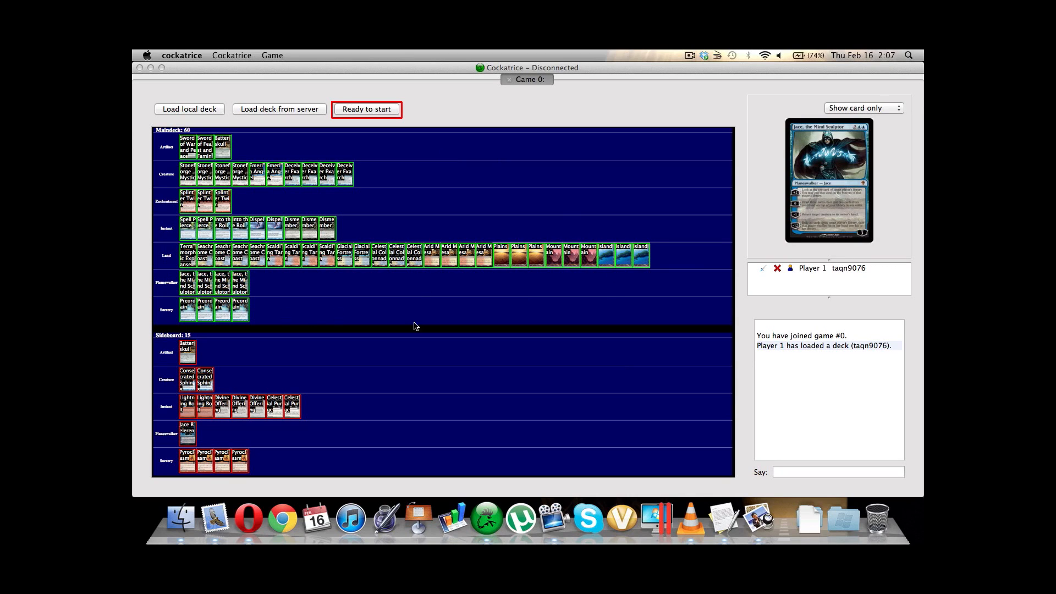
pyautogui.click(365, 109)
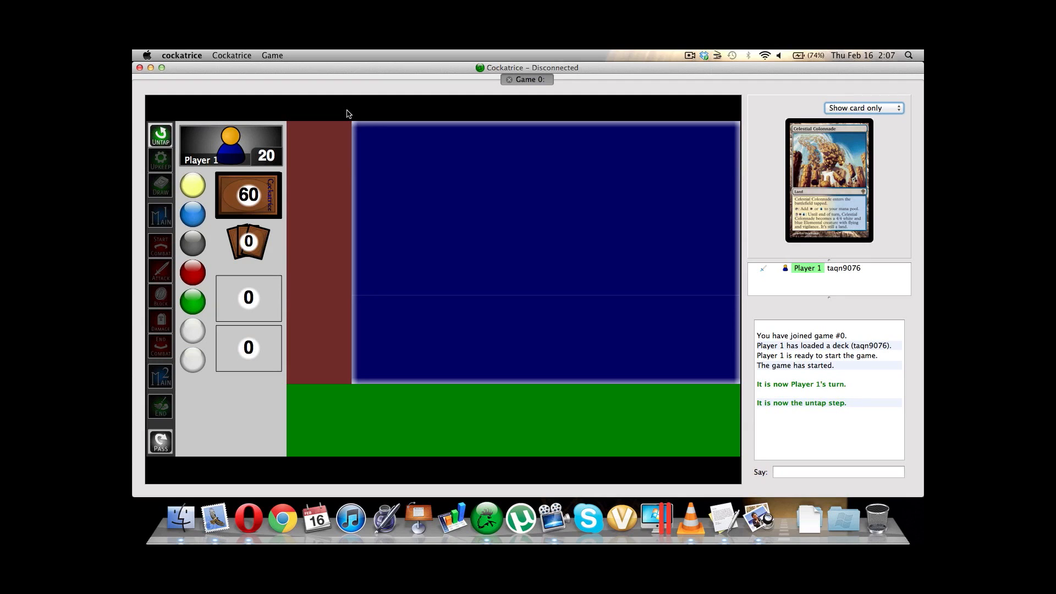
pyautogui.moveTo(373, 134)
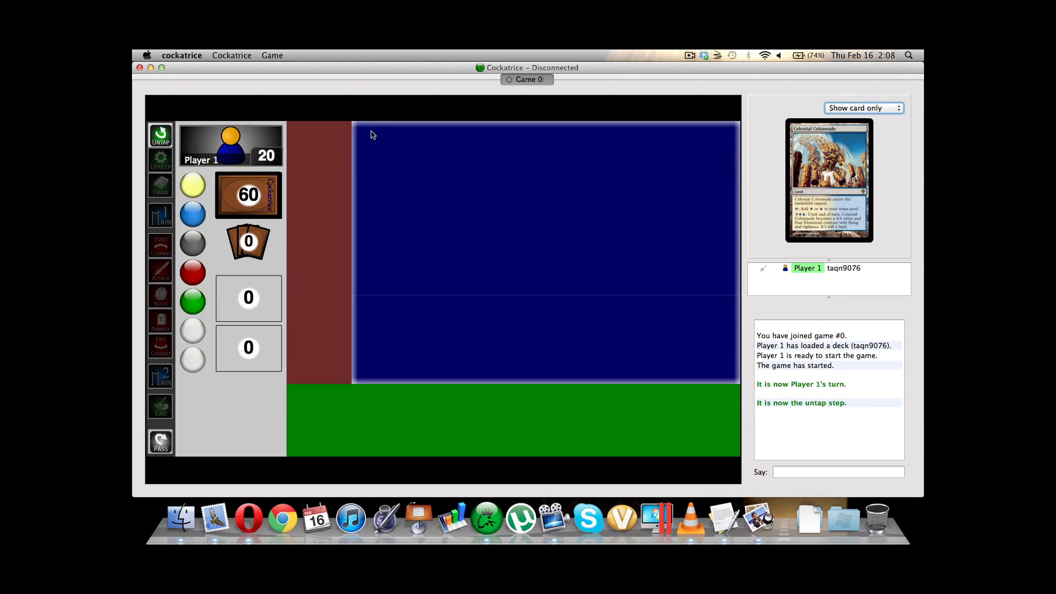
pyautogui.moveTo(369, 417)
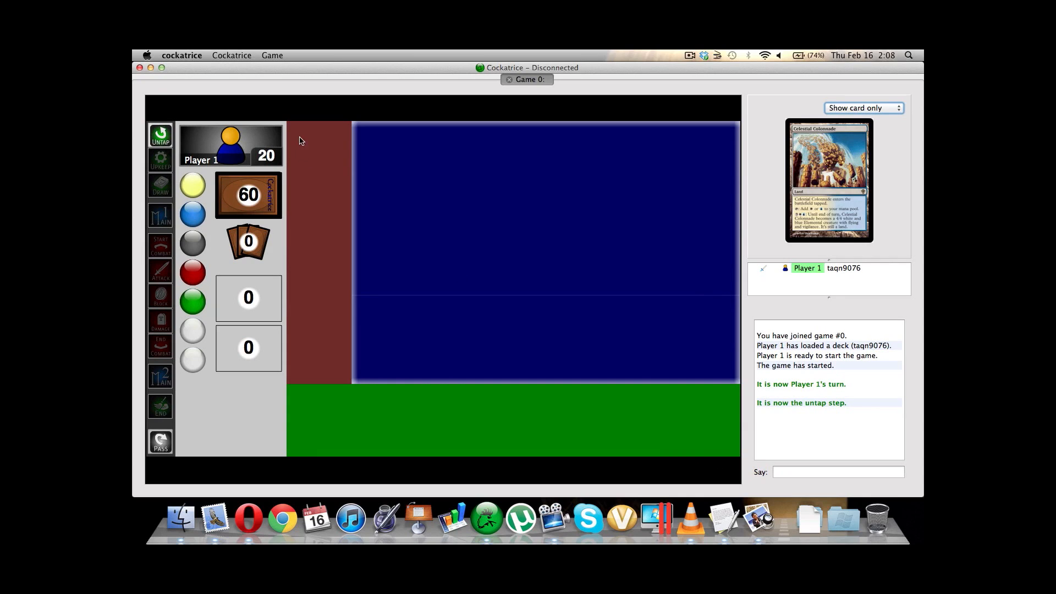
pyautogui.moveTo(278, 433)
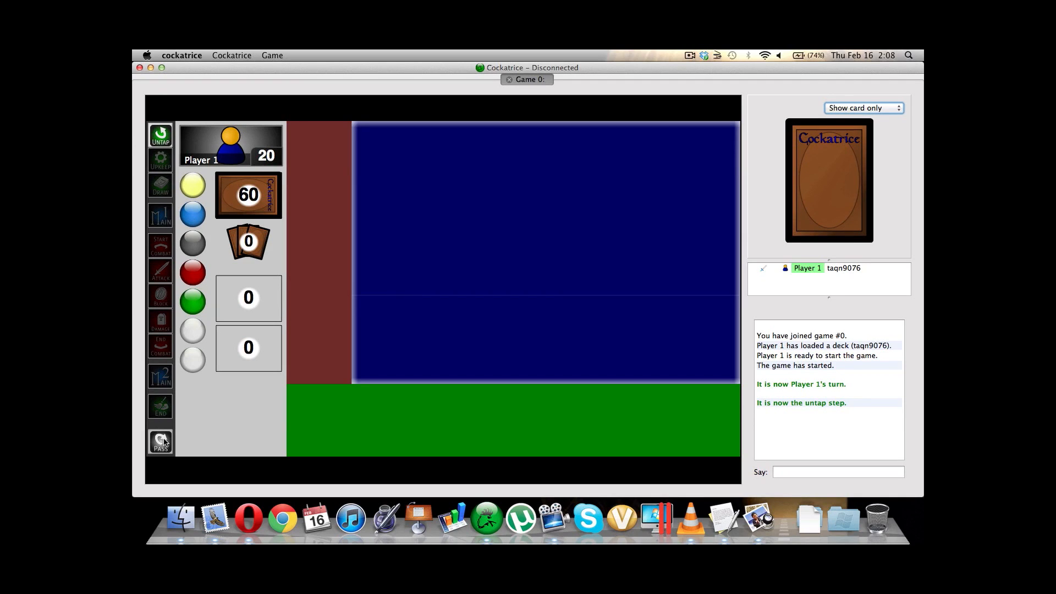
pyautogui.moveTo(385, 356)
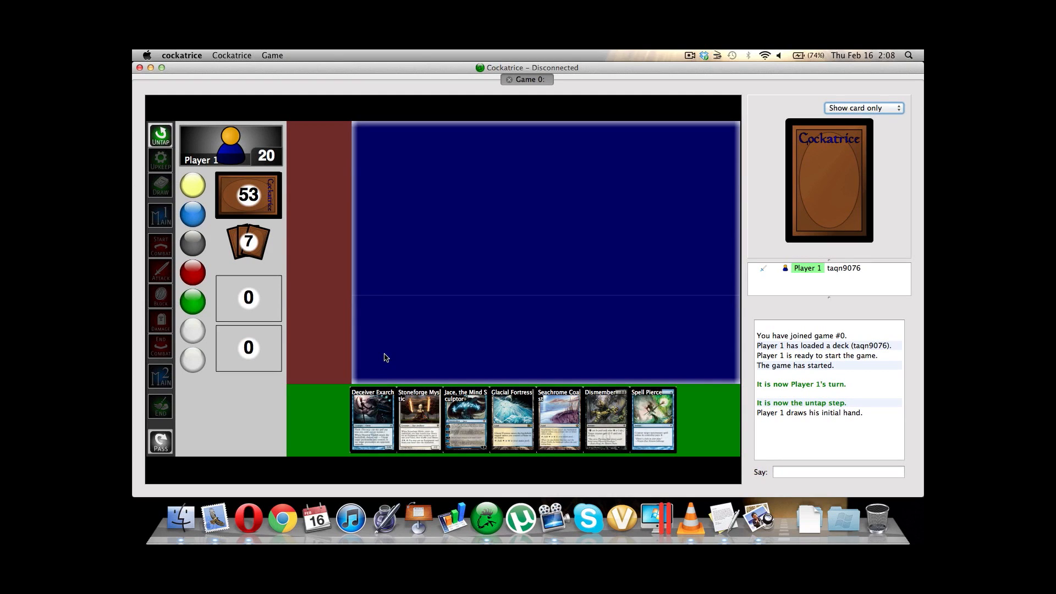
pyautogui.moveTo(426, 383)
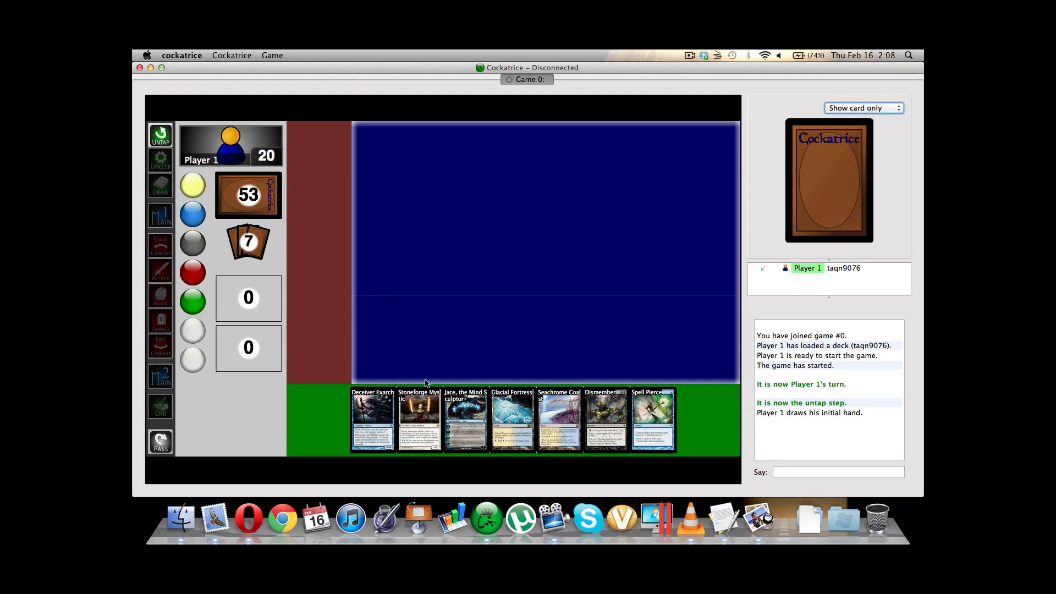
pyautogui.moveTo(465, 416)
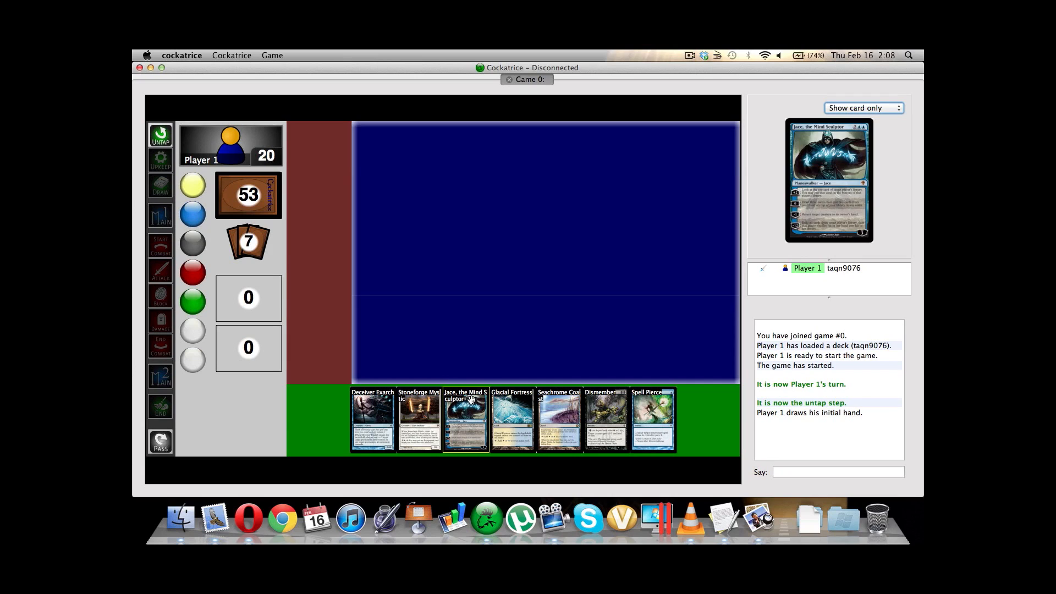
pyautogui.moveTo(373, 418)
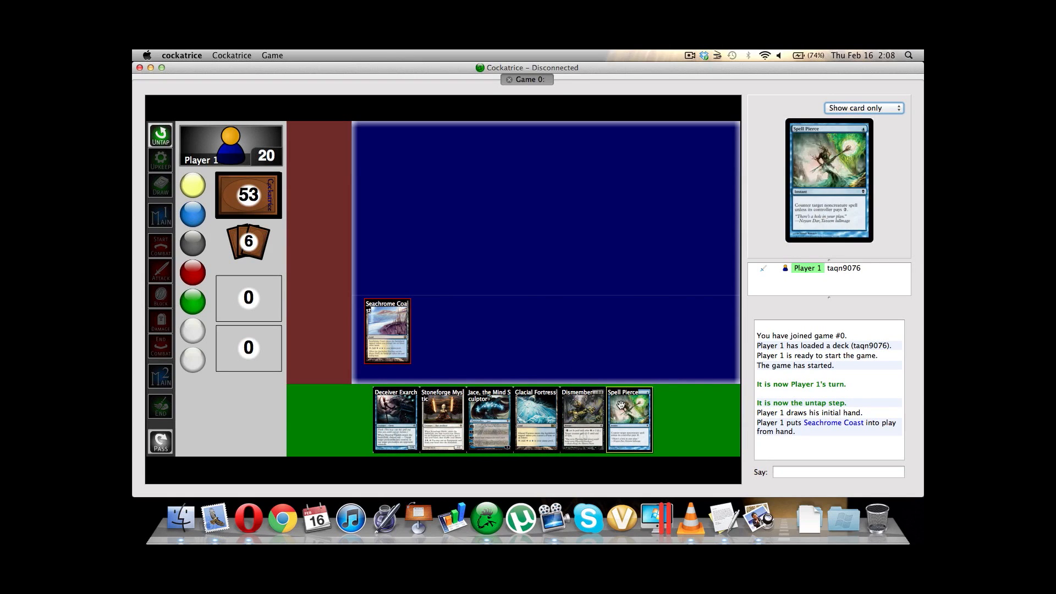
# Tap the Seachrome Coast land on the table
pyautogui.click(386, 334)
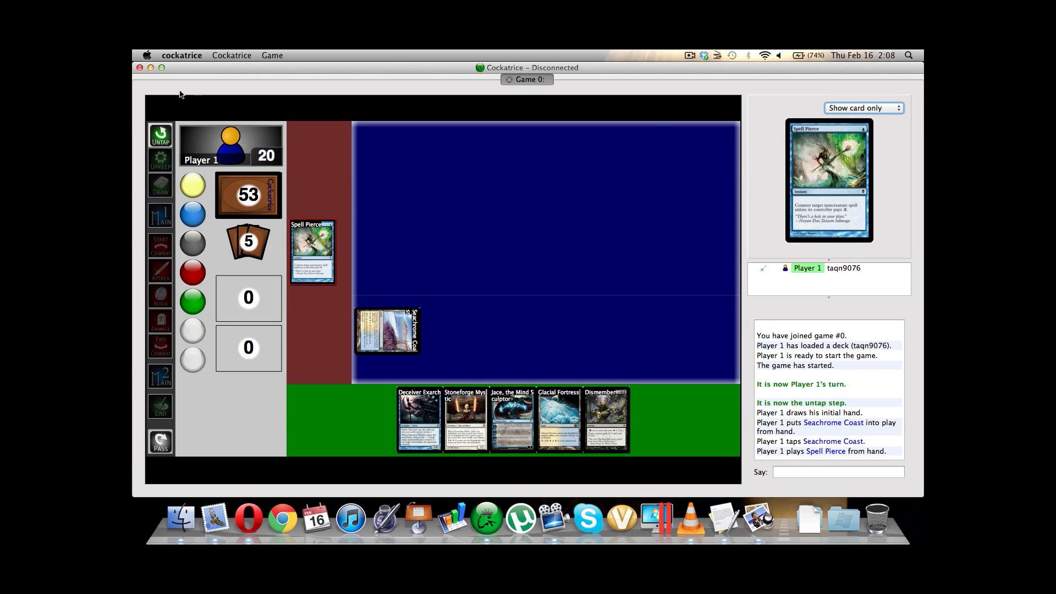
pyautogui.moveTo(530, 109)
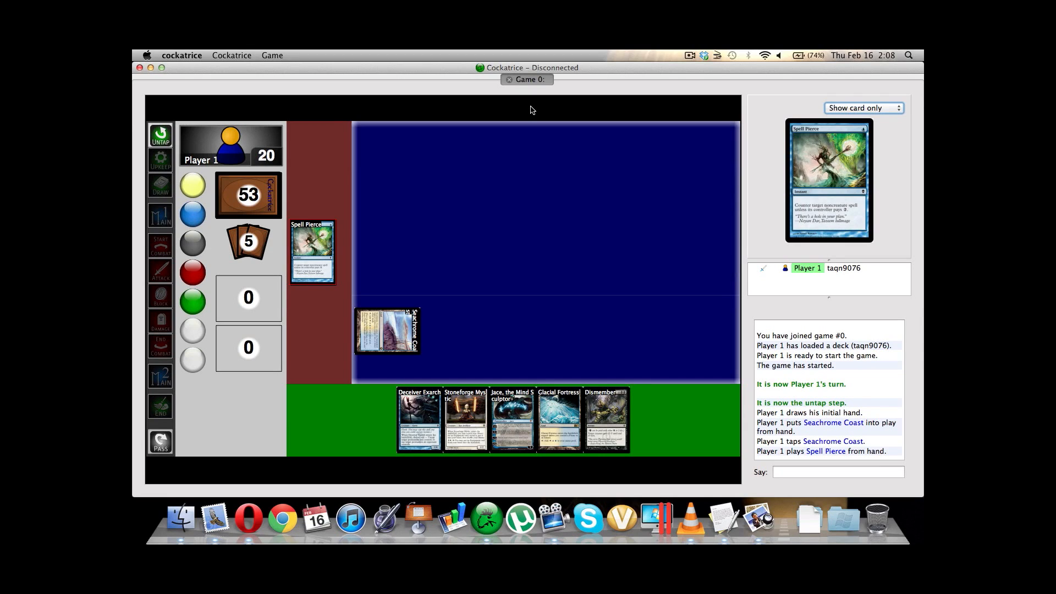
pyautogui.moveTo(464, 223)
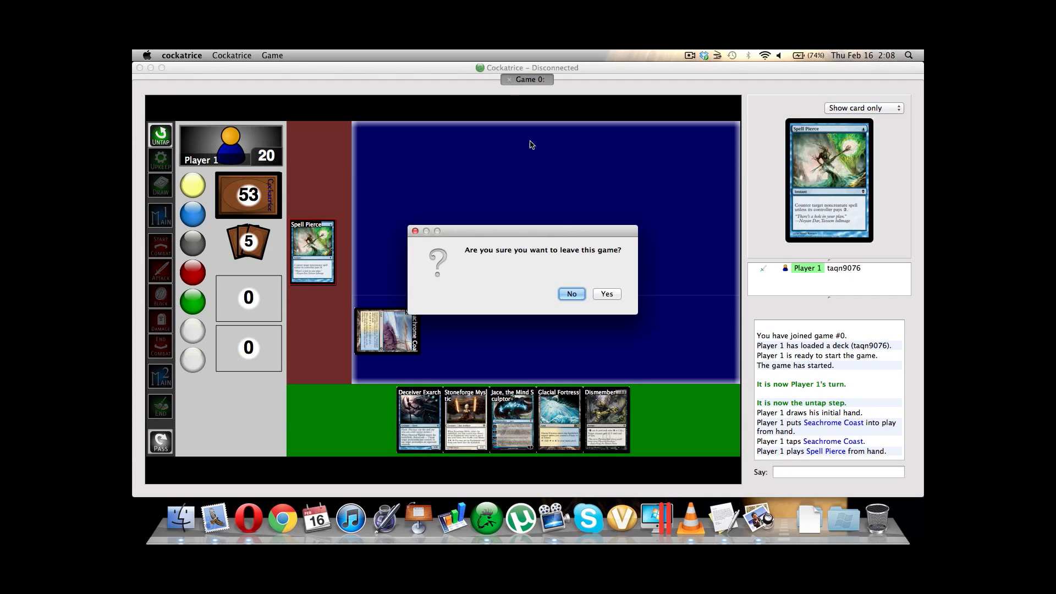
# Leave the game and return to the Appearance settings page
pyautogui.click(181, 55)
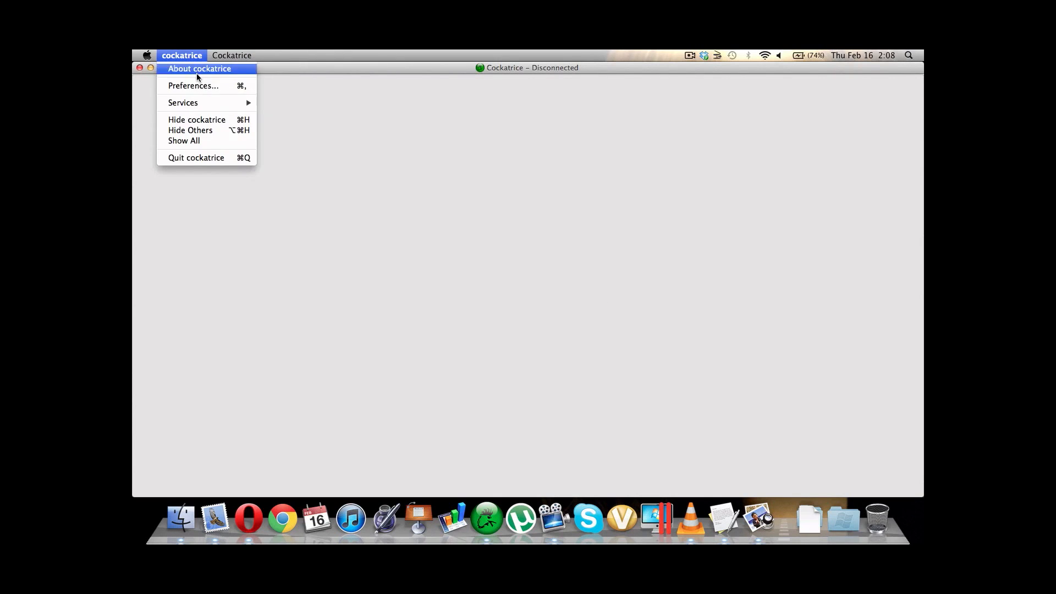
pyautogui.click(194, 86)
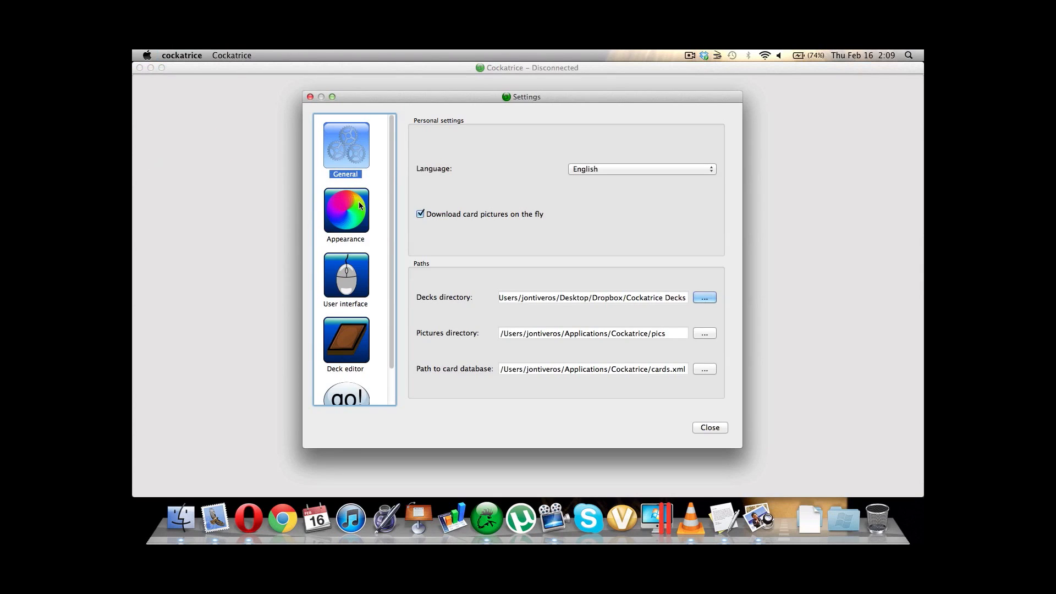
pyautogui.click(346, 212)
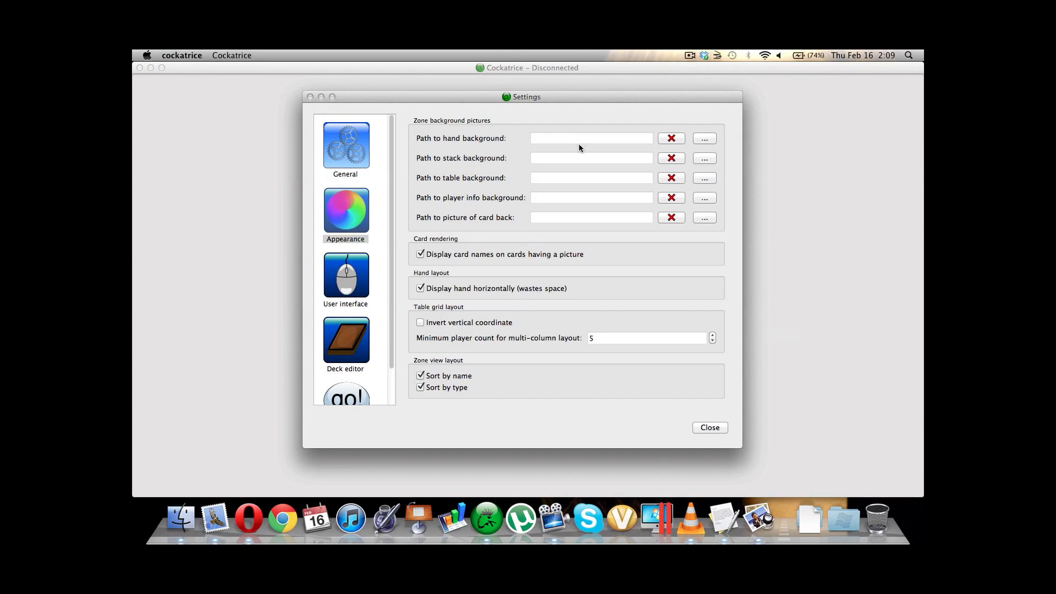
pyautogui.moveTo(633, 149)
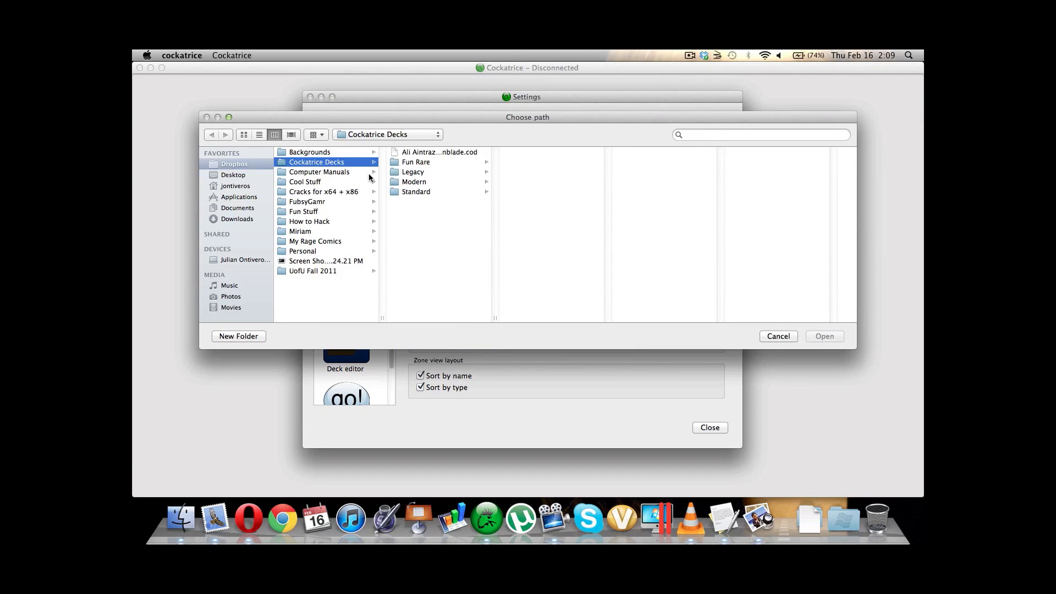
# Set the hand, stack and table backgrounds to Backgrounds/2FlJB.jpg and start choosing the player info background
pyautogui.click(310, 152)
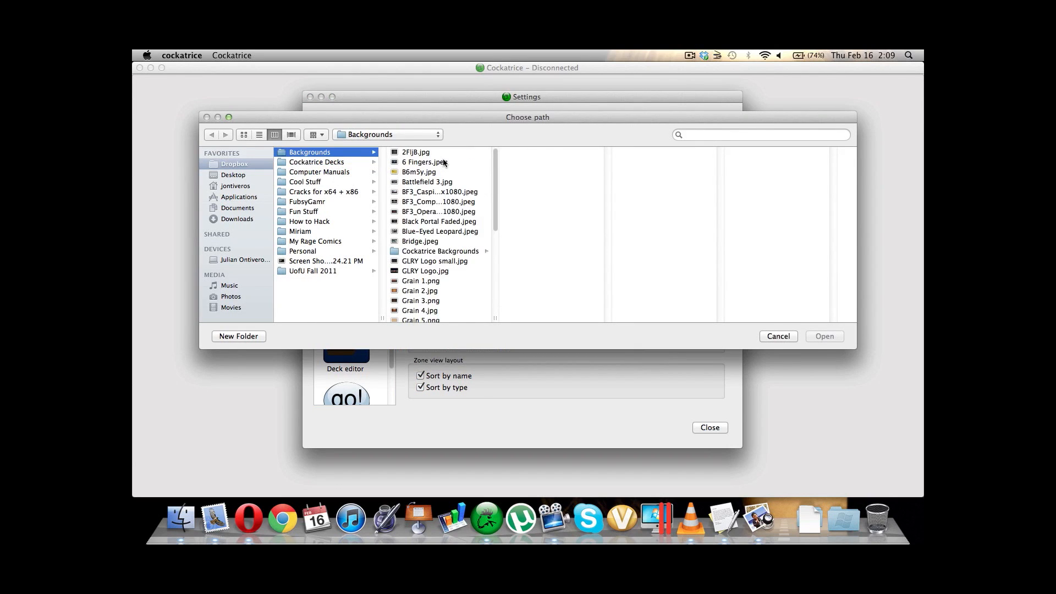
pyautogui.scroll(-3)
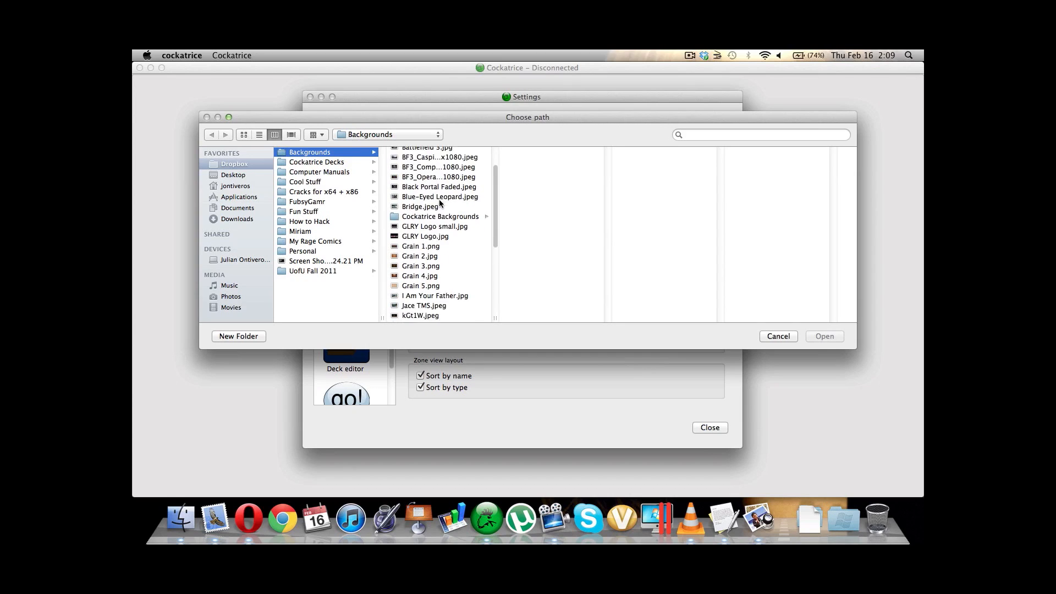
pyautogui.click(415, 151)
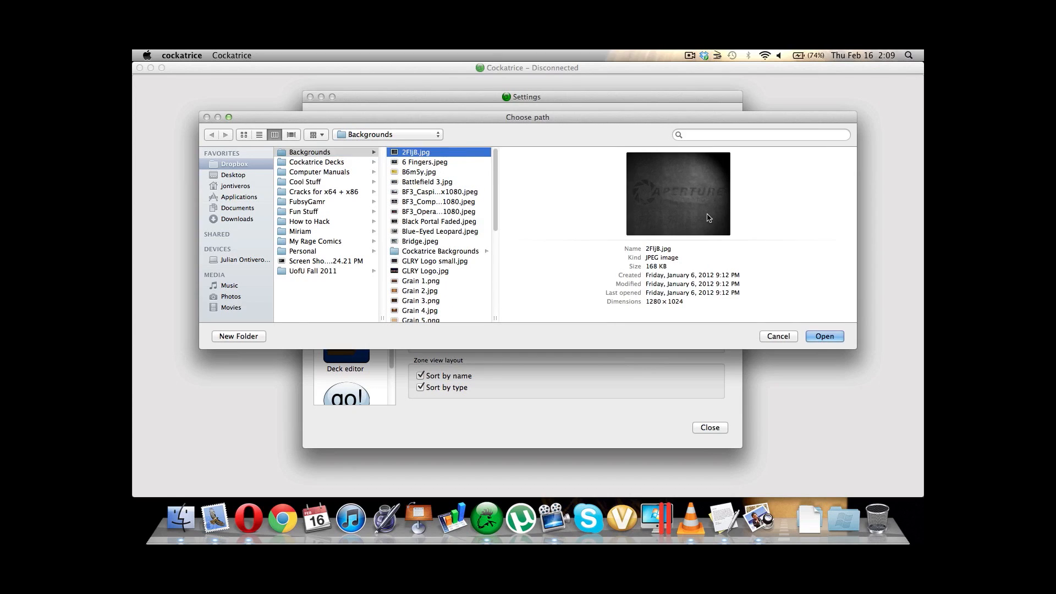
pyautogui.moveTo(838, 345)
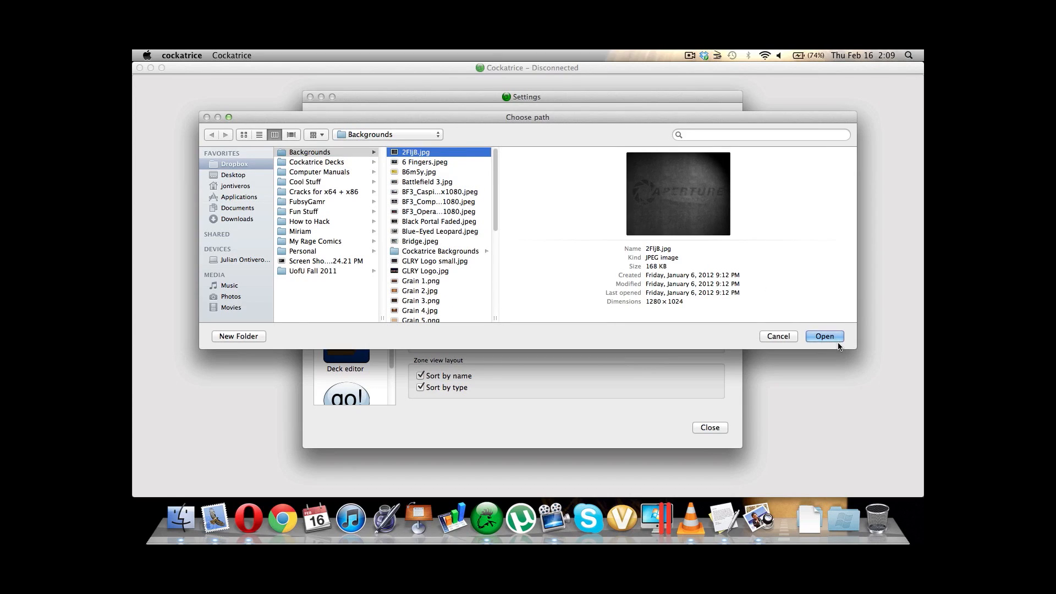
pyautogui.moveTo(826, 343)
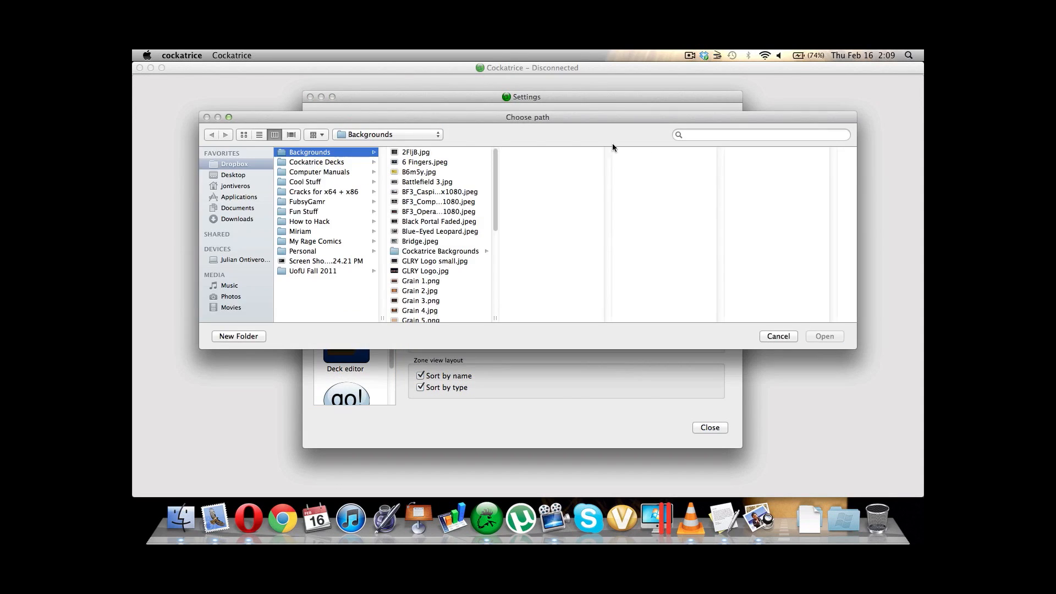
pyautogui.click(416, 152)
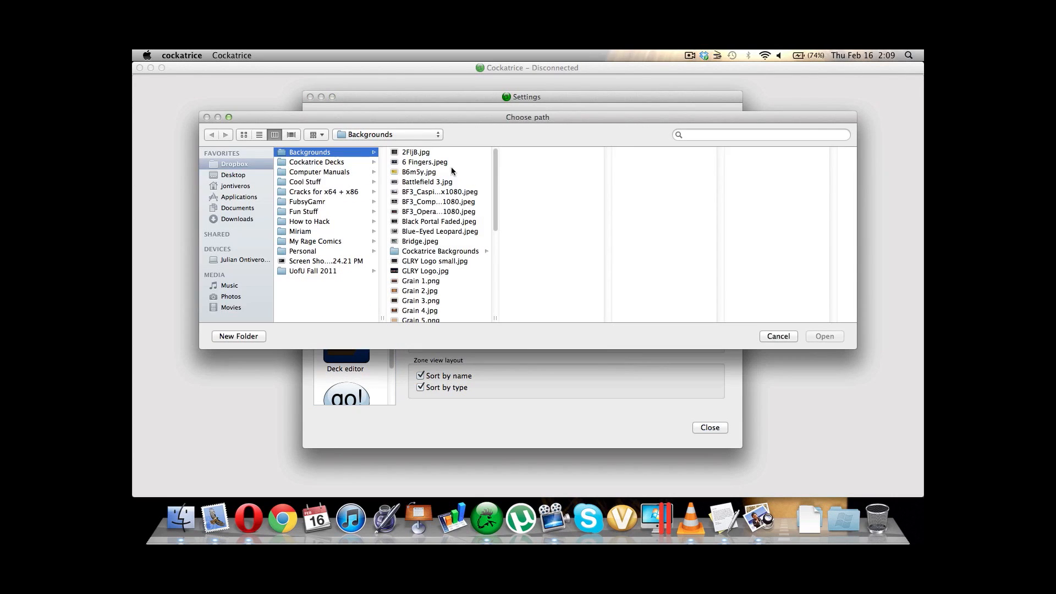
pyautogui.click(823, 336)
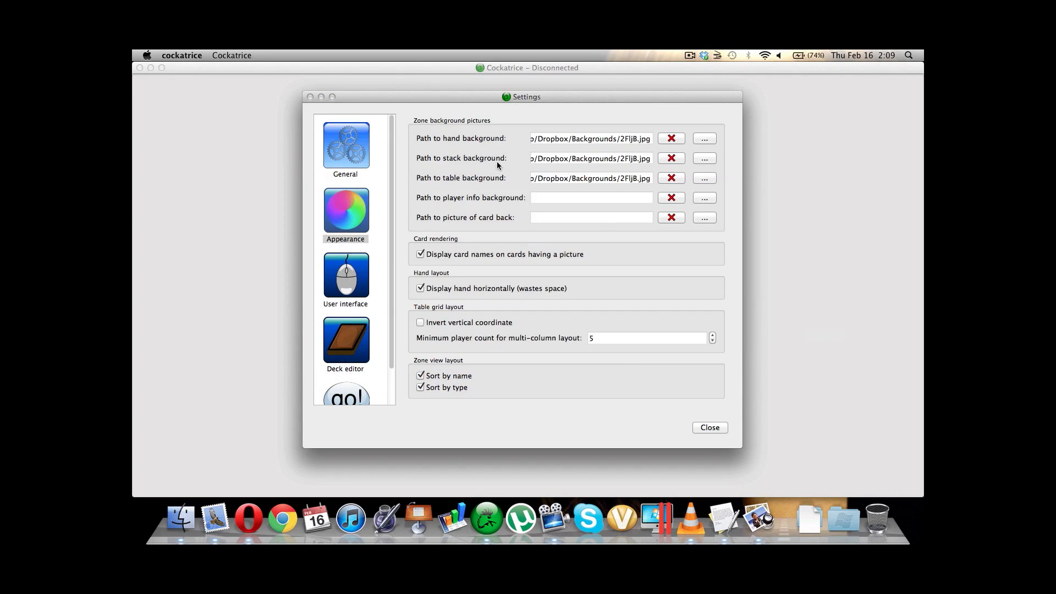
pyautogui.click(704, 138)
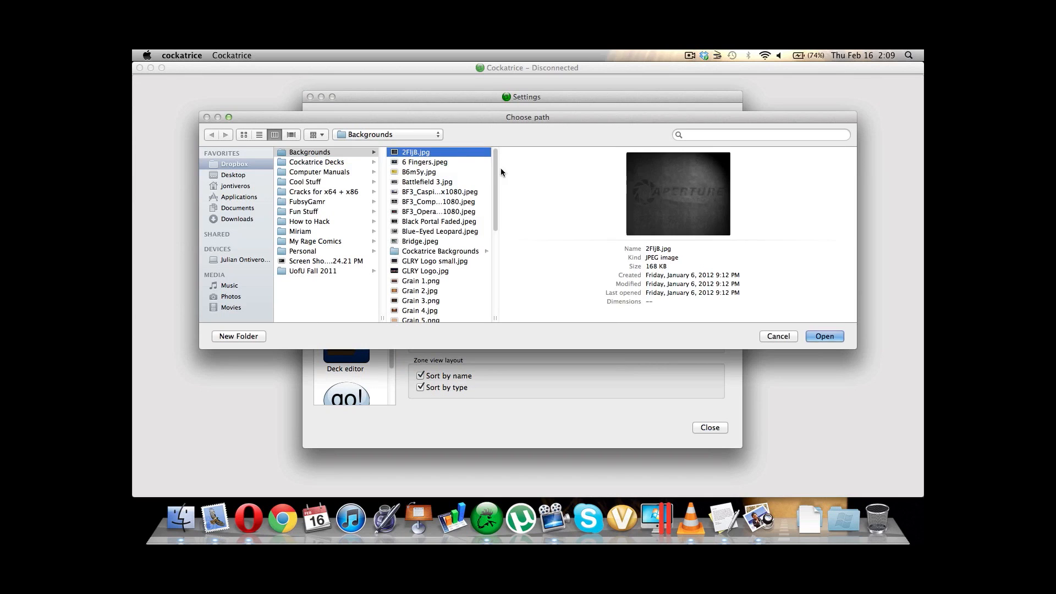
# Apply 2FlJB.jpg as the player info background
pyautogui.click(823, 337)
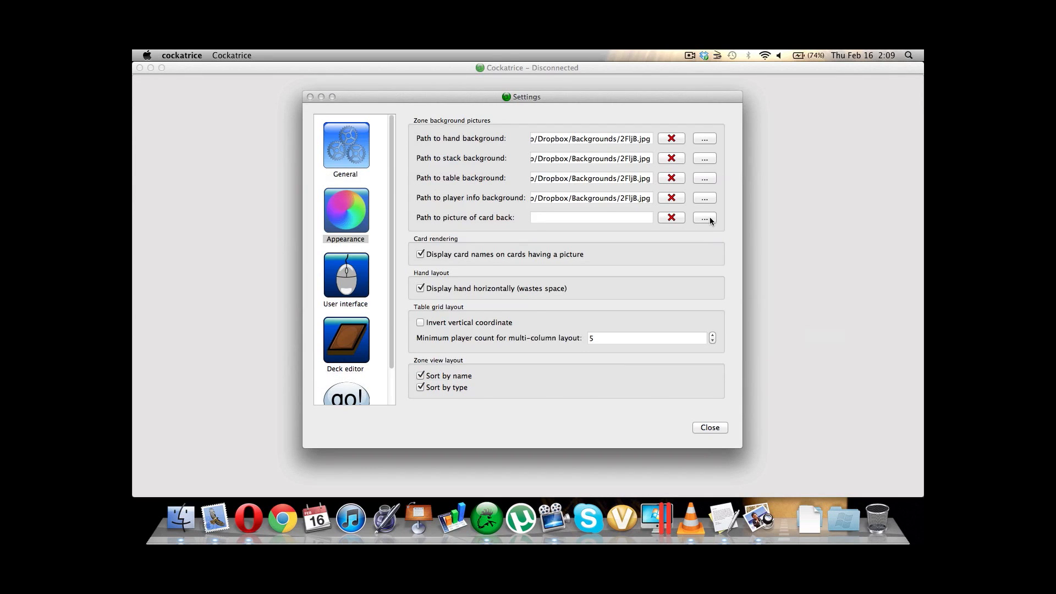
pyautogui.click(704, 217)
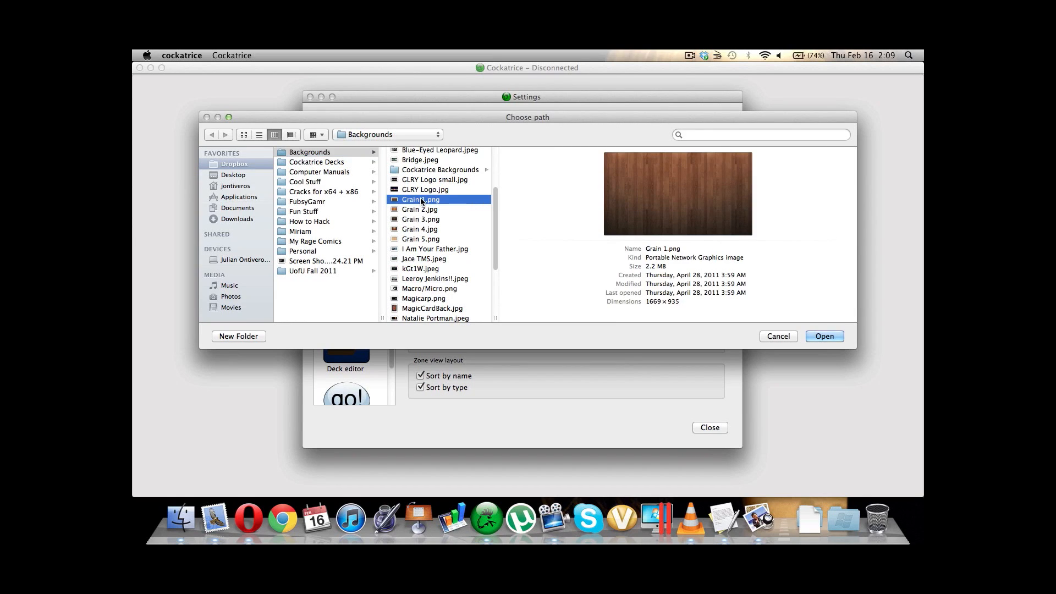
# After previewing Grain 3, 4 and 5, set the card back picture to MagicCardBack.jpg
pyautogui.click(419, 219)
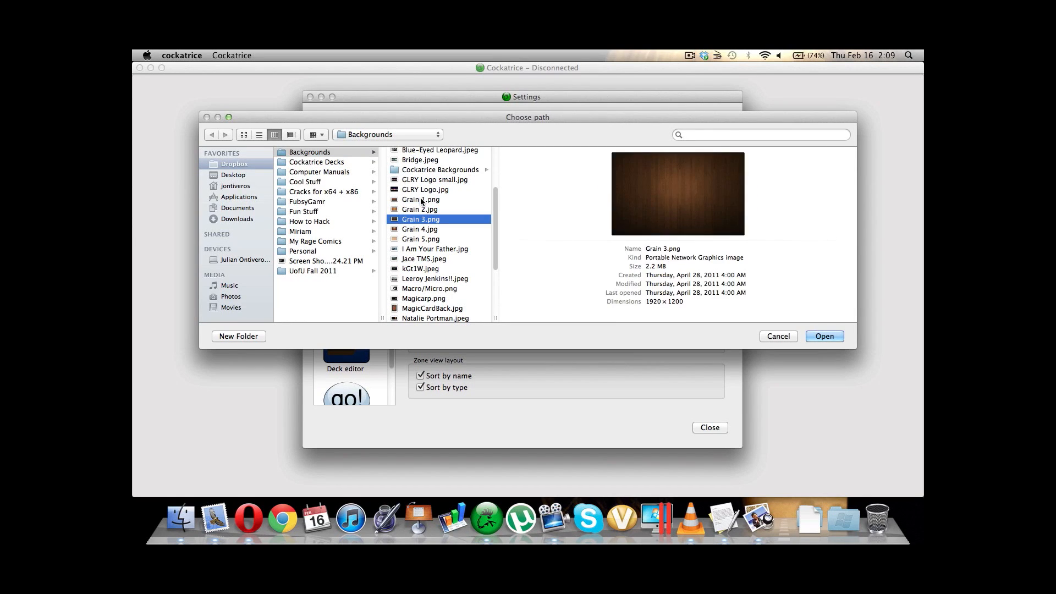
pyautogui.click(419, 229)
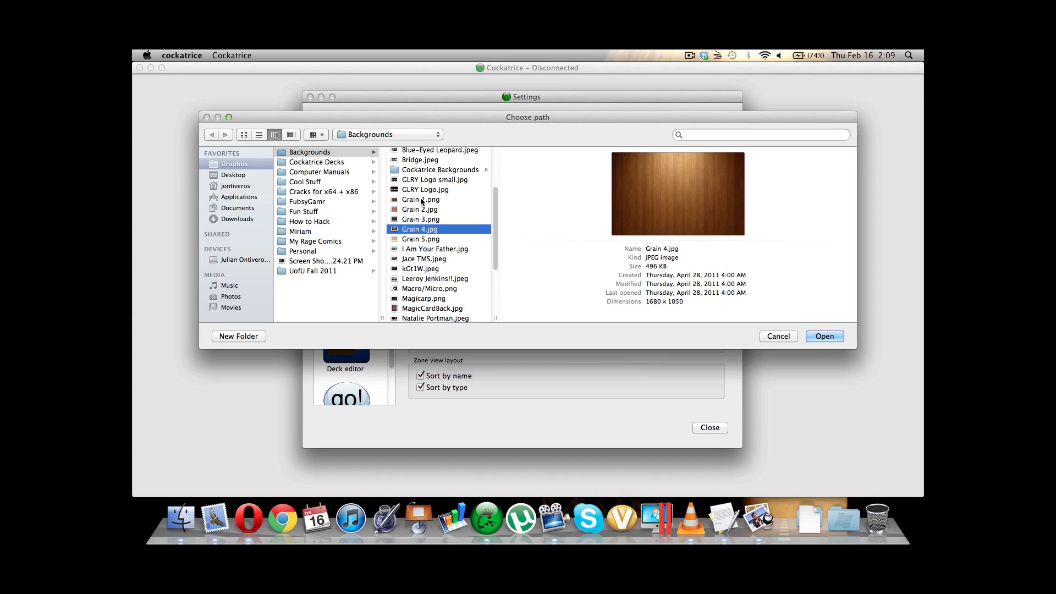
pyautogui.click(420, 239)
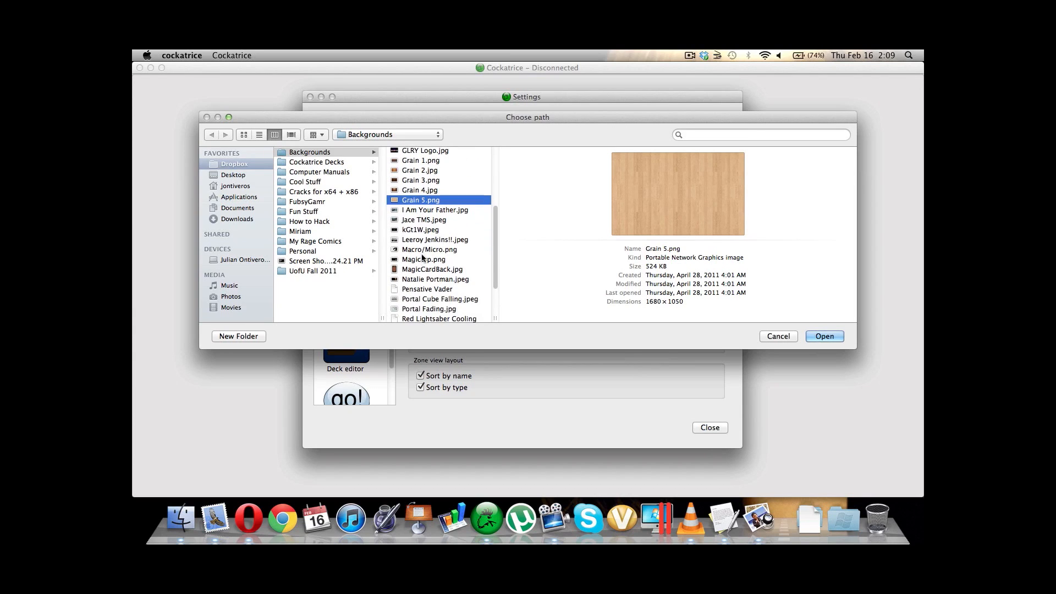
pyautogui.click(435, 269)
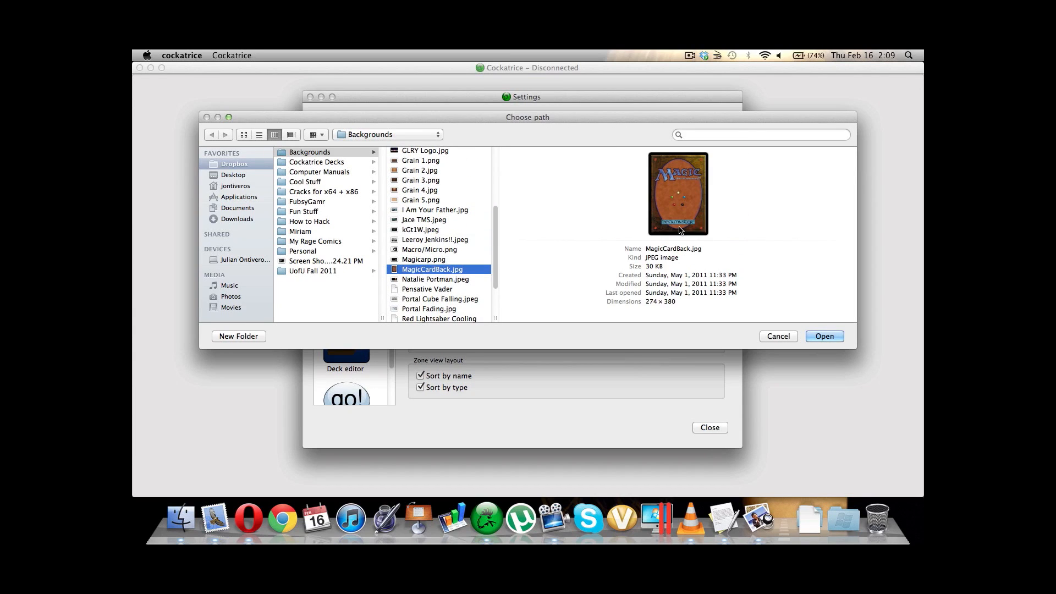
pyautogui.click(824, 337)
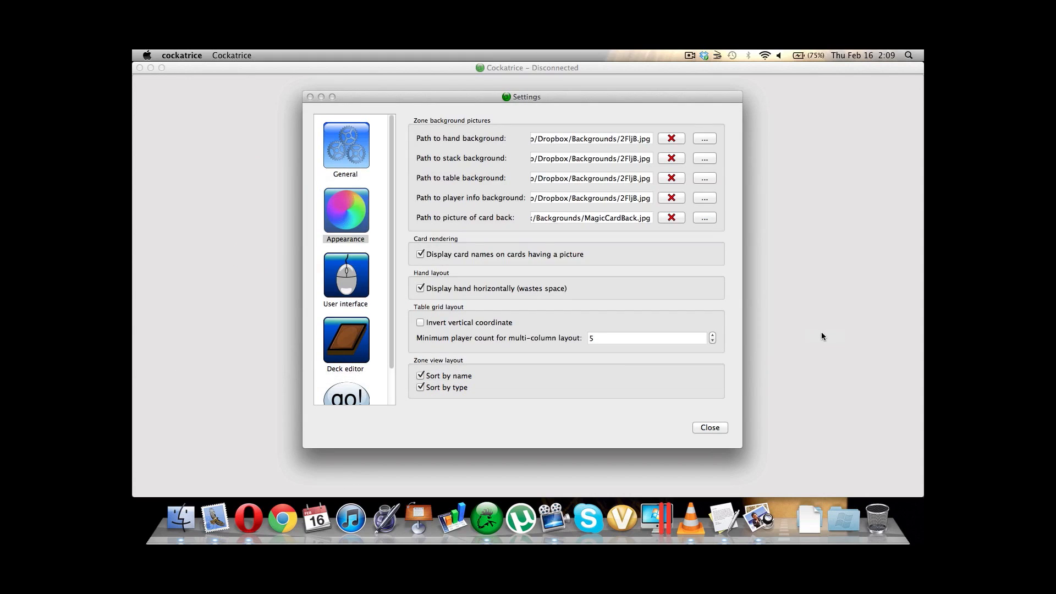
pyautogui.moveTo(451, 295)
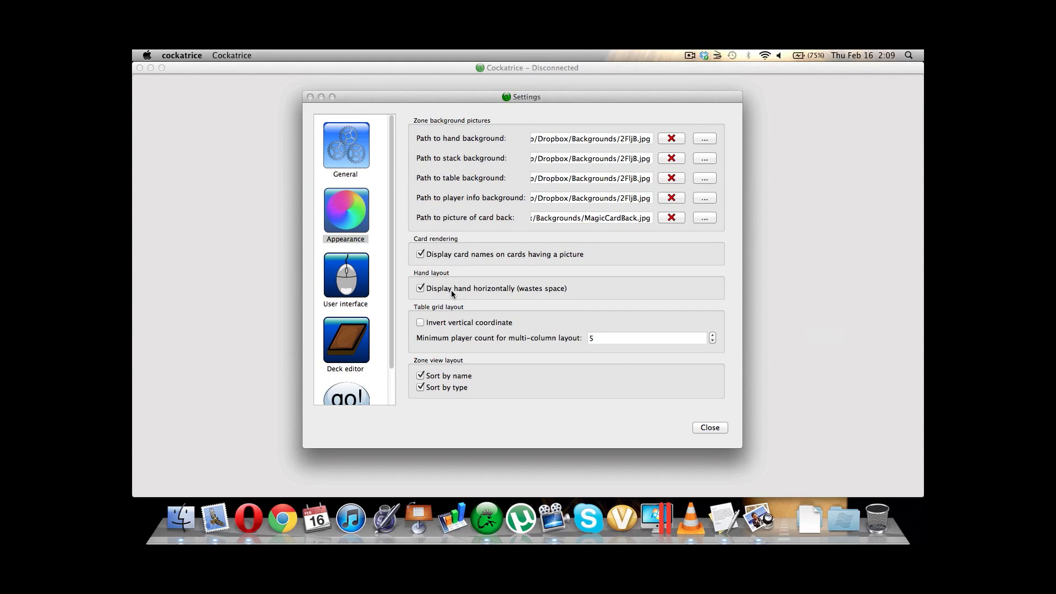
# Untick 'Display hand horizontally (wastes space)' and close the settings
pyautogui.click(420, 288)
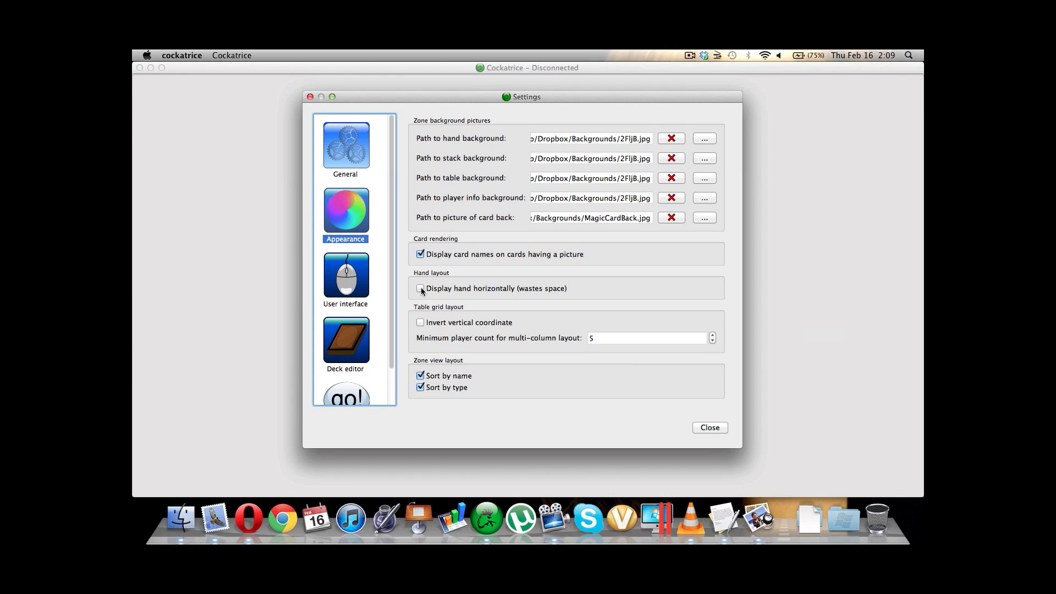
pyautogui.click(420, 288)
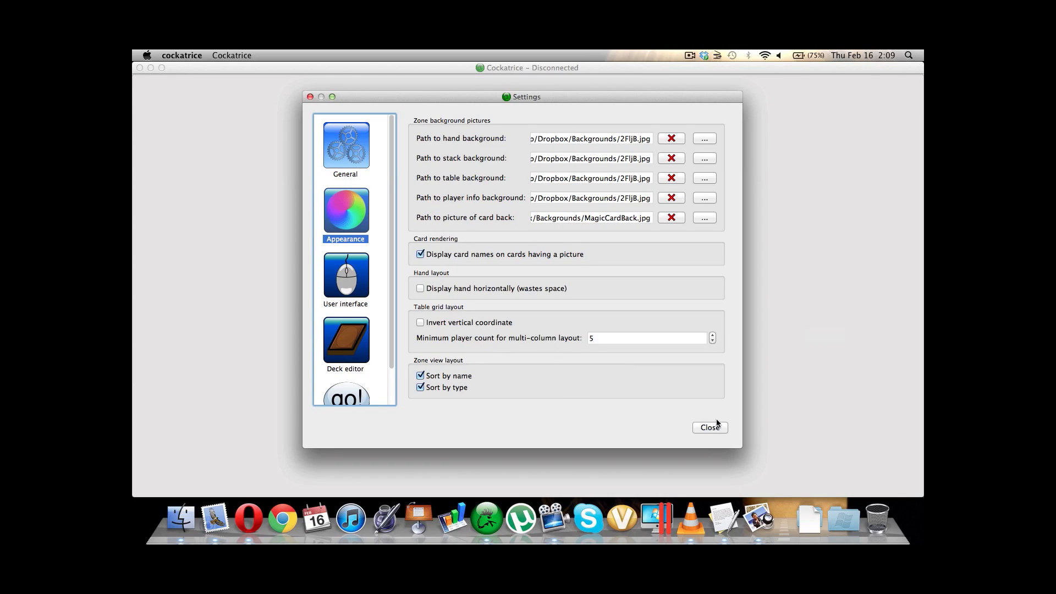
pyautogui.click(710, 427)
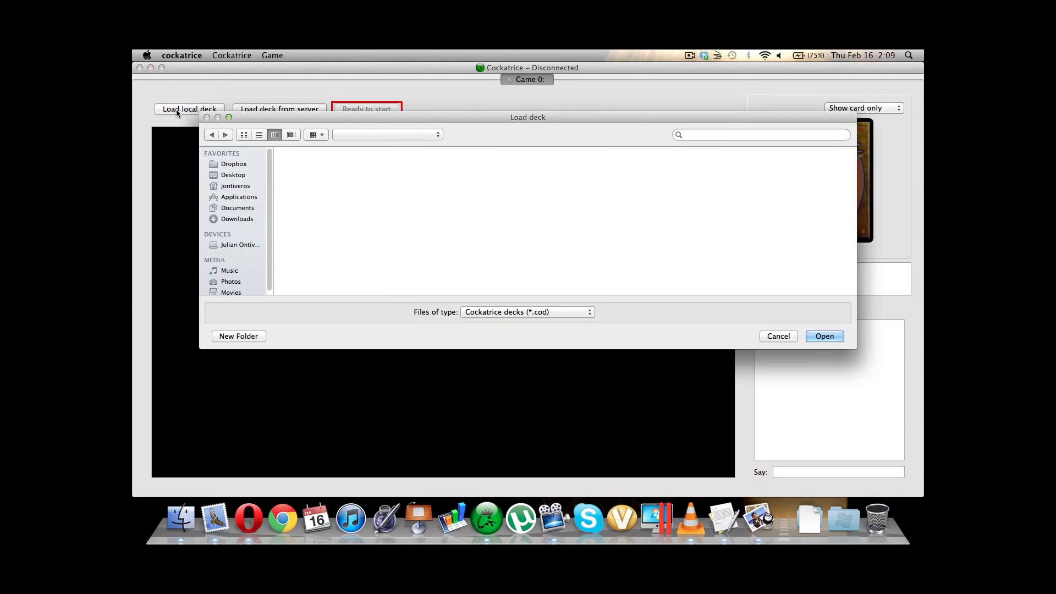
# Load the chosen .cod deck for Player 1 and mark Player 1 ready so the game starts
pyautogui.click(823, 337)
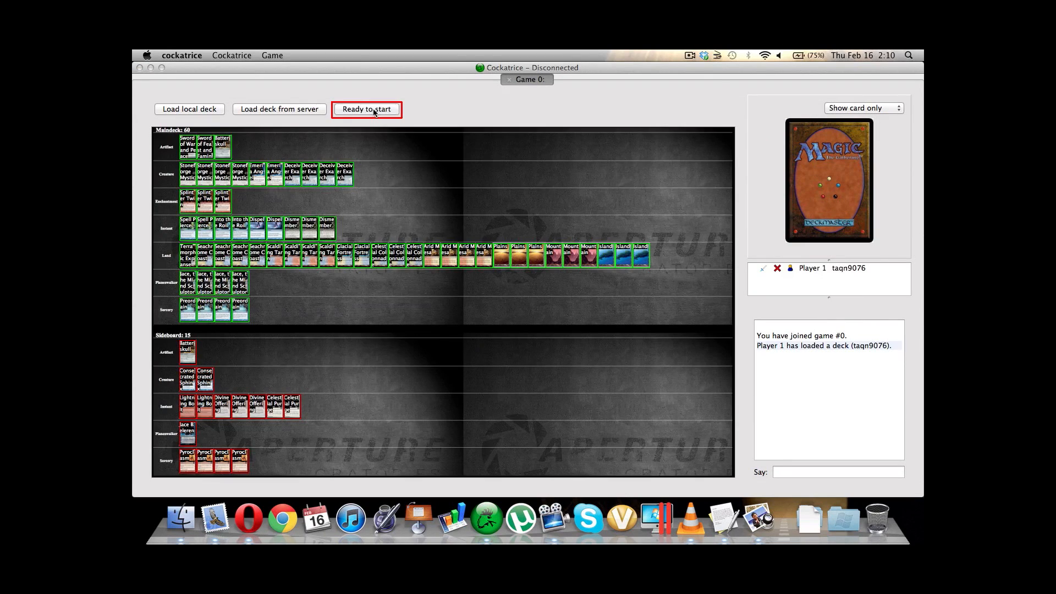
pyautogui.click(367, 109)
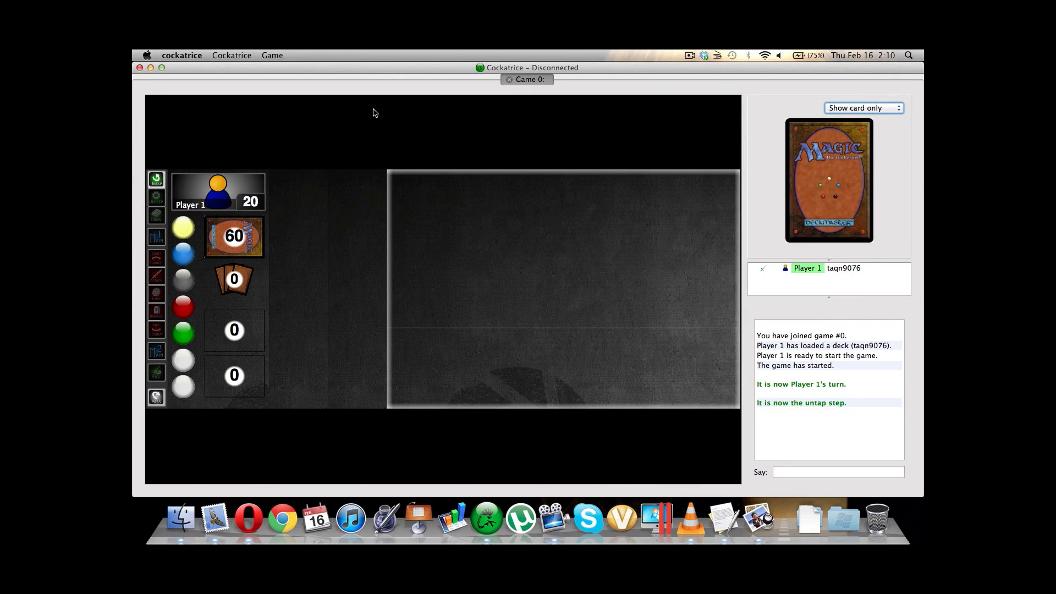
pyautogui.moveTo(382, 165)
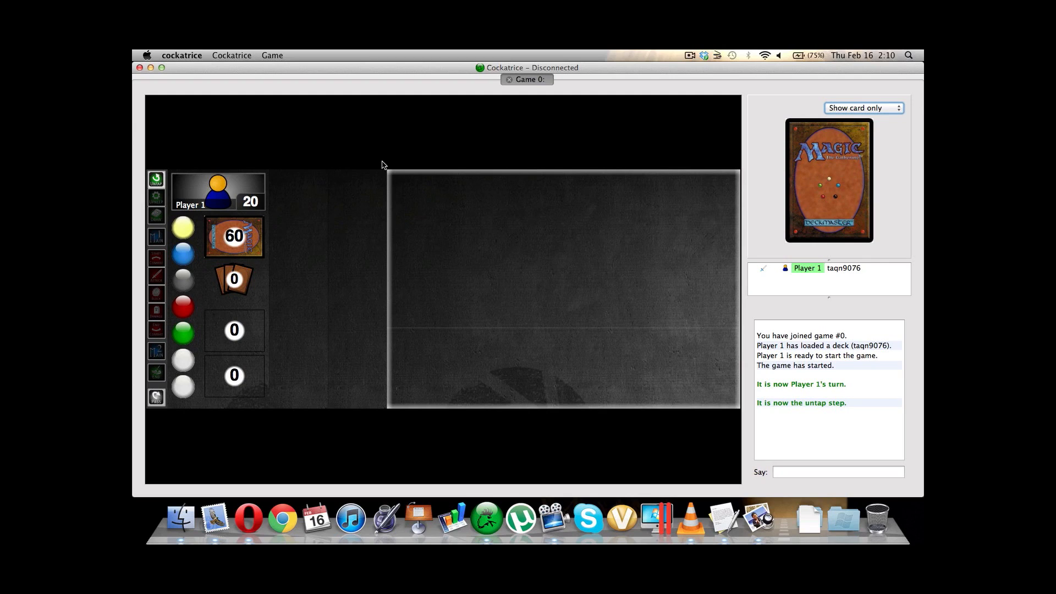
pyautogui.moveTo(436, 241)
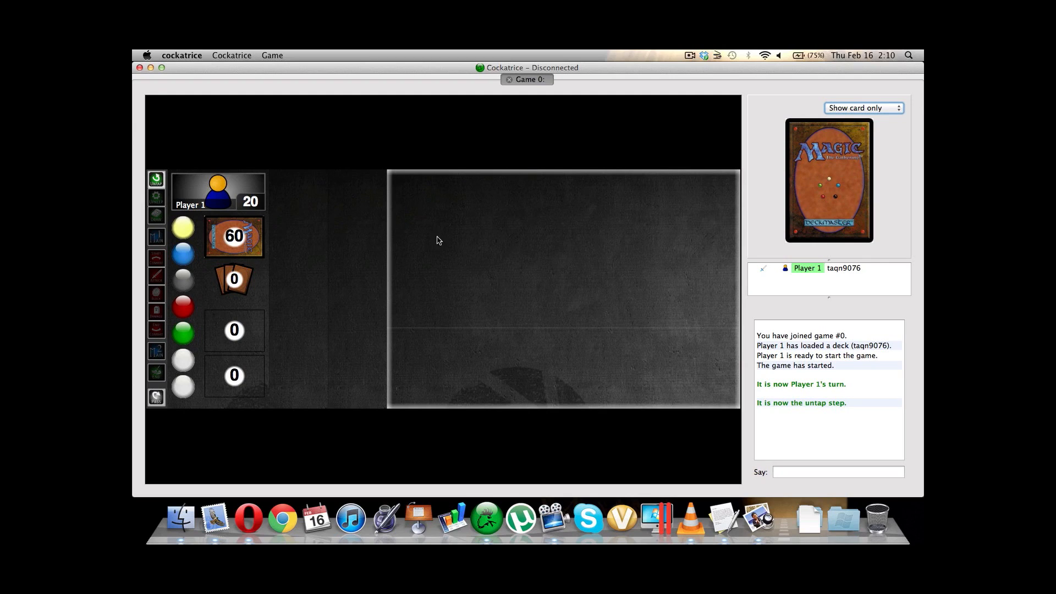
pyautogui.moveTo(451, 193)
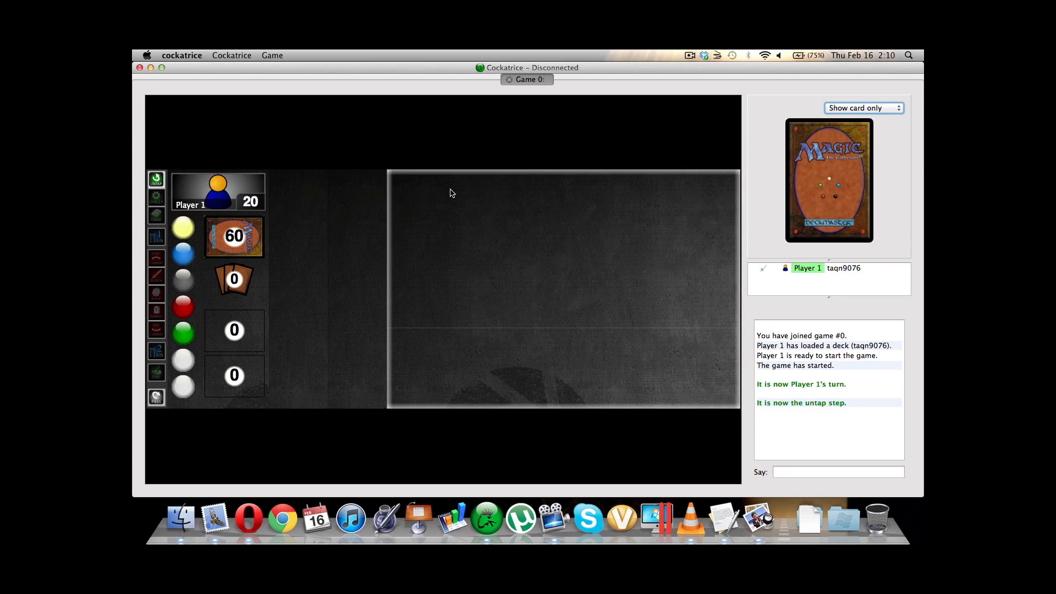
# Draw Player 1's seven-card opening hand, leaving 53 cards in the library
pyautogui.click(233, 237)
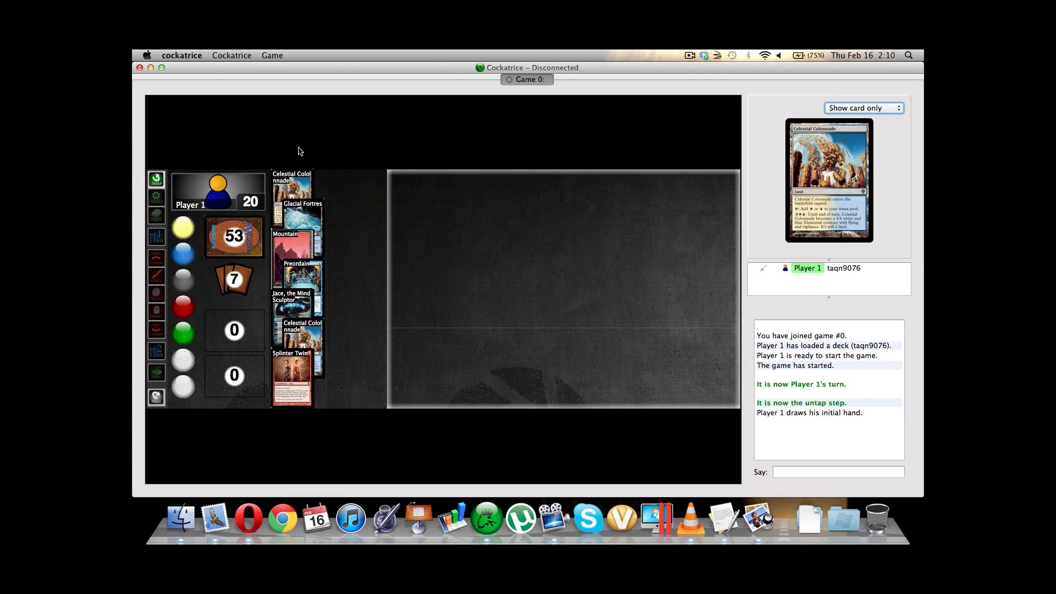
pyautogui.moveTo(336, 172)
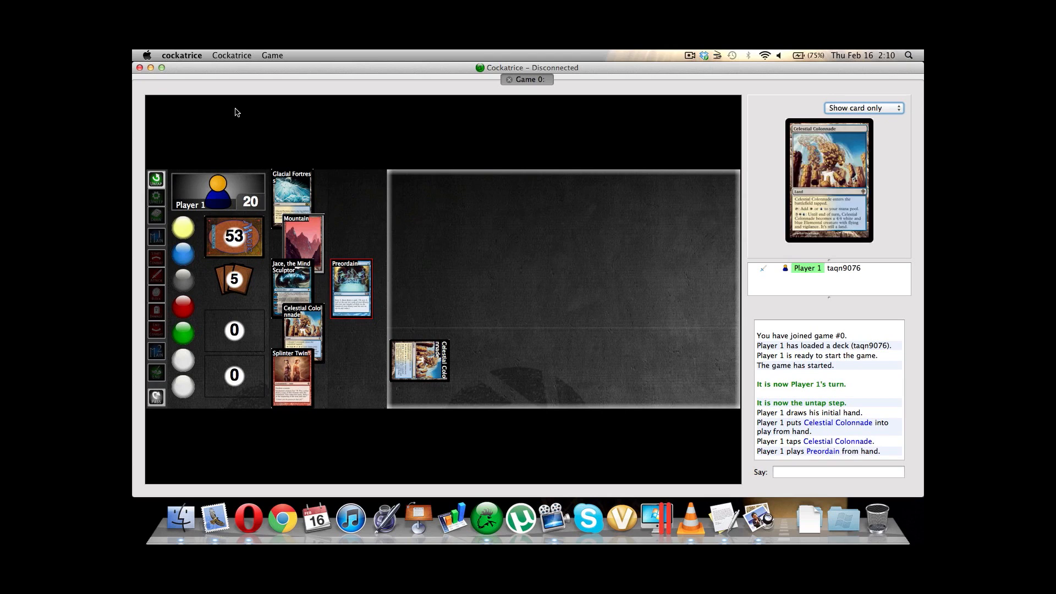
pyautogui.moveTo(214, 54)
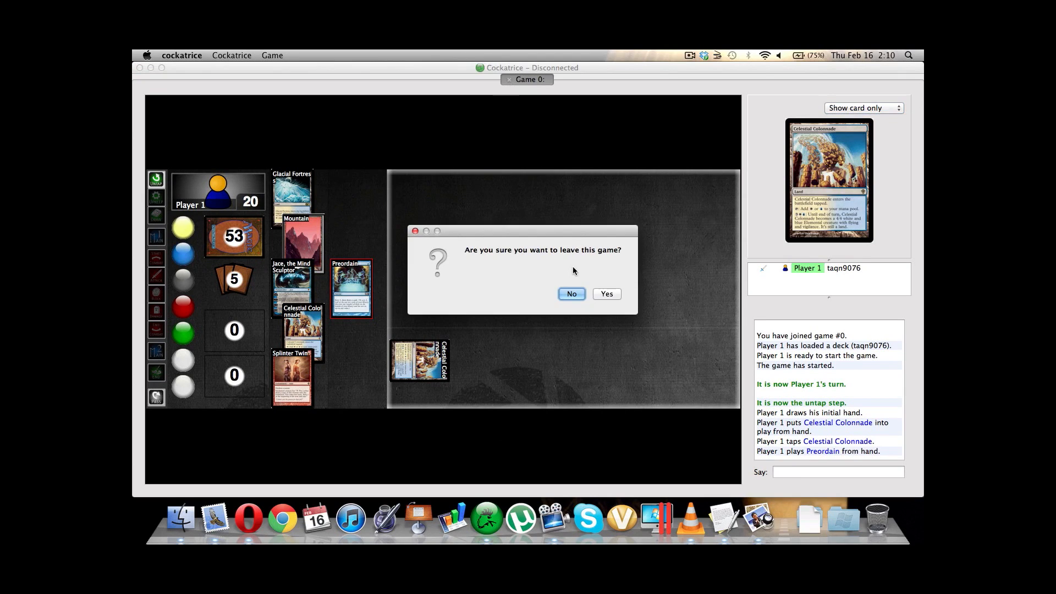
# Confirm leaving the game, then re-enable 'Display hand horizontally' in Appearance settings
pyautogui.click(181, 55)
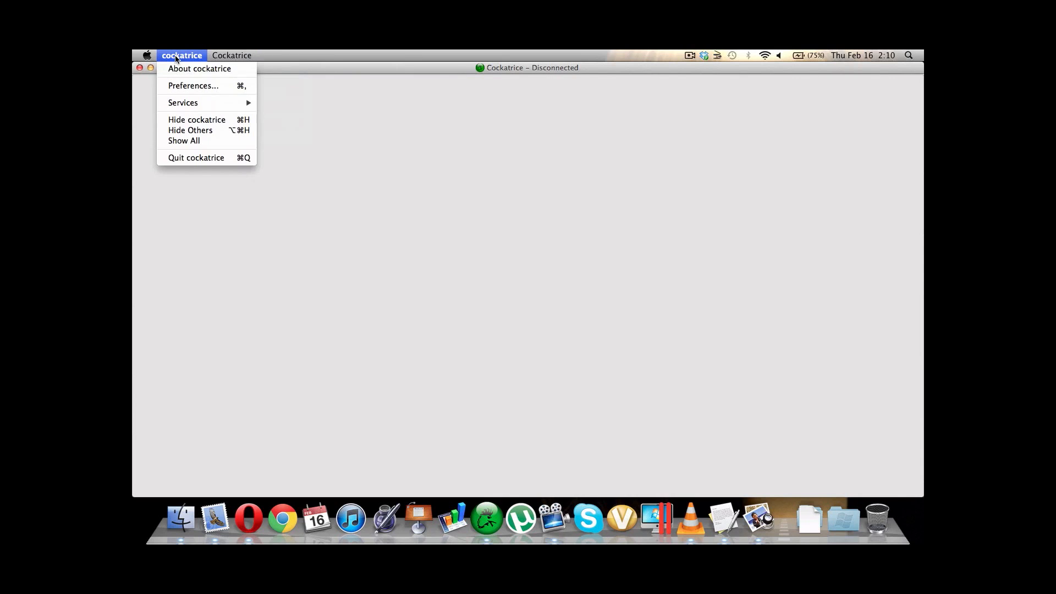
pyautogui.click(193, 85)
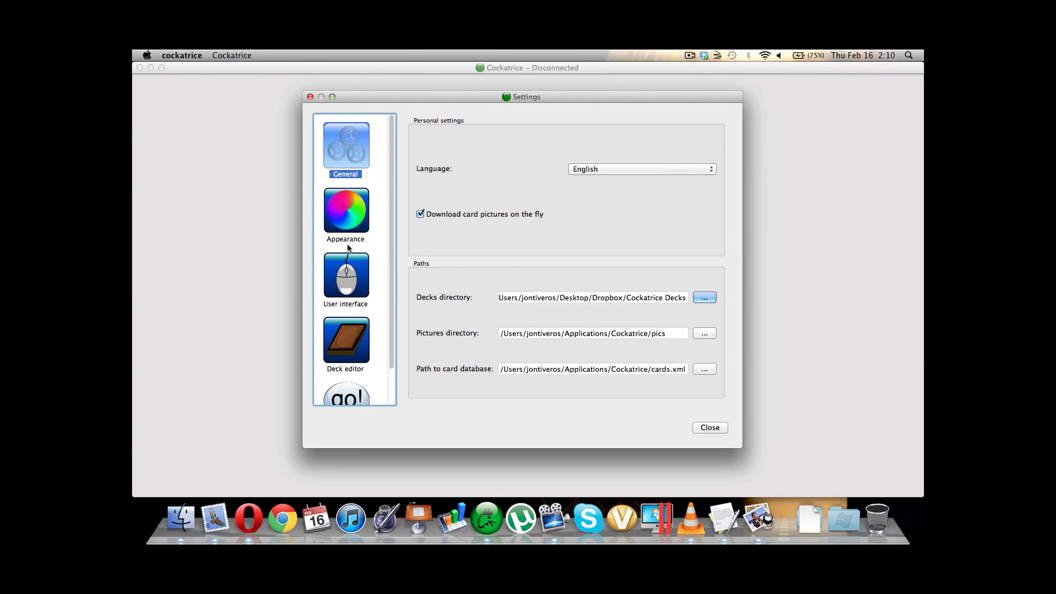
pyautogui.click(344, 211)
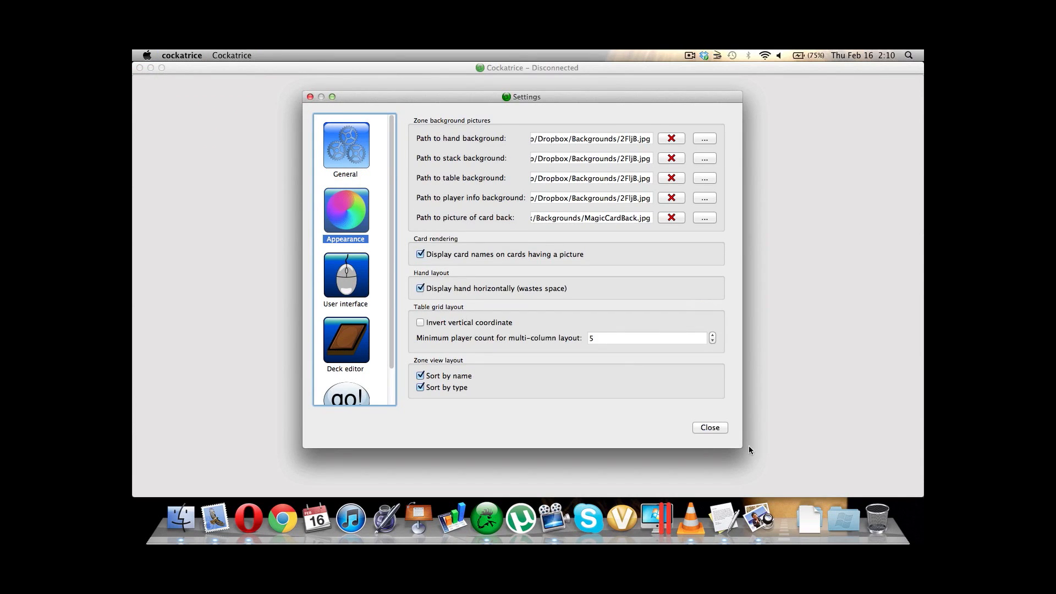
pyautogui.click(232, 55)
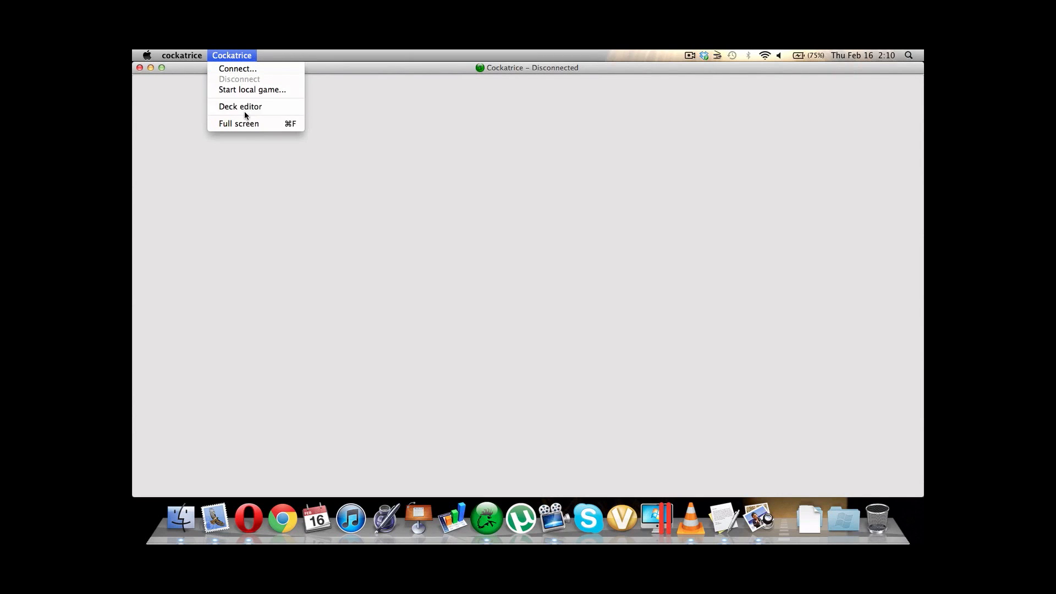
# Start a new local game and load a deck from the Cockatrice Decks folder
pyautogui.click(253, 89)
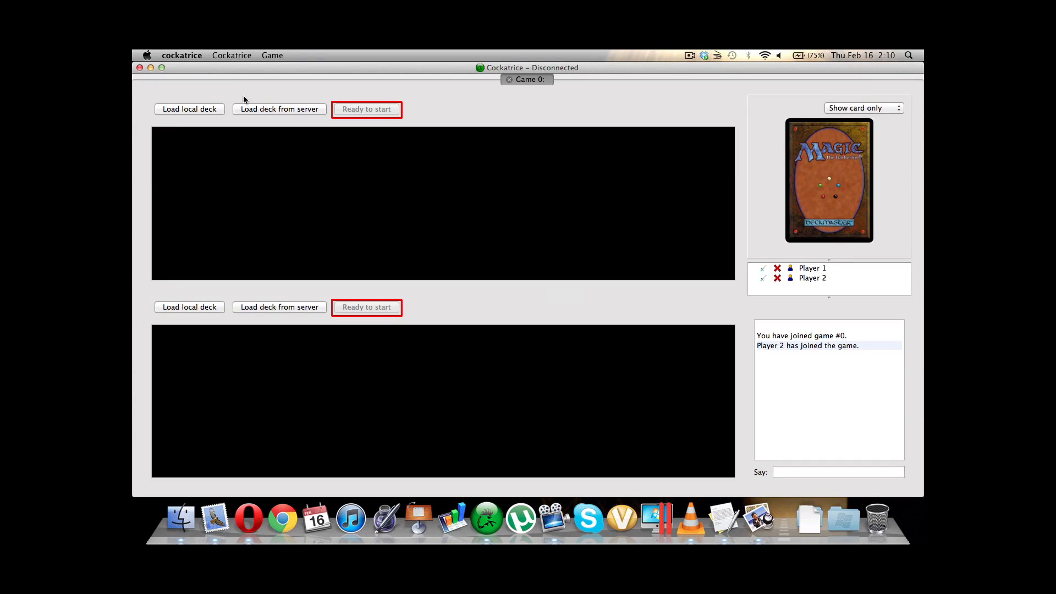
pyautogui.moveTo(209, 267)
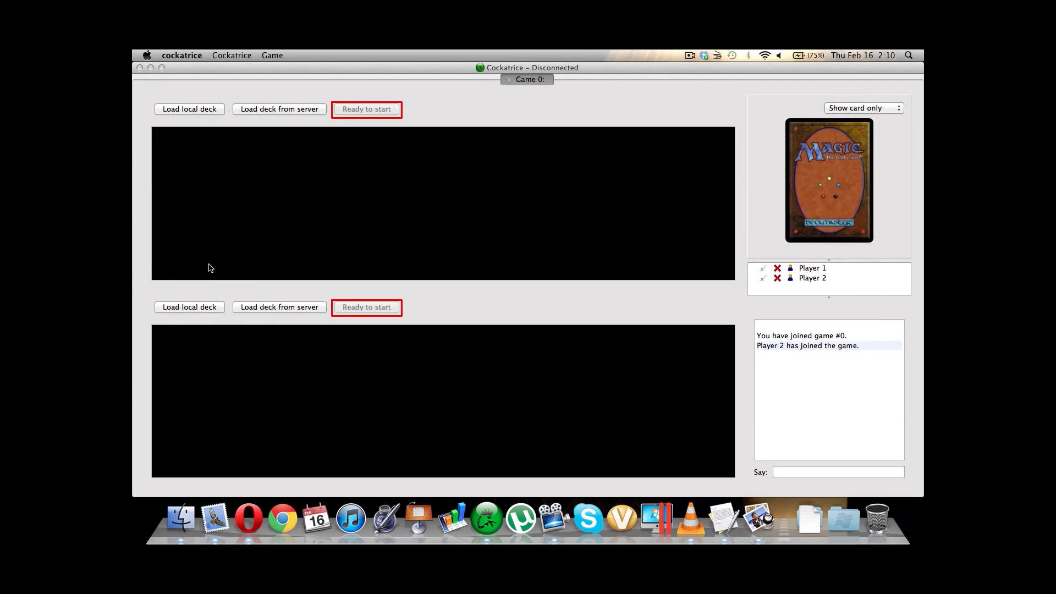
pyautogui.click(189, 109)
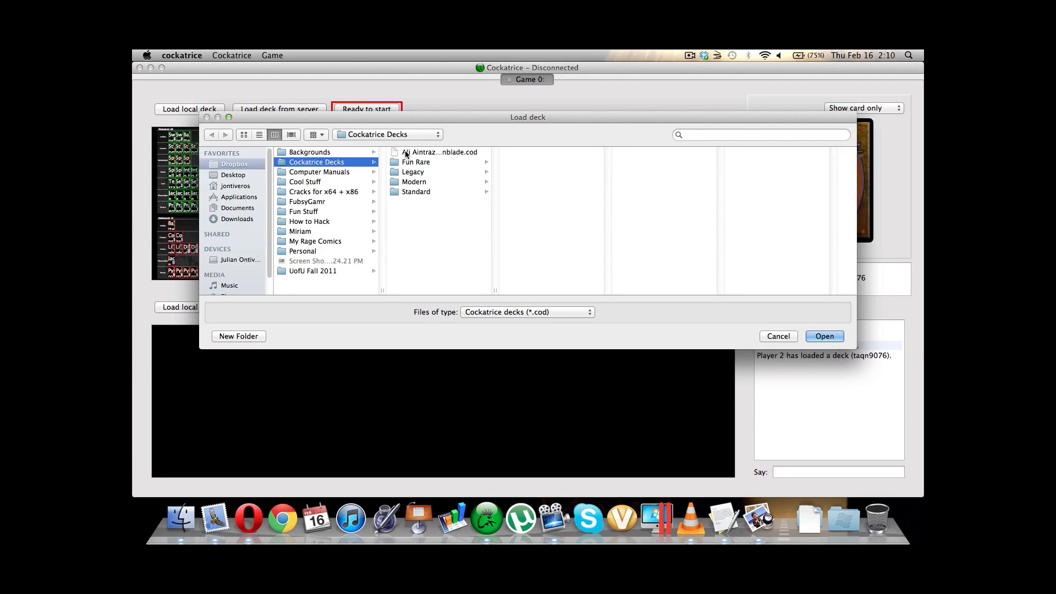
pyautogui.click(824, 336)
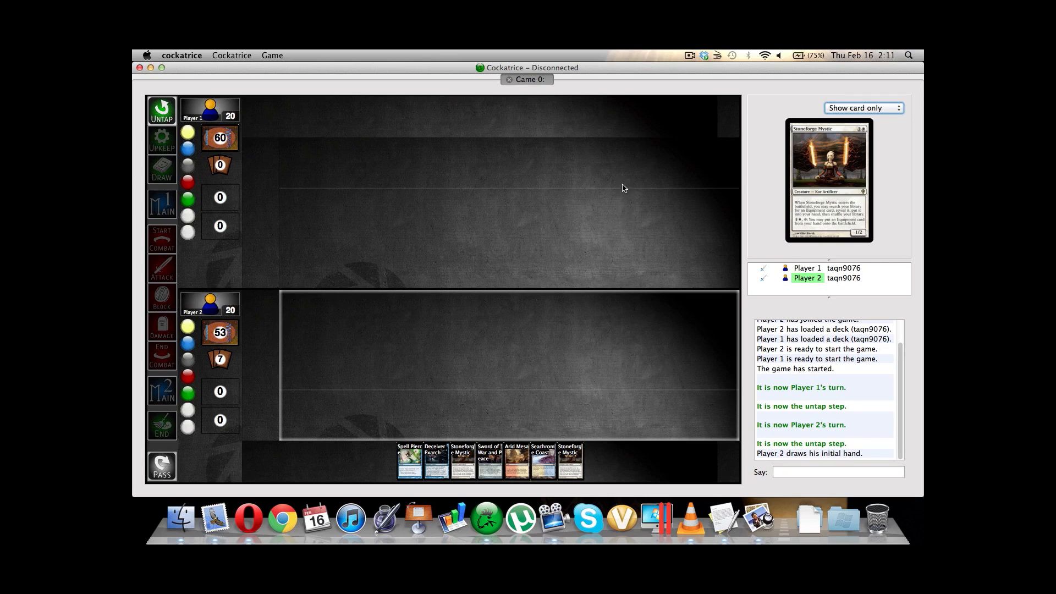
pyautogui.moveTo(216, 55)
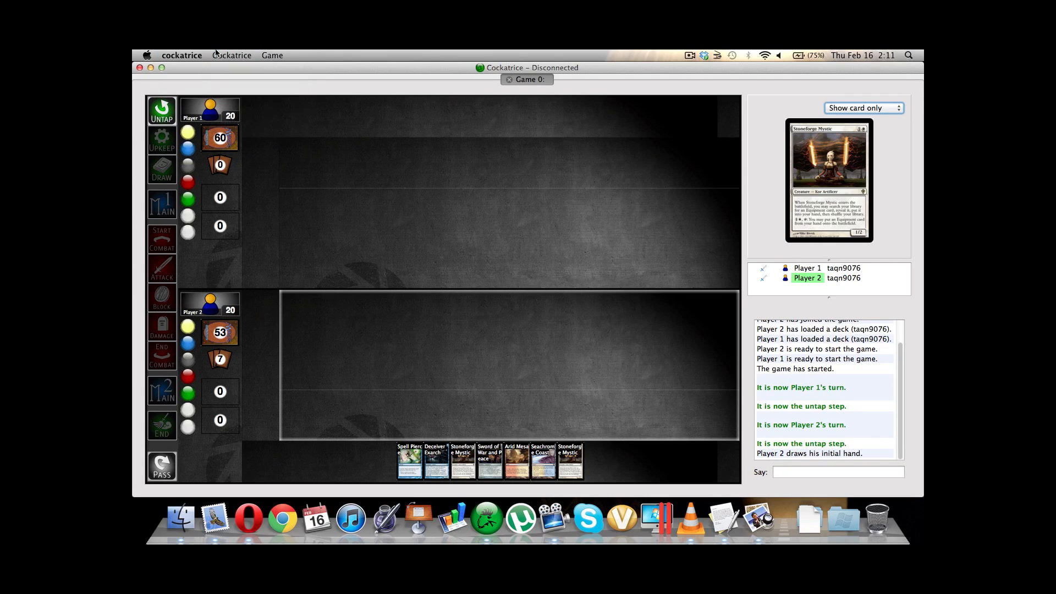
# Toggle 'Display hand horizontally' repeatedly in Appearance, leaving it unchecked so Player 2's hand shows vertically
pyautogui.click(181, 55)
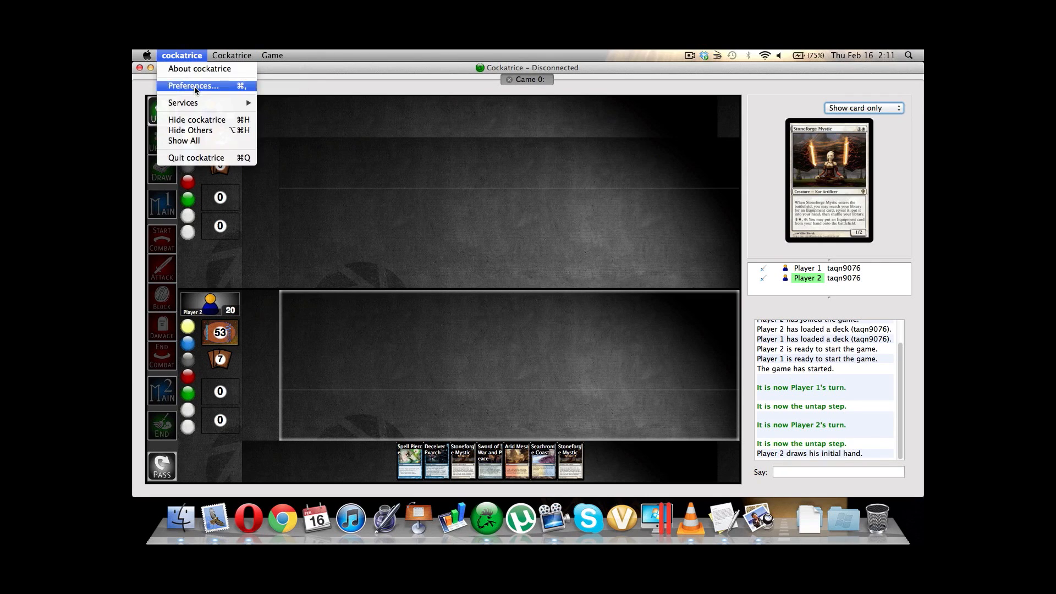
pyautogui.click(193, 86)
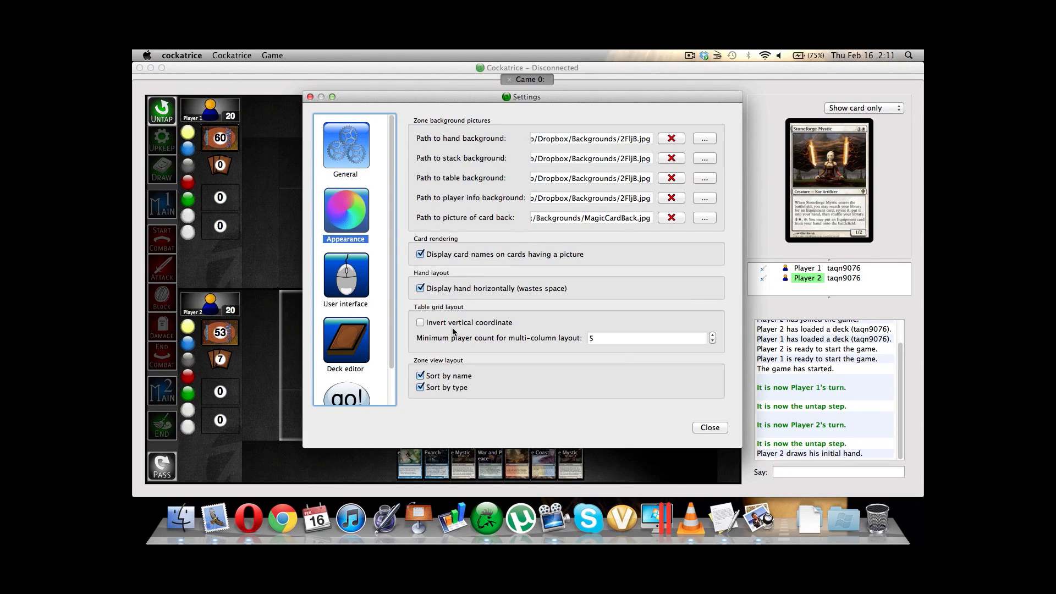
pyautogui.click(421, 288)
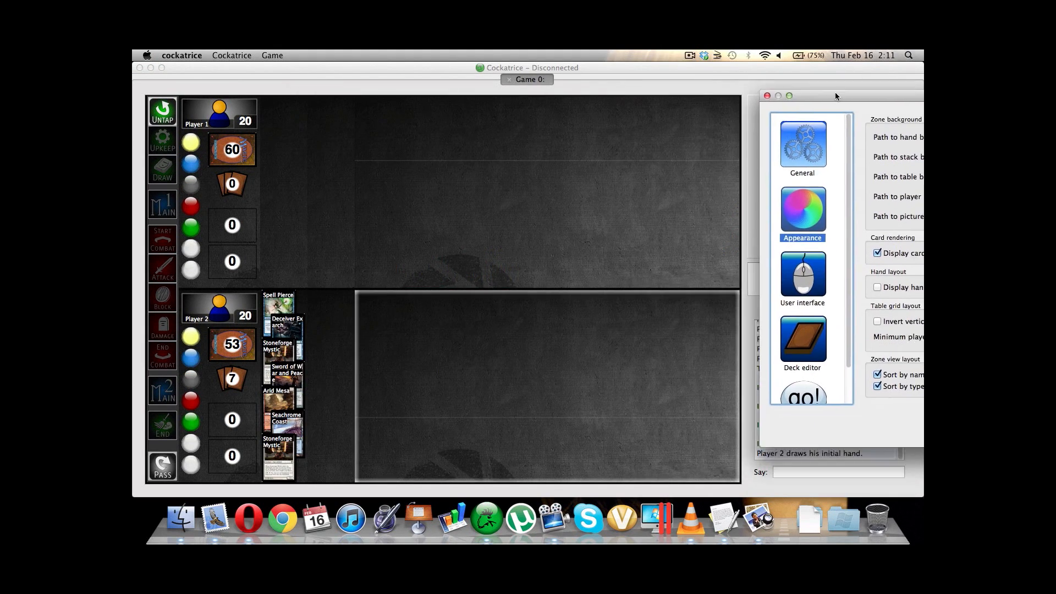
pyautogui.moveTo(856, 280)
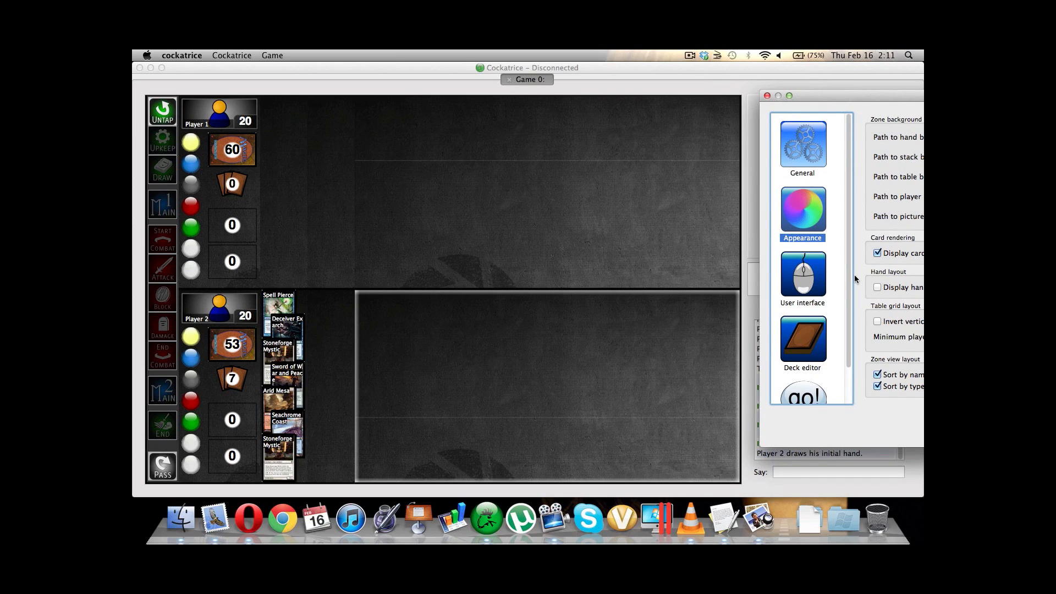
pyautogui.click(878, 287)
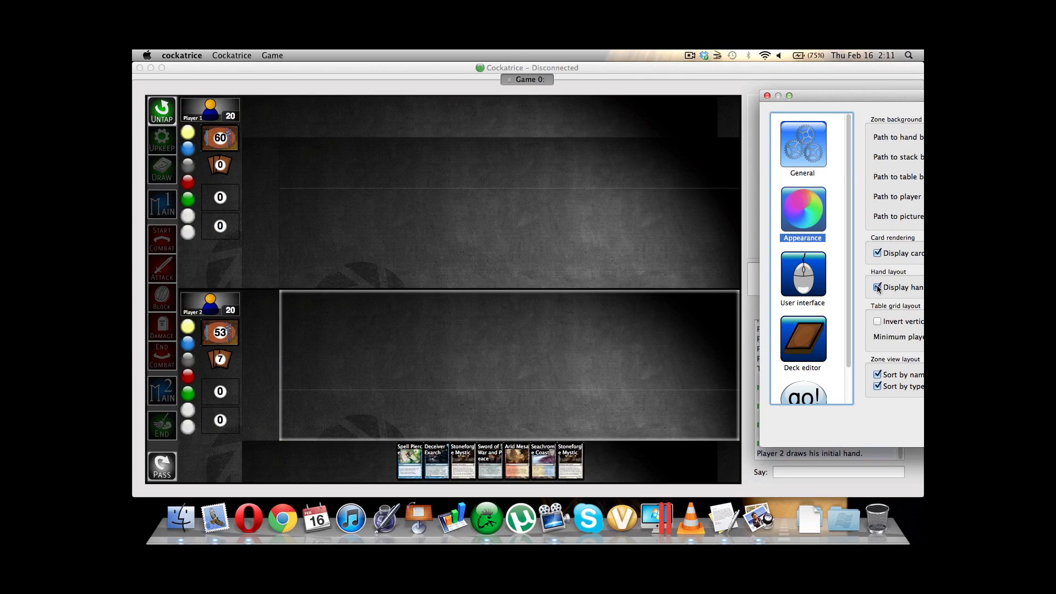
pyautogui.click(878, 287)
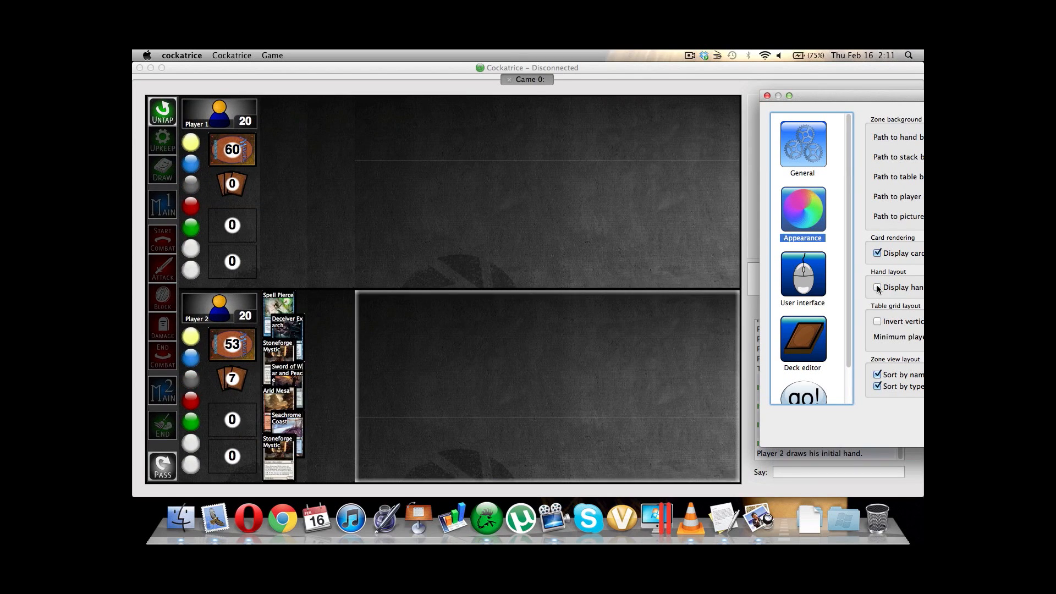
pyautogui.click(877, 287)
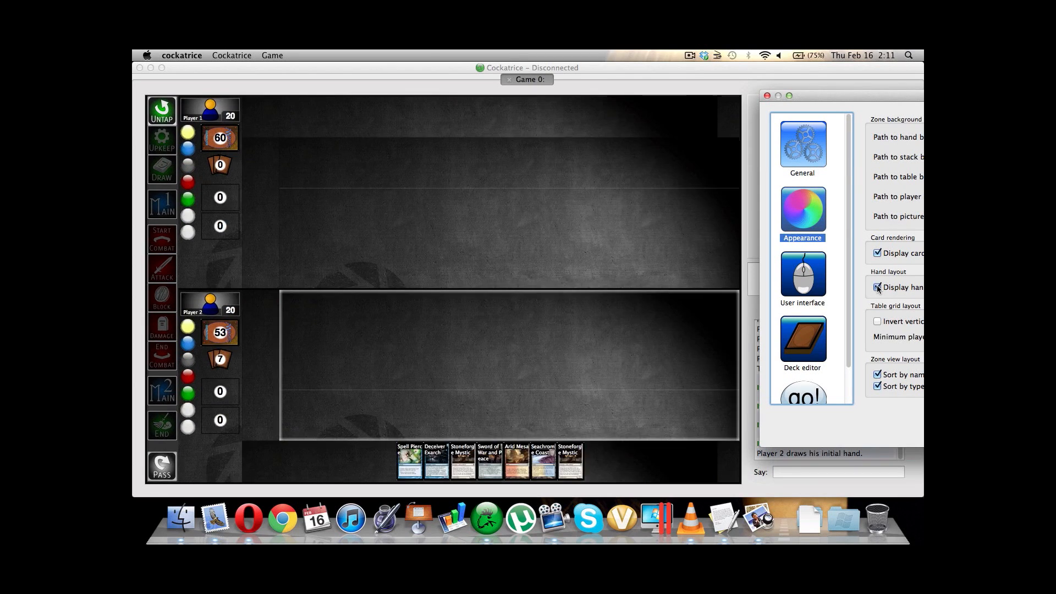
pyautogui.click(877, 287)
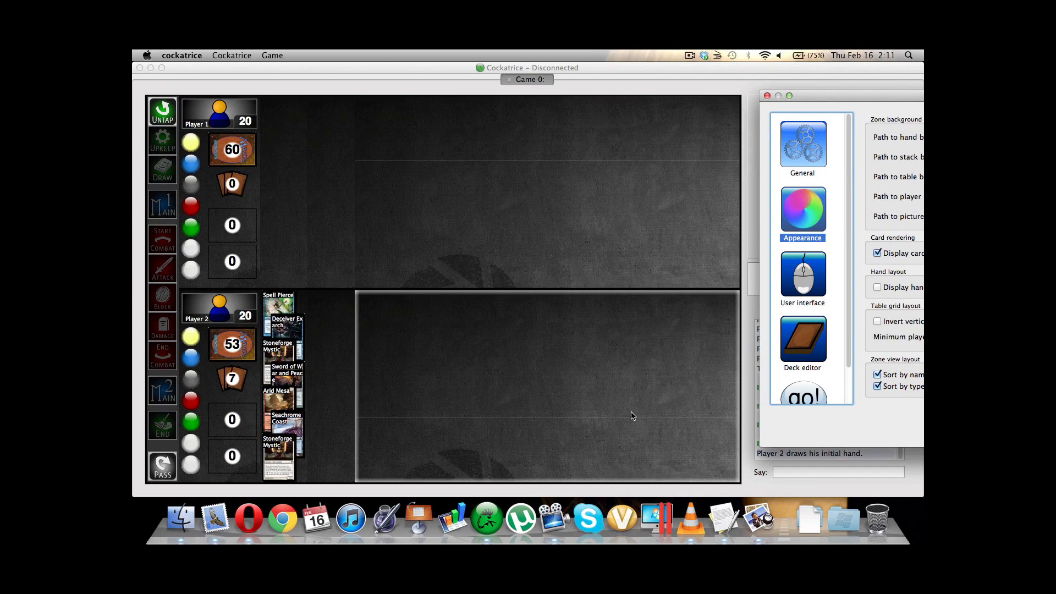
pyautogui.moveTo(843, 318)
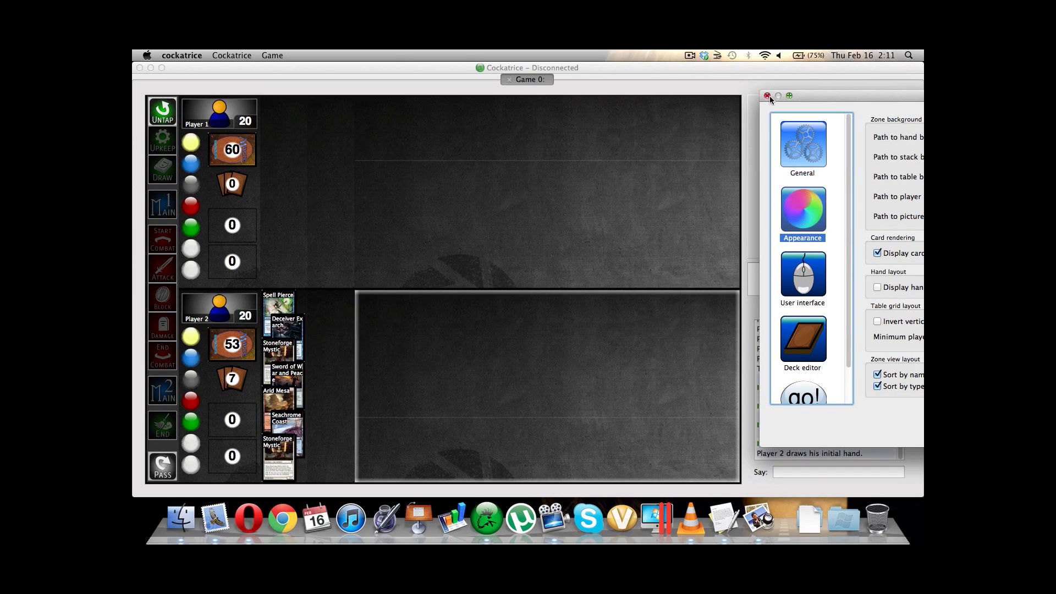
pyautogui.click(768, 98)
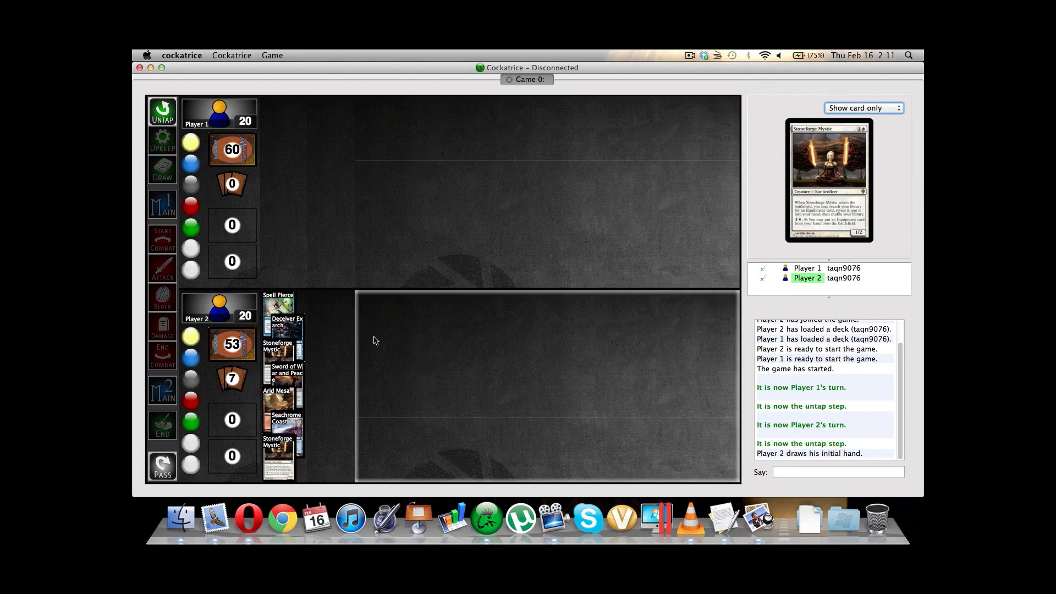